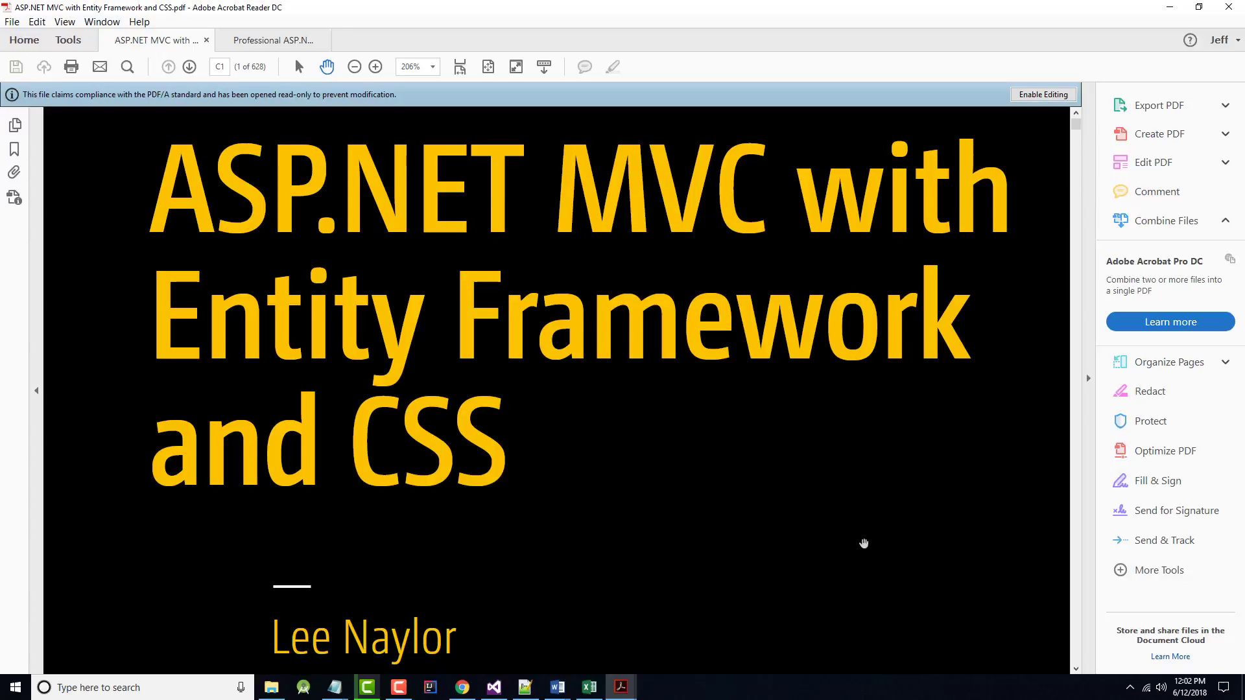
{"action": "mouse_move", "coordinate": [842, 550]}
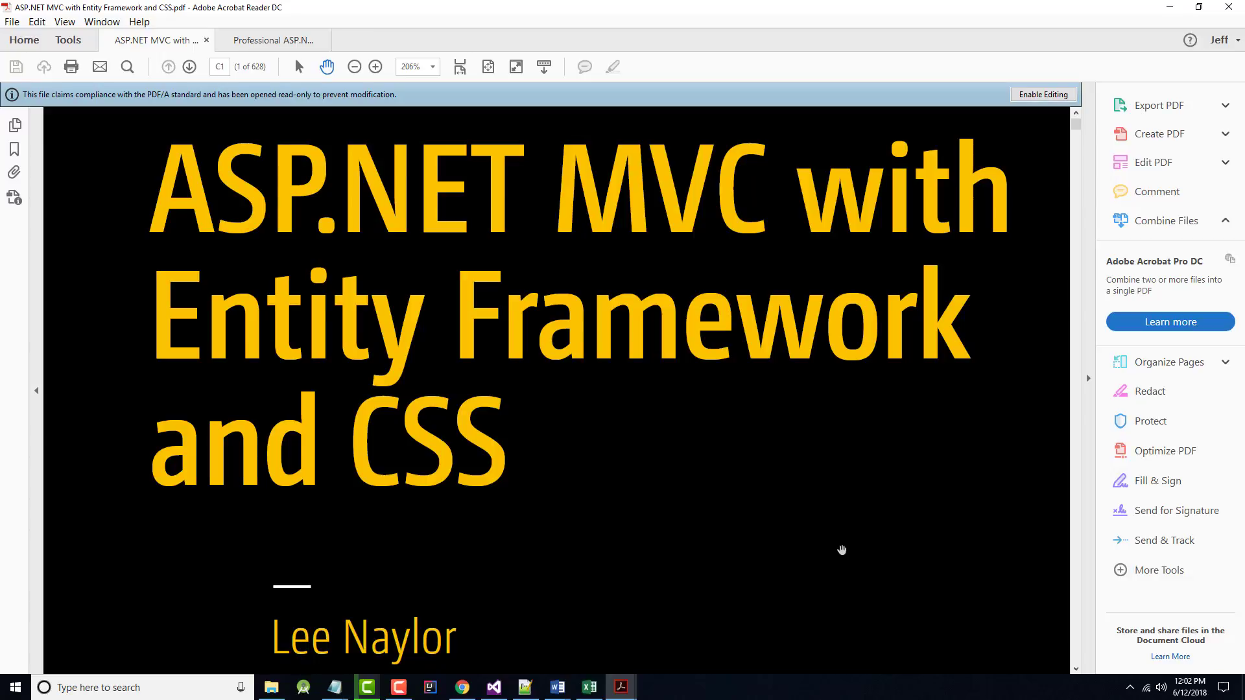
{"action": "mouse_move", "coordinate": [627, 673]}
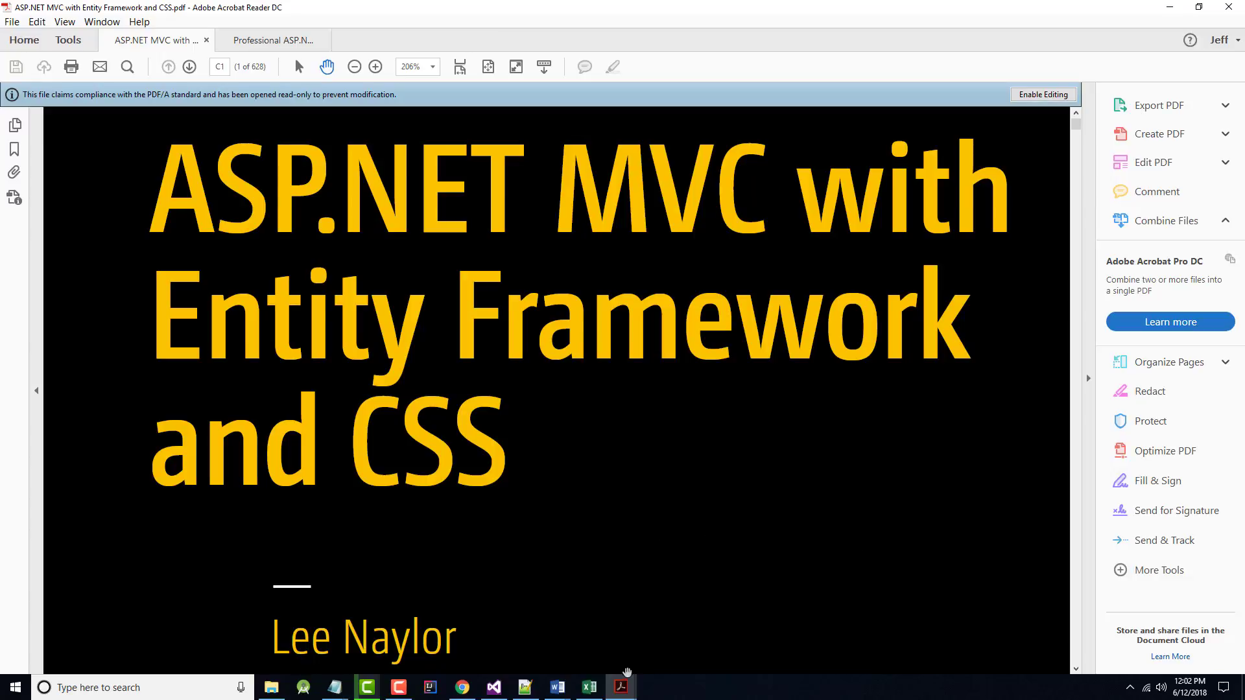
{"action": "mouse_move", "coordinate": [621, 688]}
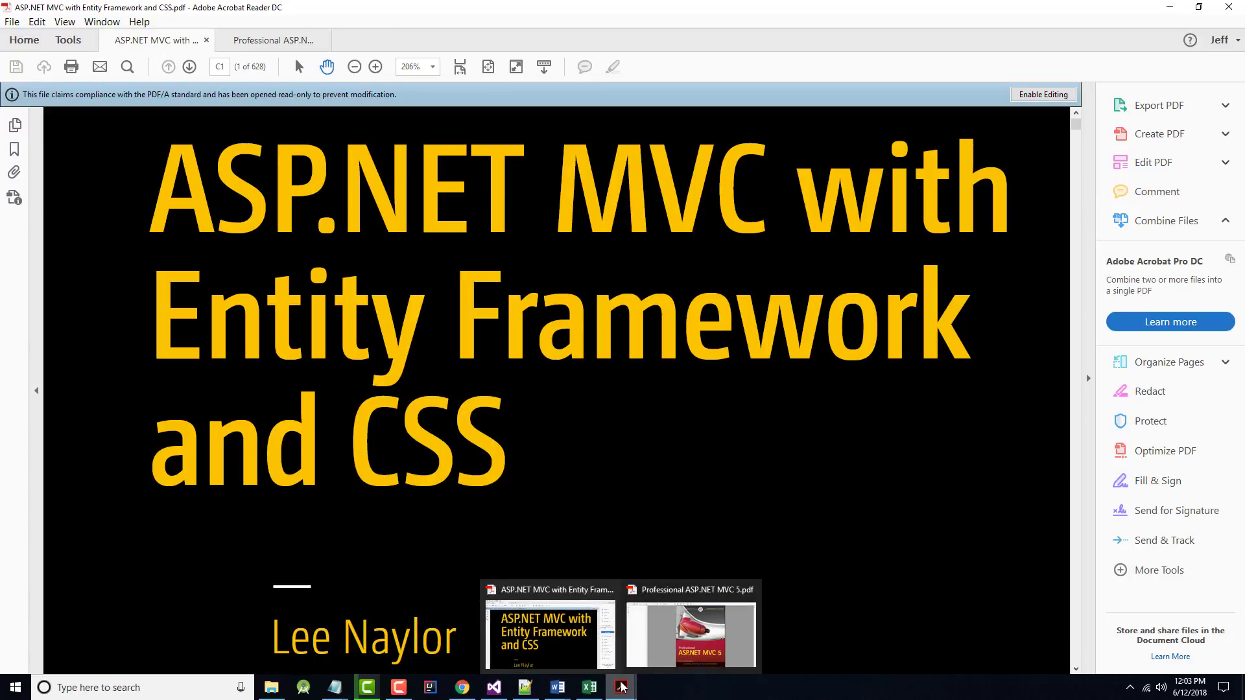
{"action": "mouse_move", "coordinate": [662, 642]}
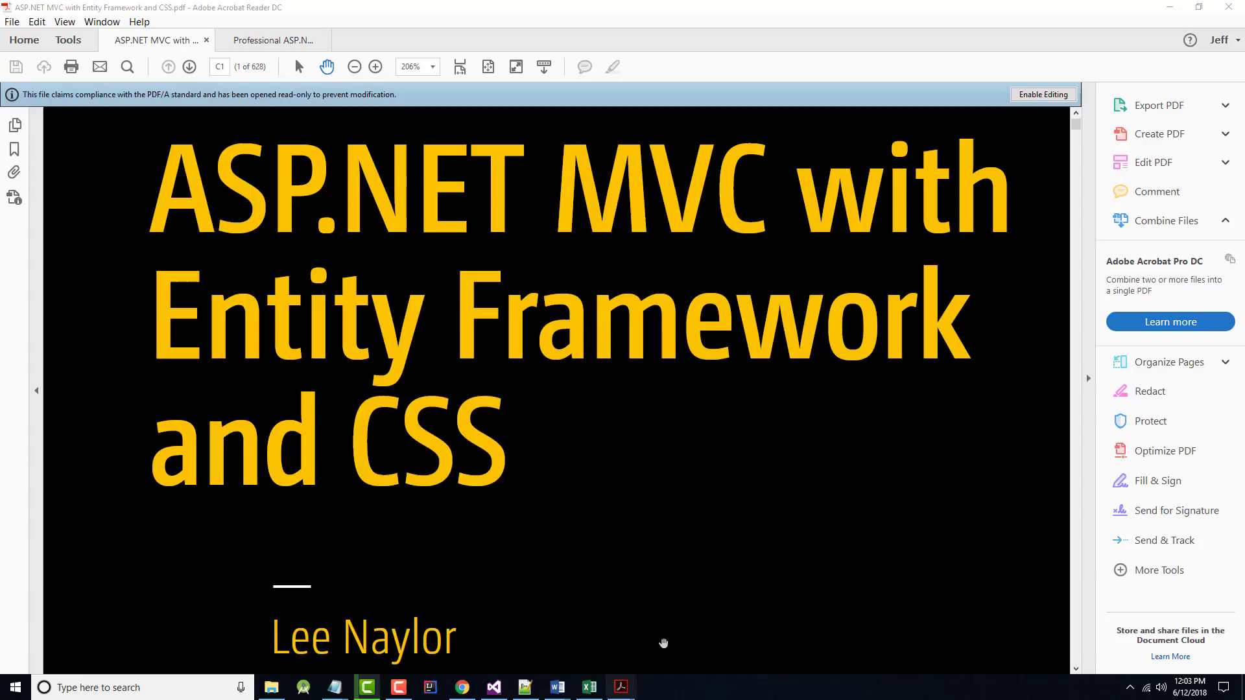
Step: Switch to the MVC 5 book, jump to Chapter 6 via bookmark and zoom to 194% on page 147
{"action": "left_click", "coordinate": [274, 40]}
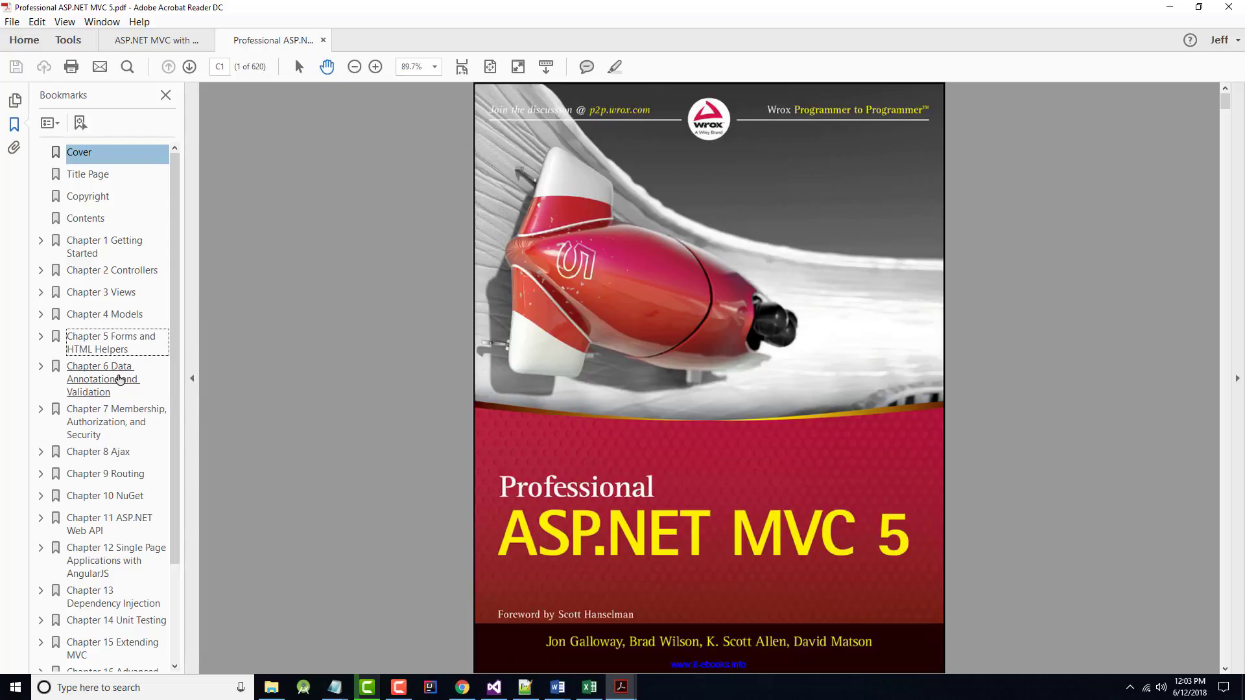
{"action": "left_click", "coordinate": [102, 378]}
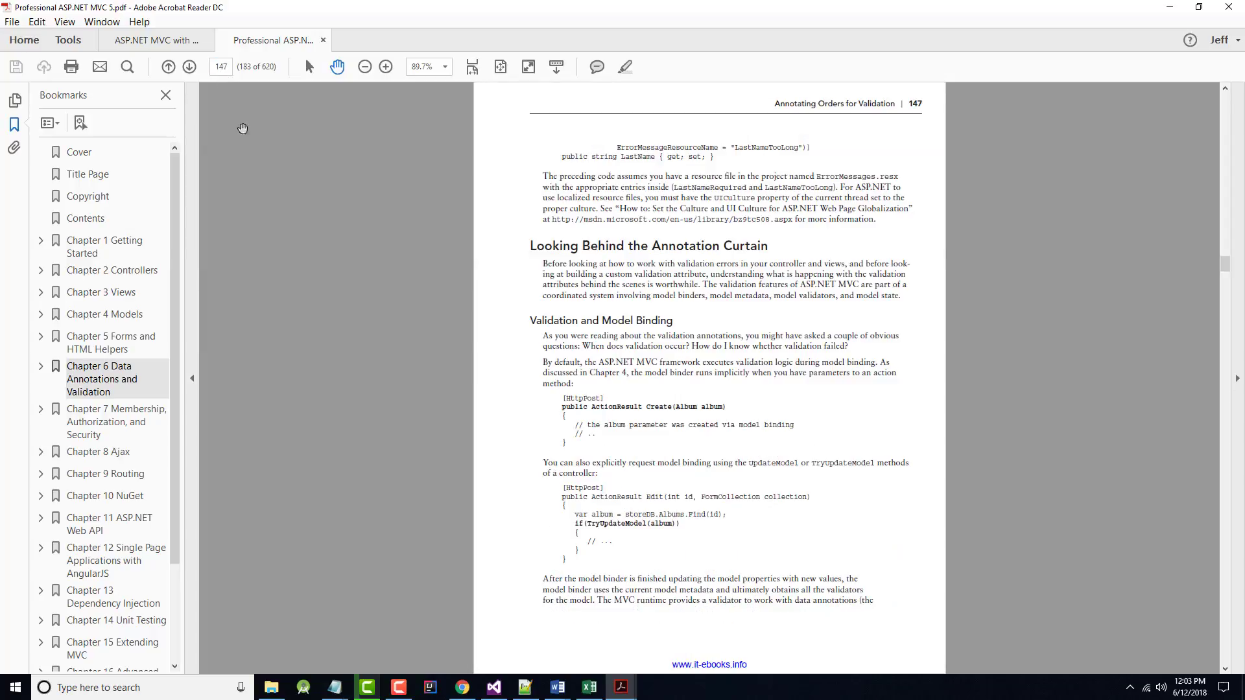
{"action": "scroll", "scroll_direction": "down", "scroll_amount": 3}
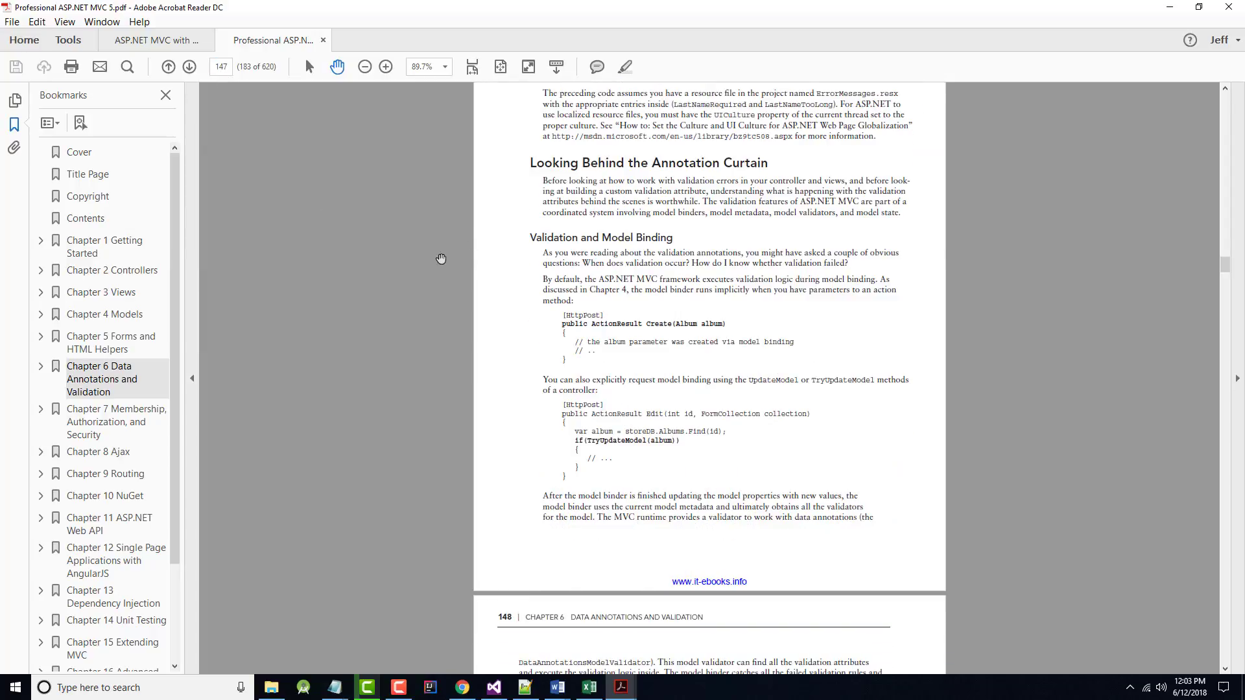
{"action": "left_click", "coordinate": [386, 66]}
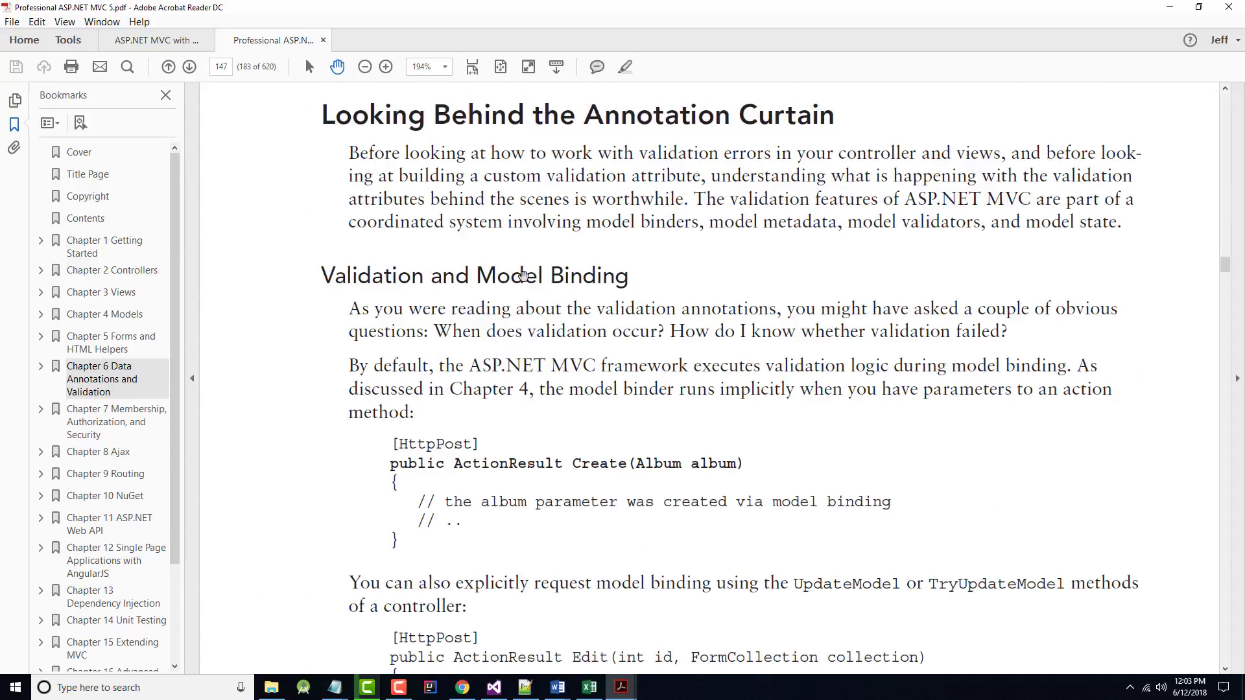
{"action": "mouse_move", "coordinate": [602, 260]}
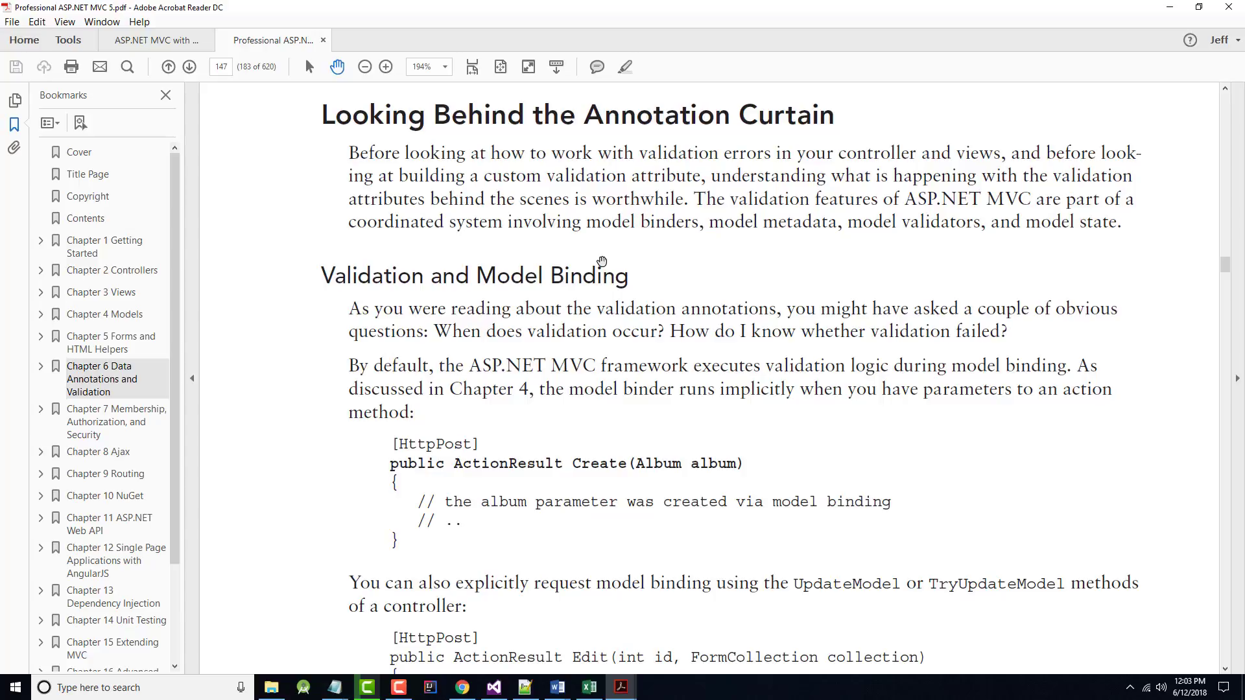
Step: Scroll past the Create and Edit code samples to the page 148 header
{"action": "scroll", "scroll_direction": "down", "scroll_amount": 3}
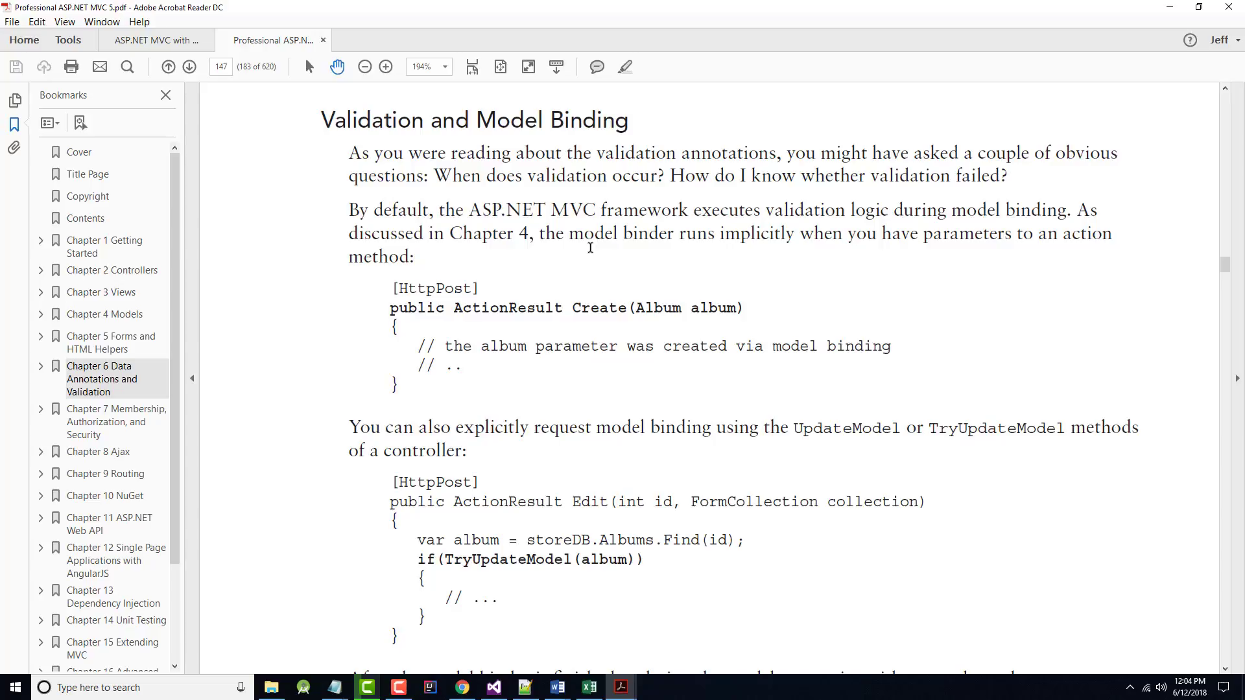
{"action": "mouse_move", "coordinate": [872, 224]}
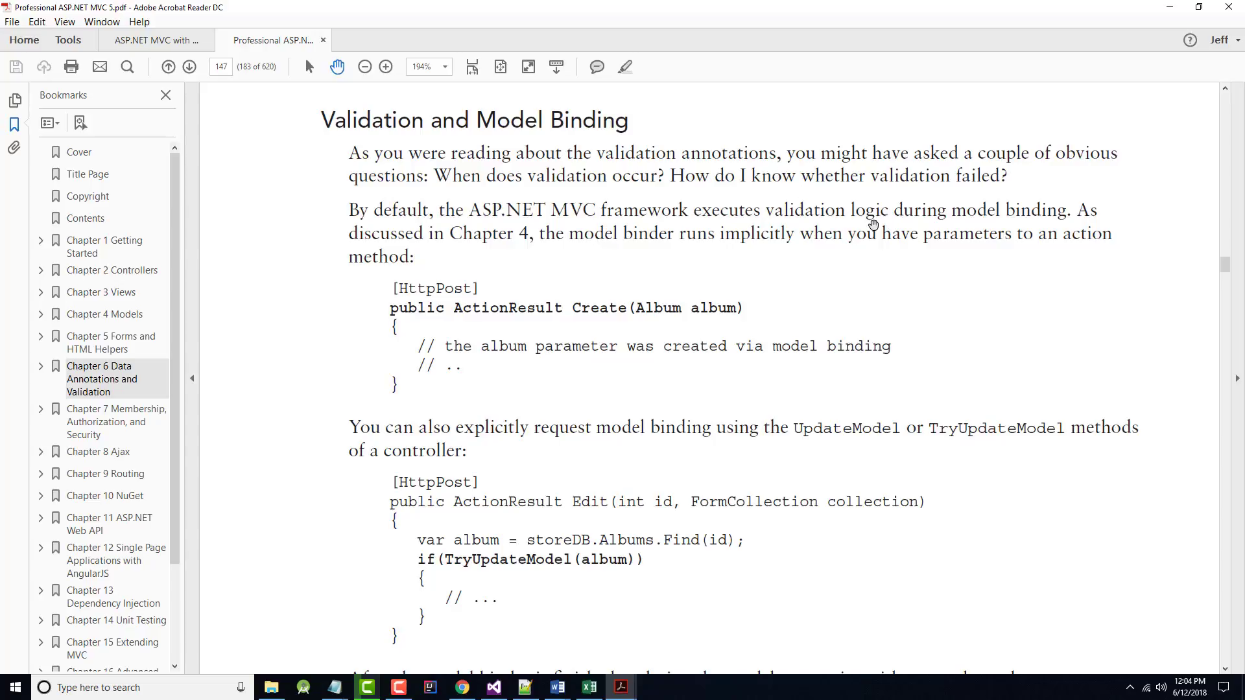
{"action": "mouse_move", "coordinate": [967, 216]}
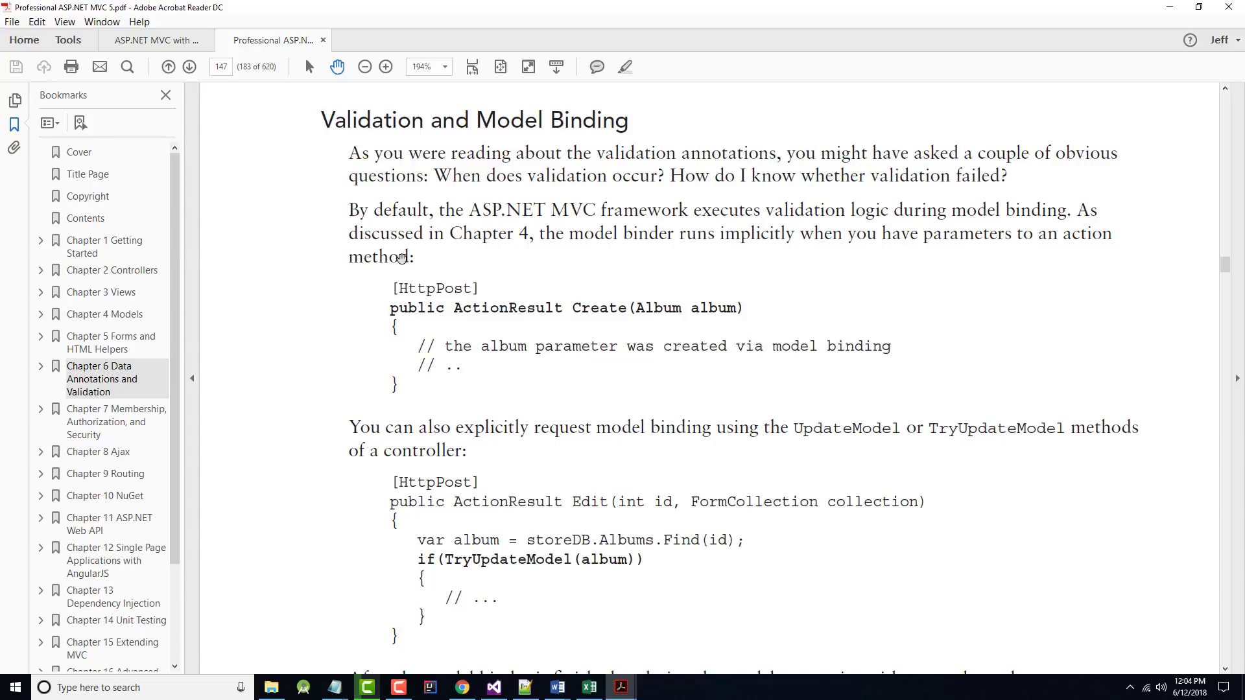
{"action": "mouse_move", "coordinate": [774, 319]}
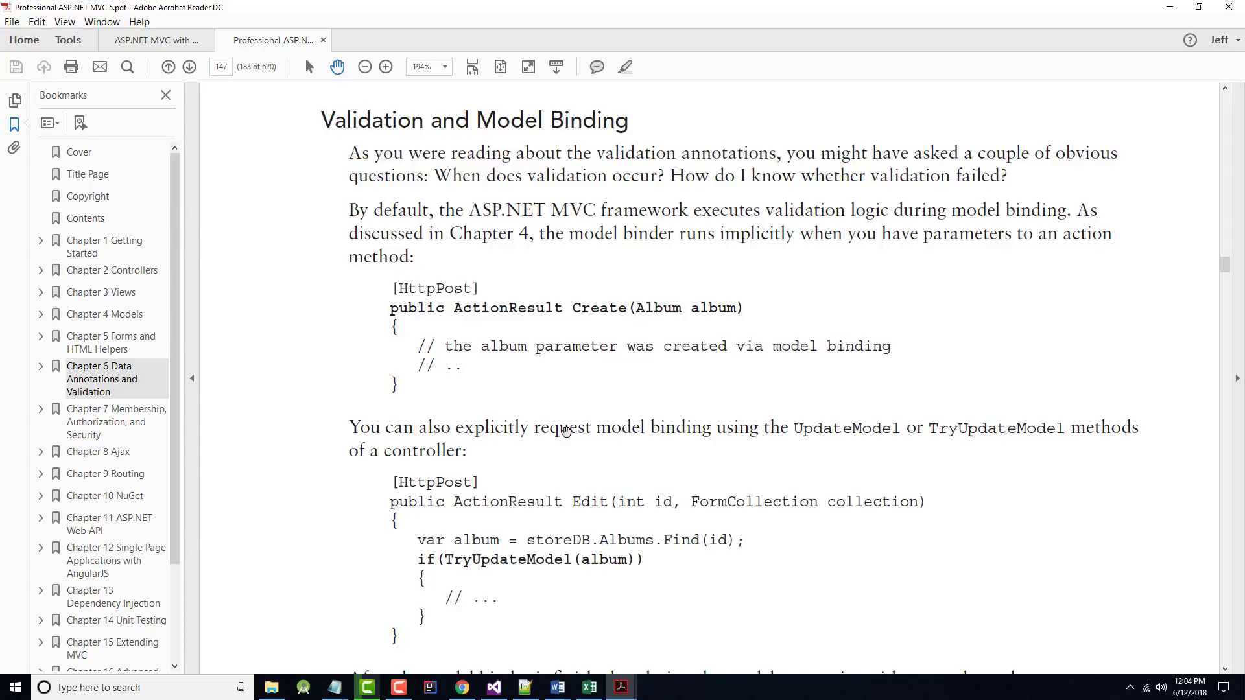
{"action": "mouse_move", "coordinate": [773, 437]}
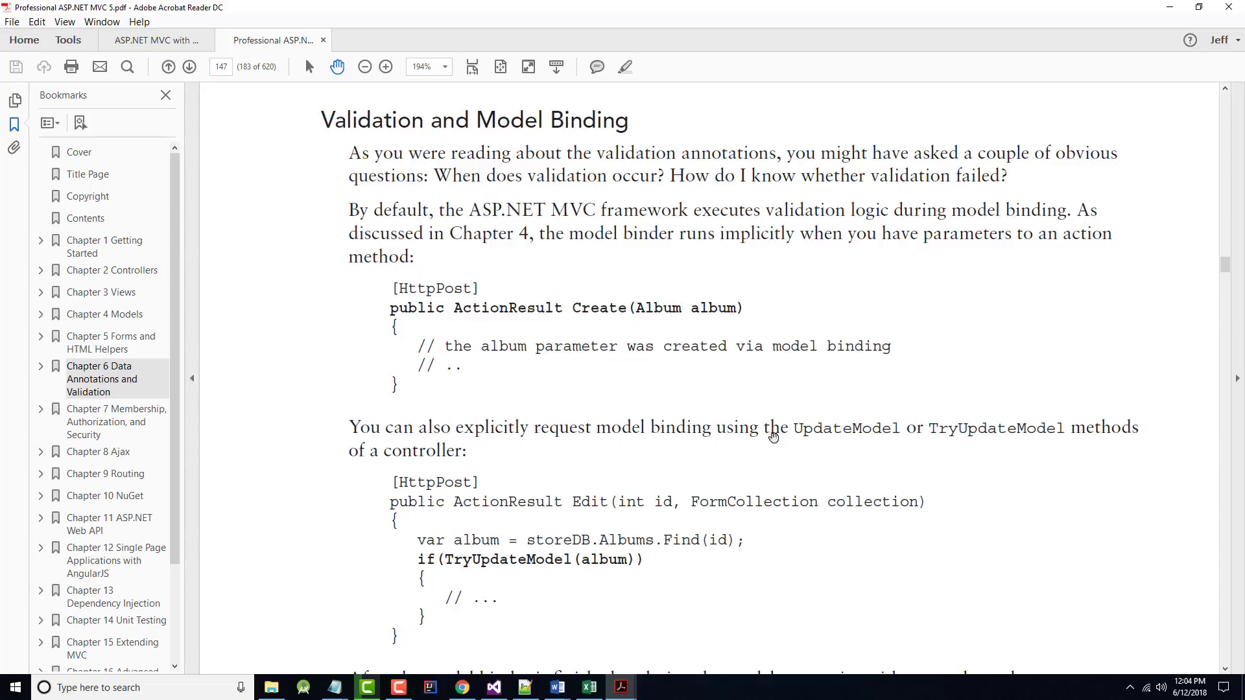
{"action": "mouse_move", "coordinate": [819, 430]}
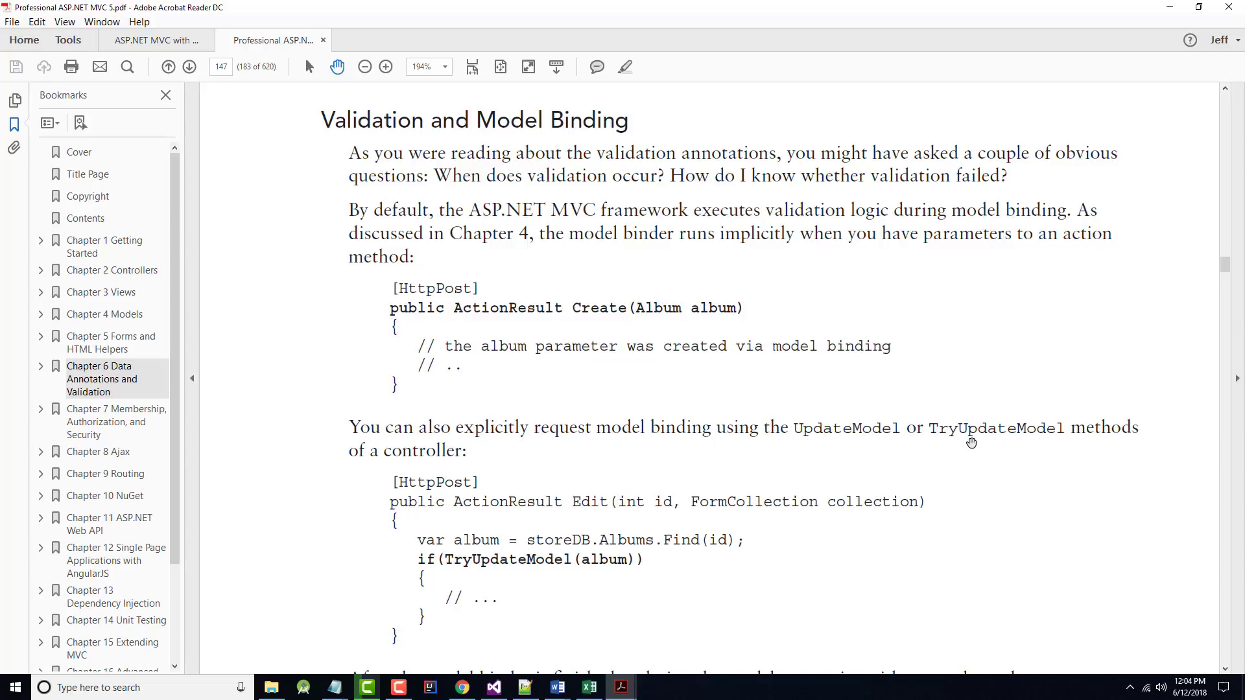
{"action": "scroll", "scroll_direction": "down", "scroll_amount": 3}
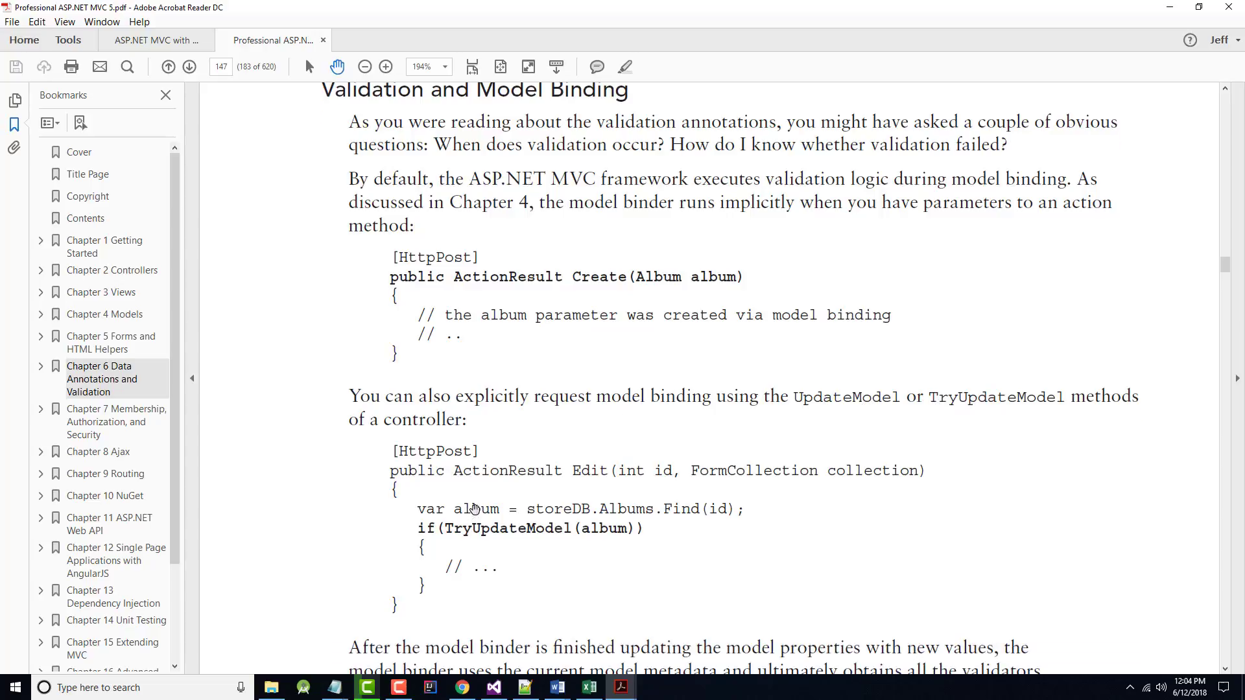
{"action": "scroll", "scroll_direction": "down", "scroll_amount": 3}
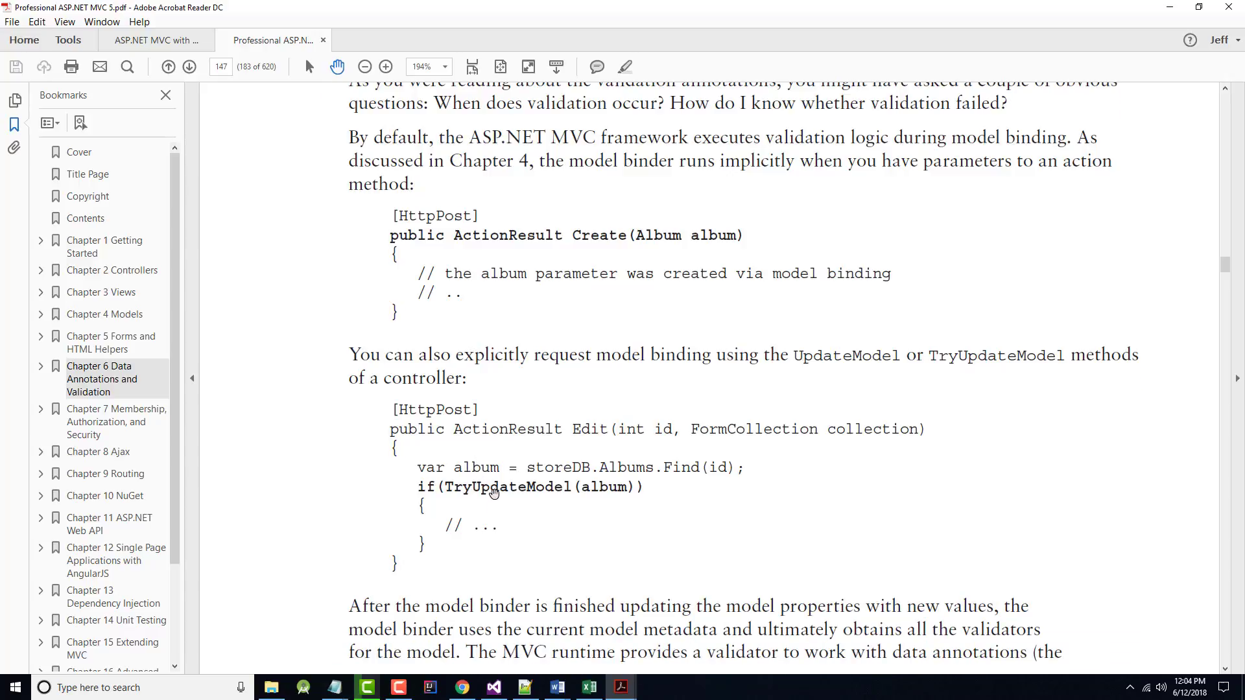
{"action": "scroll", "scroll_direction": "down", "scroll_amount": 3}
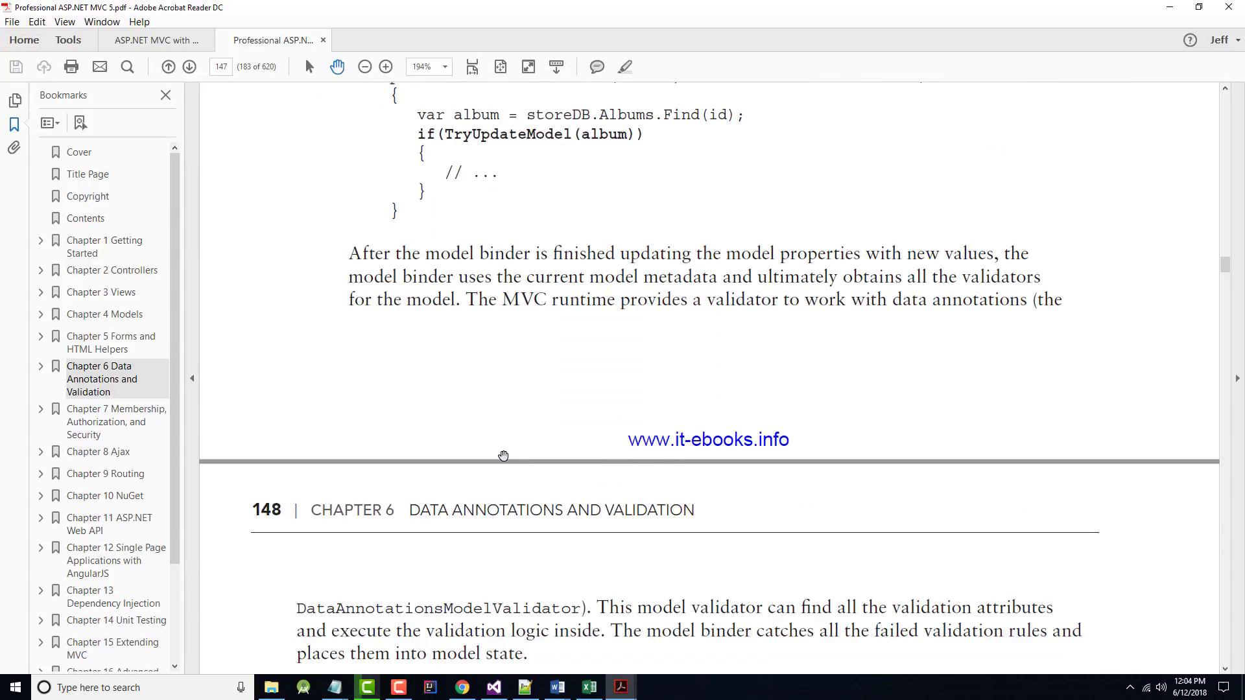
Step: Scroll until the Validation and Model State heading with ModelState.IsValid examples tops the view
{"action": "scroll", "scroll_direction": "down", "scroll_amount": 3}
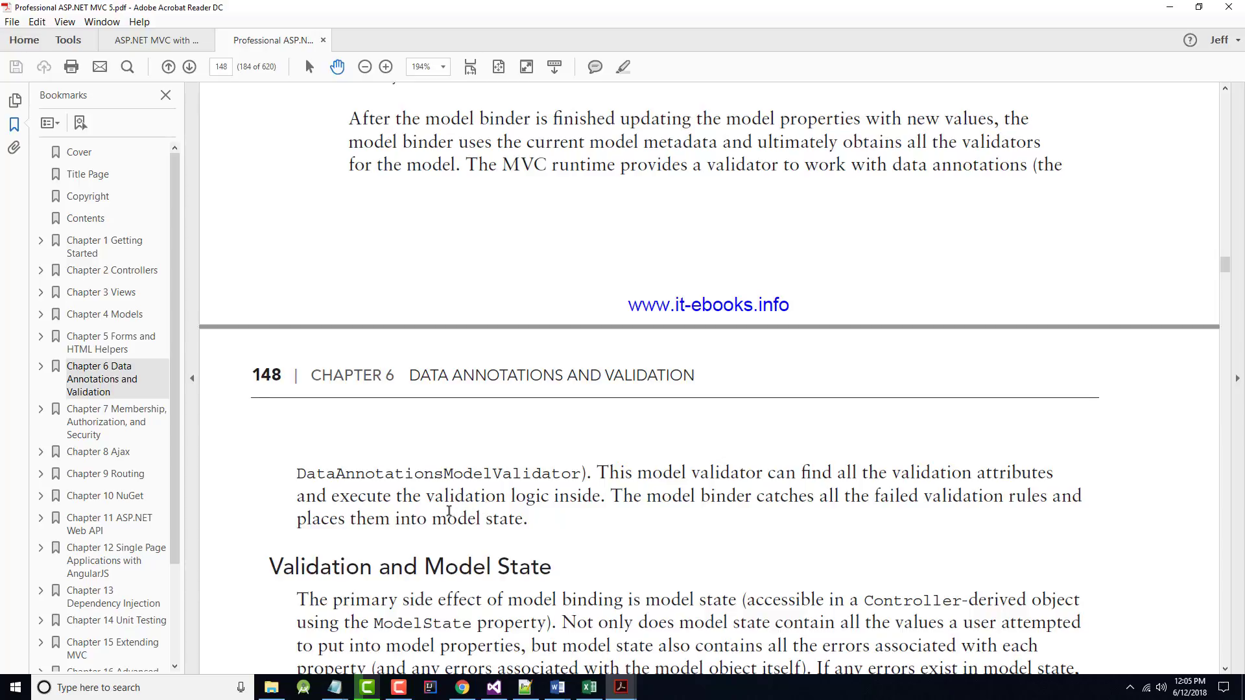
{"action": "mouse_move", "coordinate": [594, 501]}
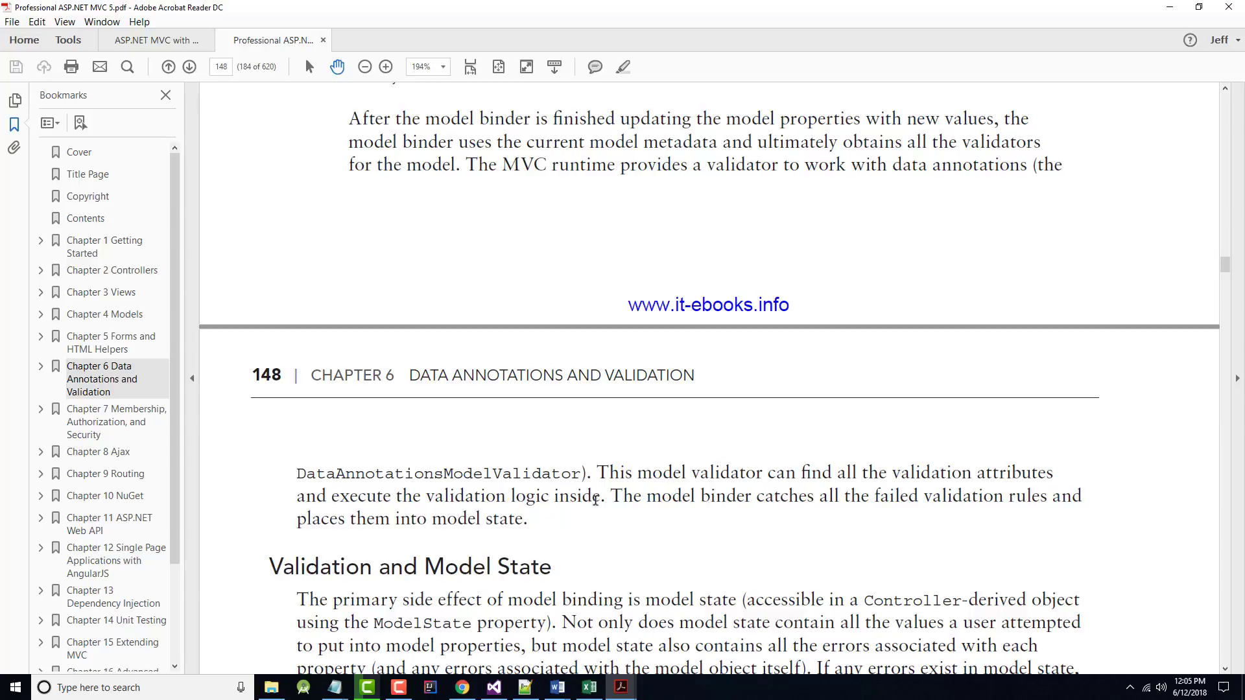
{"action": "scroll", "scroll_direction": "down", "scroll_amount": 3}
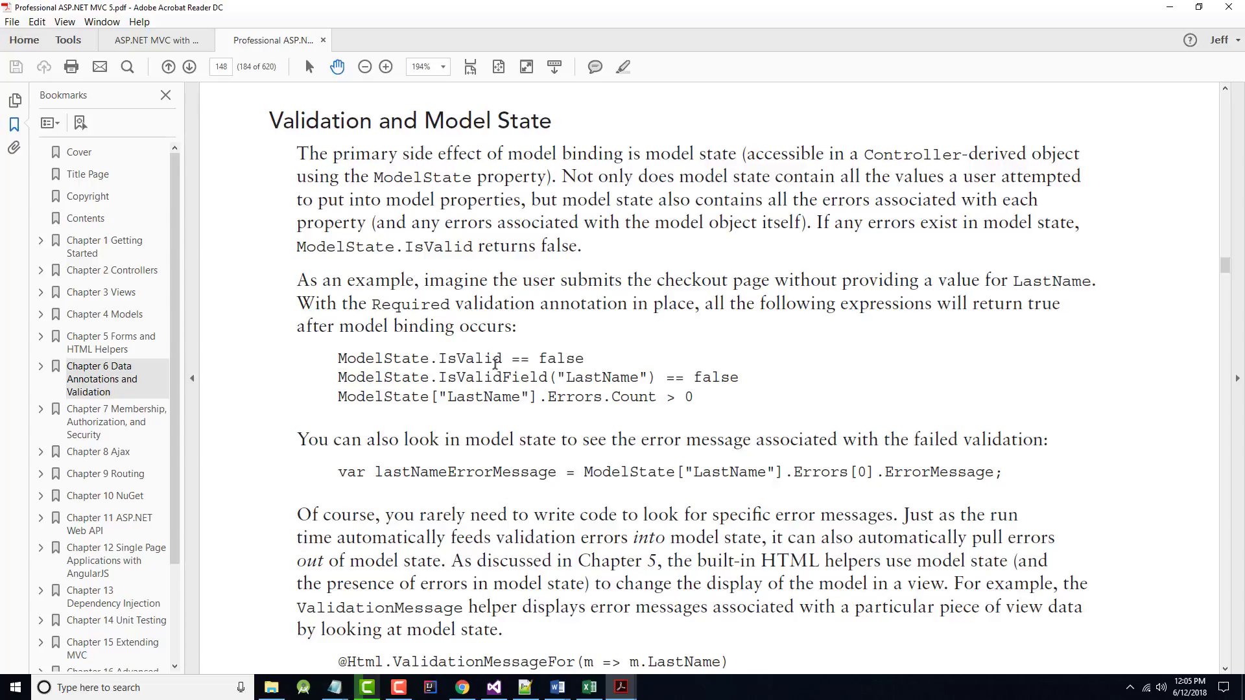
{"action": "mouse_move", "coordinate": [651, 183]}
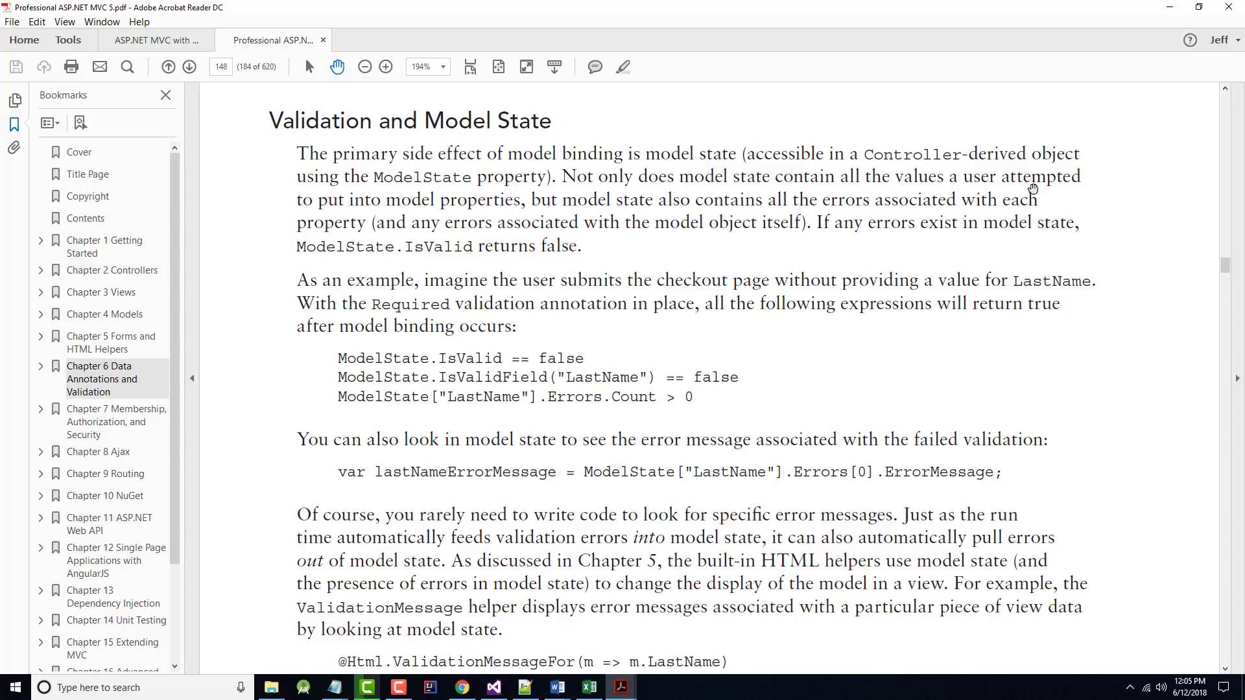
{"action": "mouse_move", "coordinate": [494, 207]}
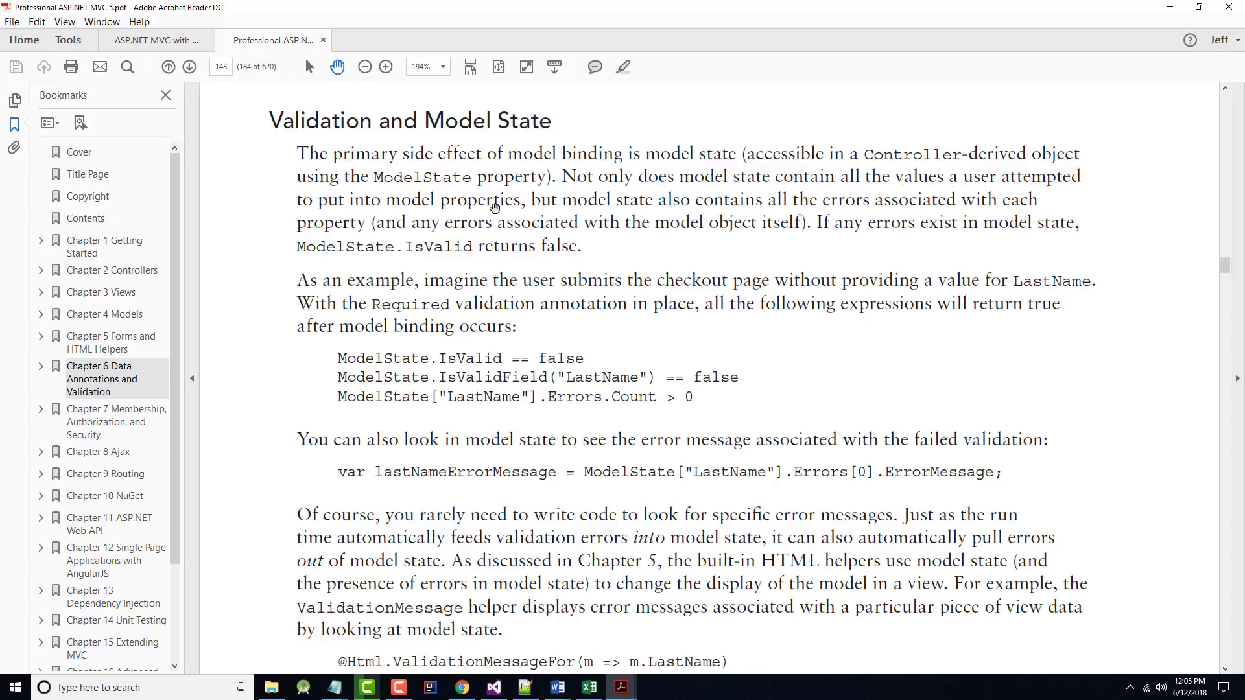
{"action": "mouse_move", "coordinate": [818, 220]}
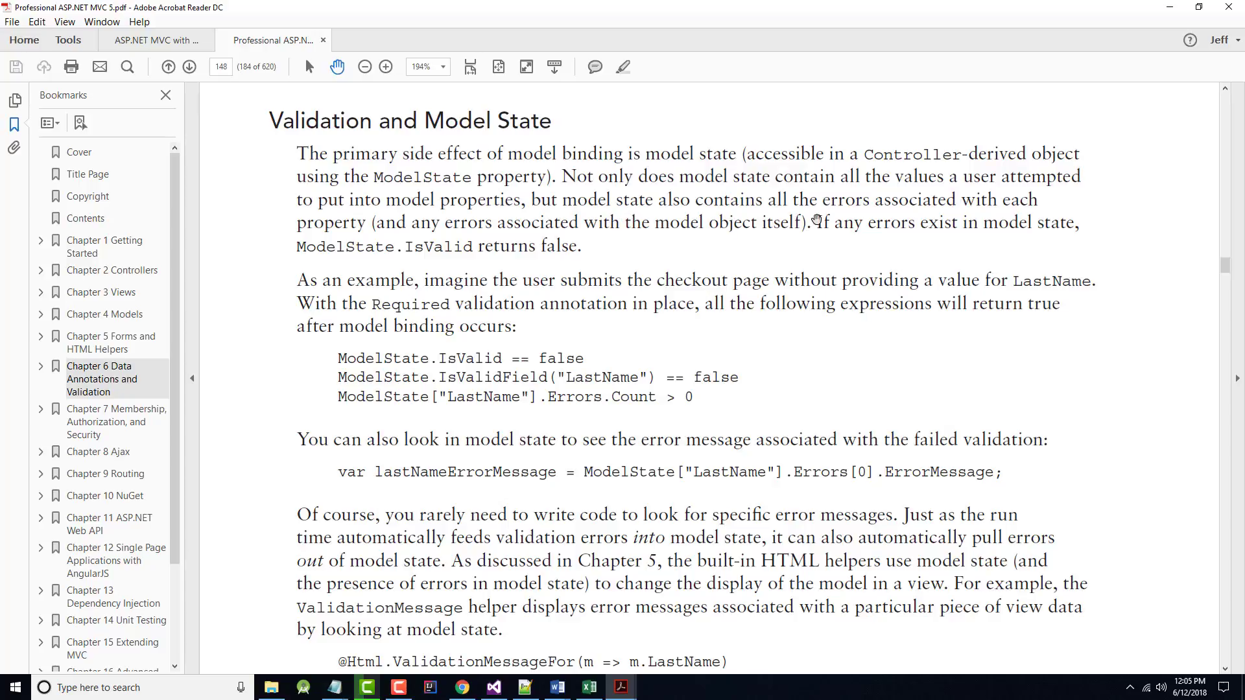
{"action": "mouse_move", "coordinate": [389, 232]}
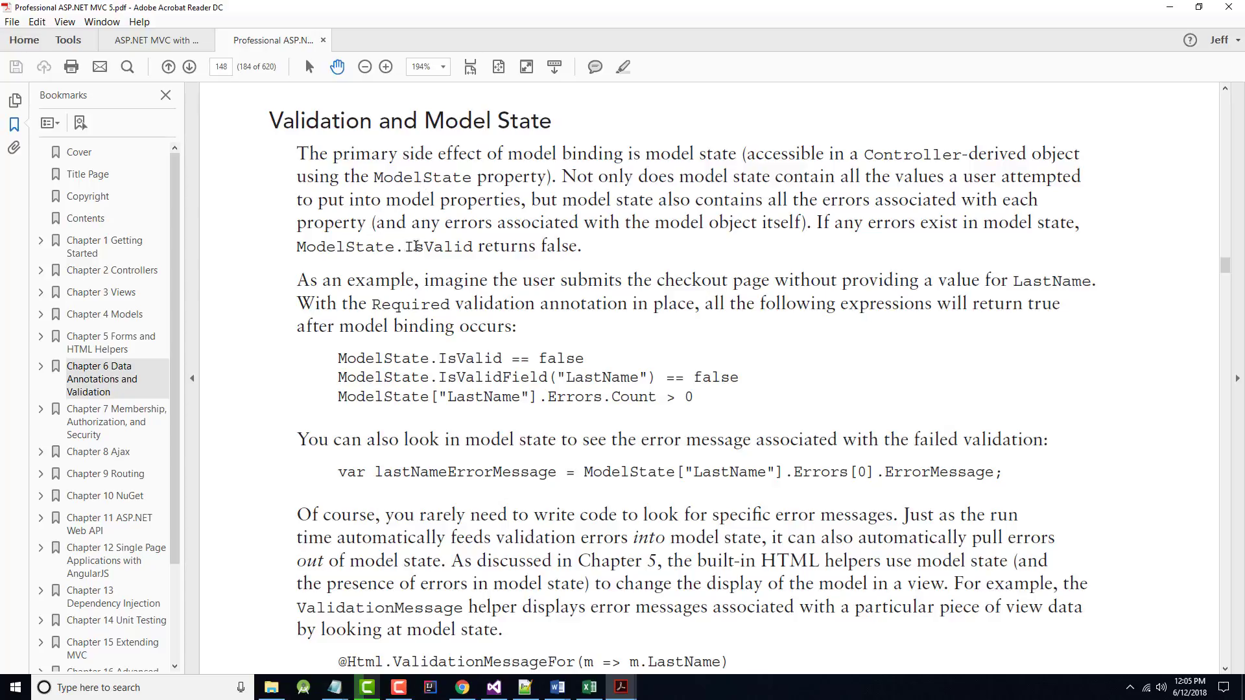
{"action": "mouse_move", "coordinate": [416, 276]}
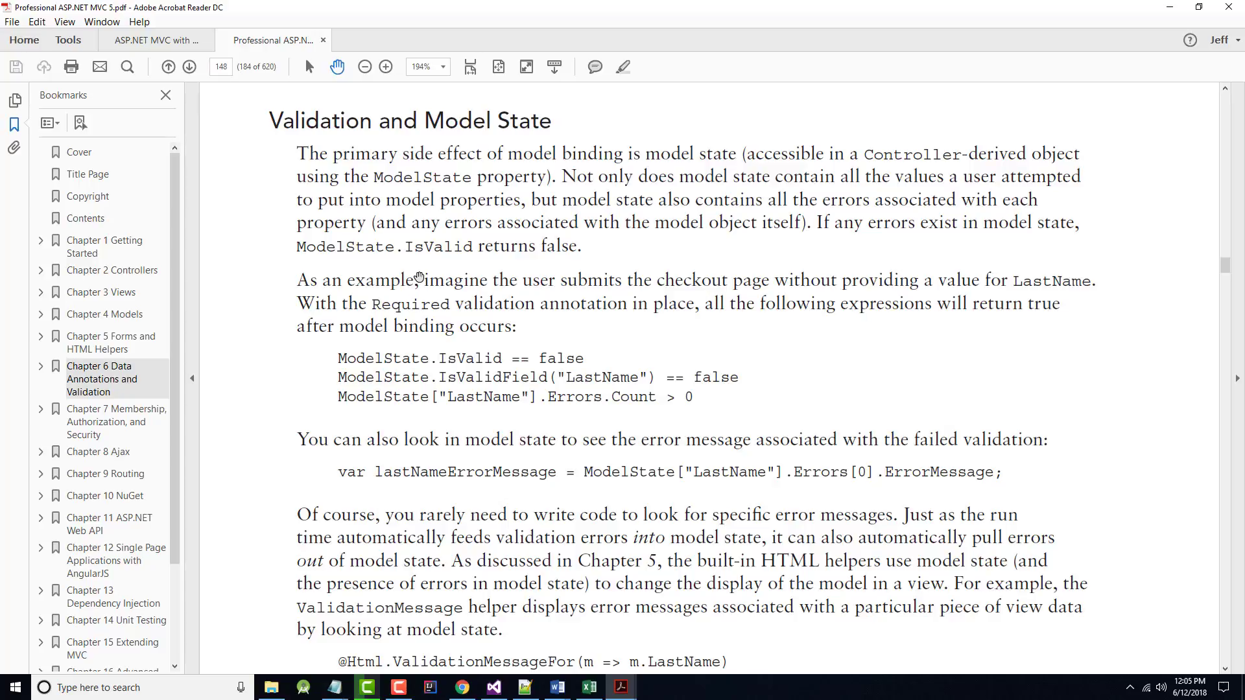
Step: Scroll to the Controller Actions and Validation Errors heading and first AddressAndPayment lines
{"action": "scroll", "scroll_direction": "down", "scroll_amount": 3}
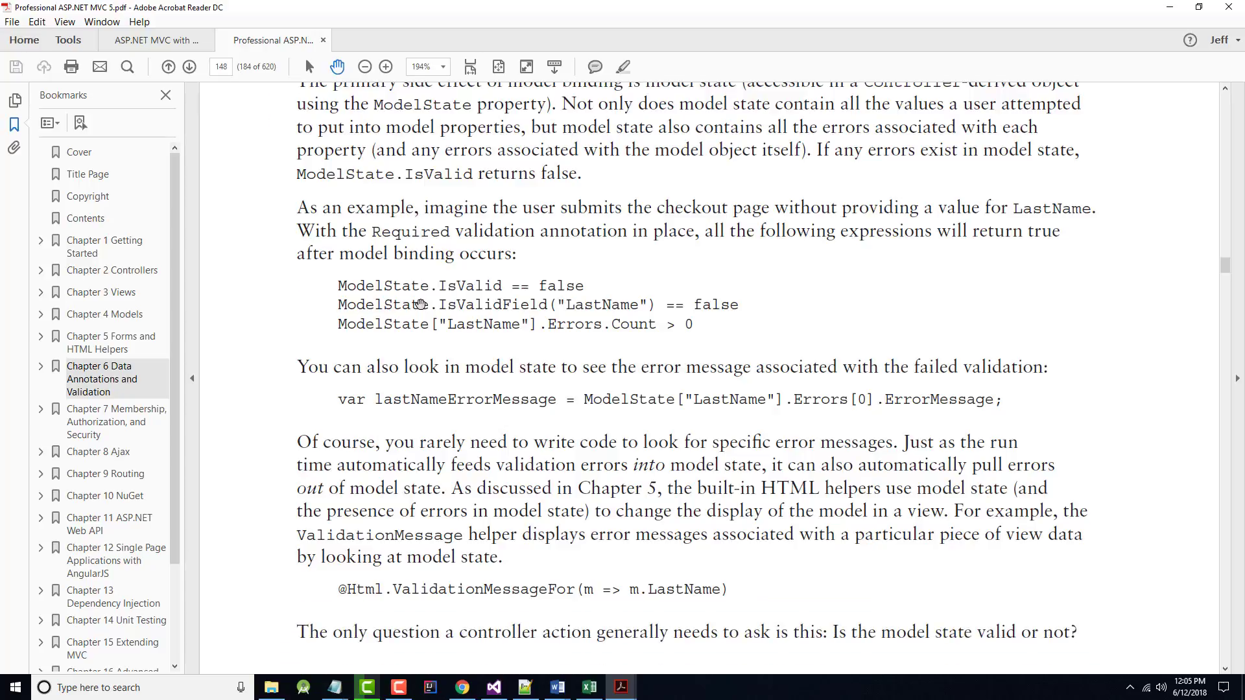
{"action": "scroll", "scroll_direction": "down", "scroll_amount": 3}
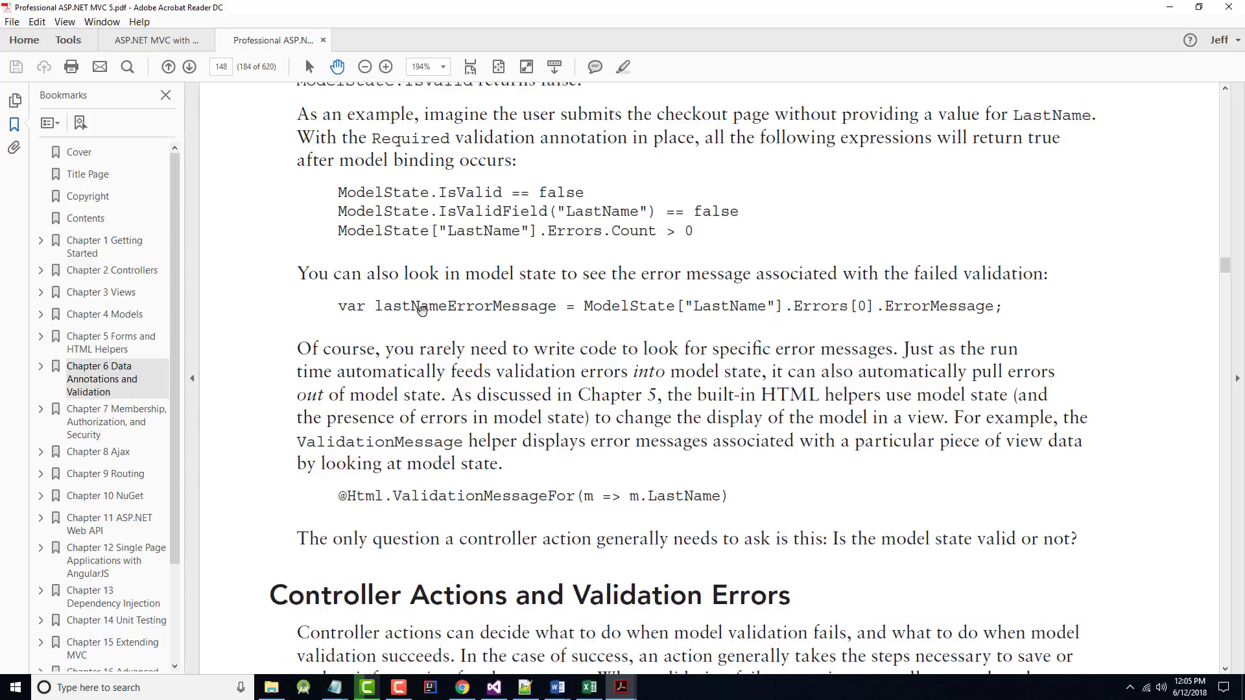
{"action": "scroll", "scroll_direction": "down", "scroll_amount": 3}
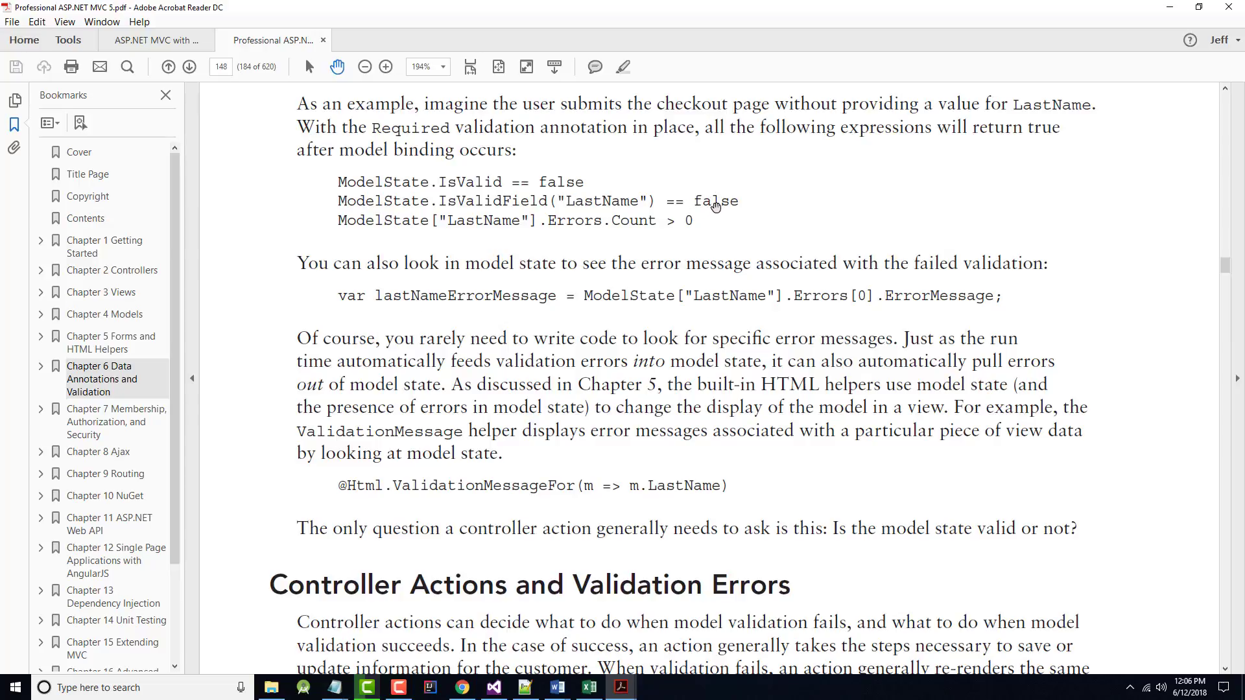
{"action": "mouse_move", "coordinate": [712, 223]}
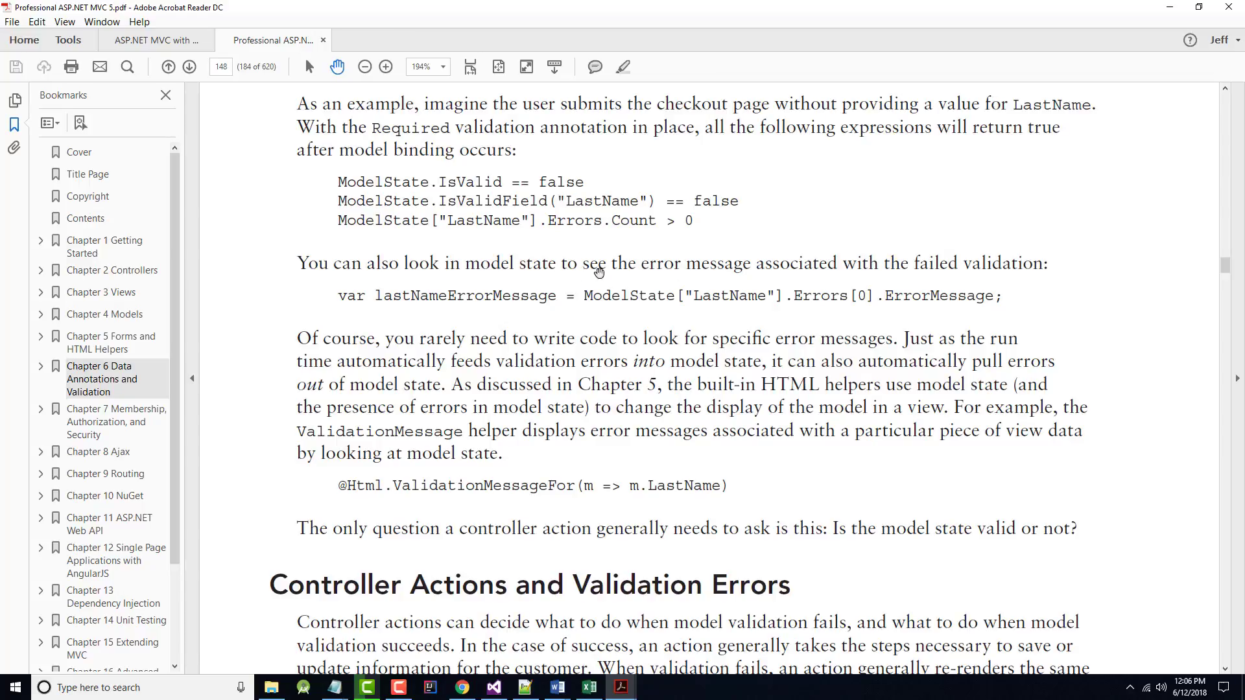
{"action": "mouse_move", "coordinate": [764, 259]}
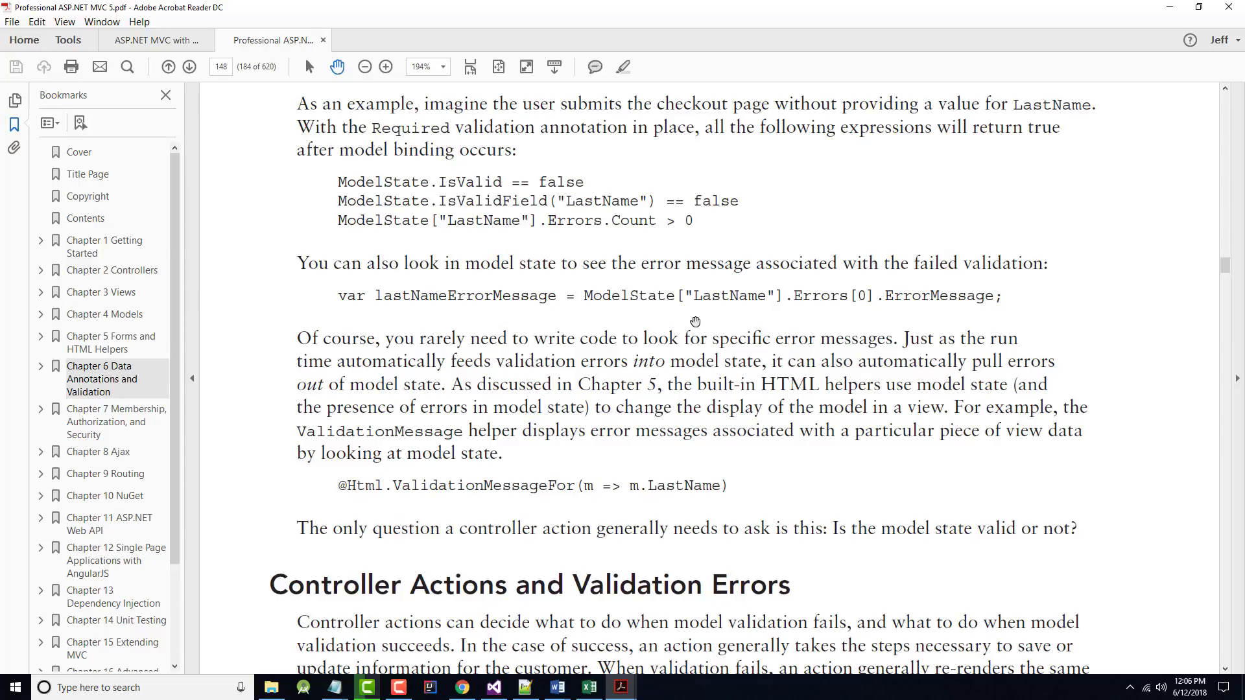
{"action": "mouse_move", "coordinate": [830, 300]}
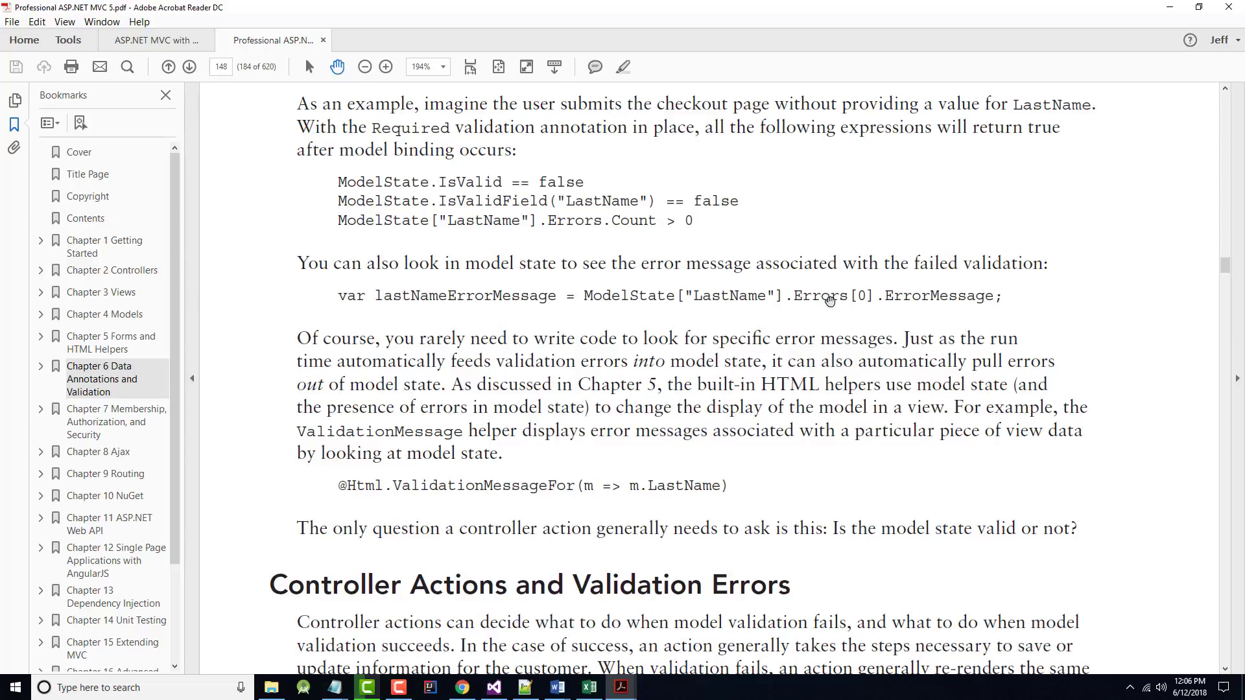
{"action": "scroll", "scroll_direction": "down", "scroll_amount": 3}
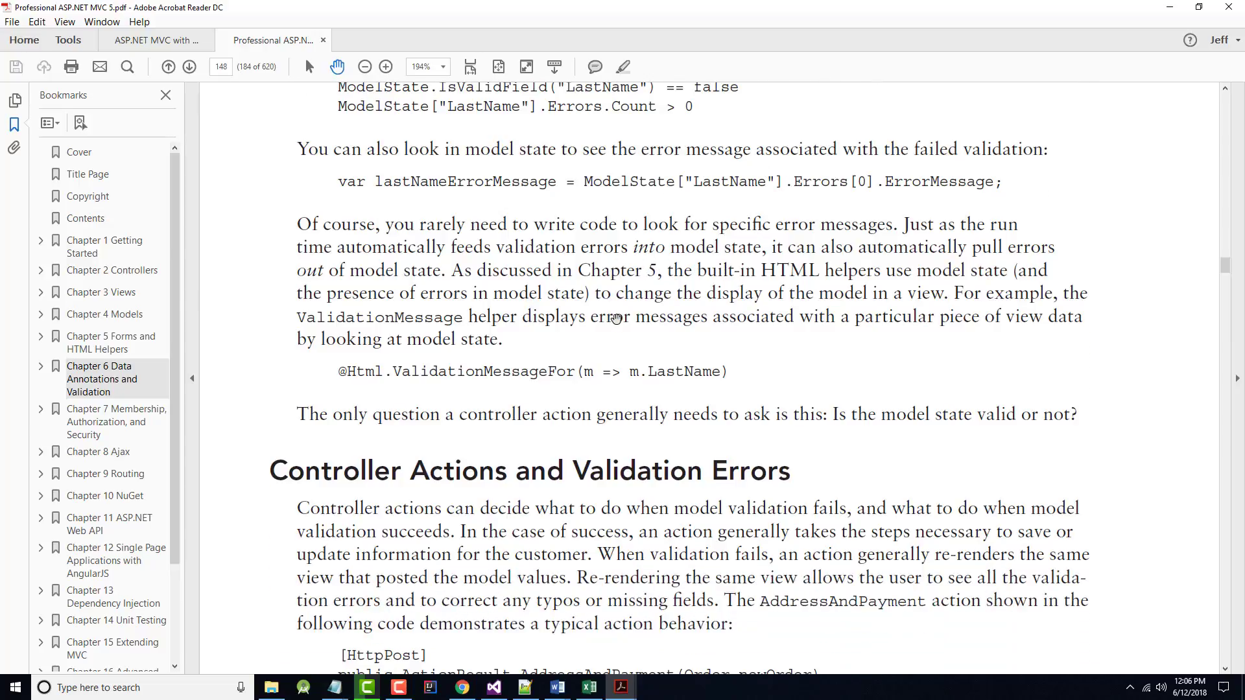
{"action": "scroll", "scroll_direction": "down", "scroll_amount": 3}
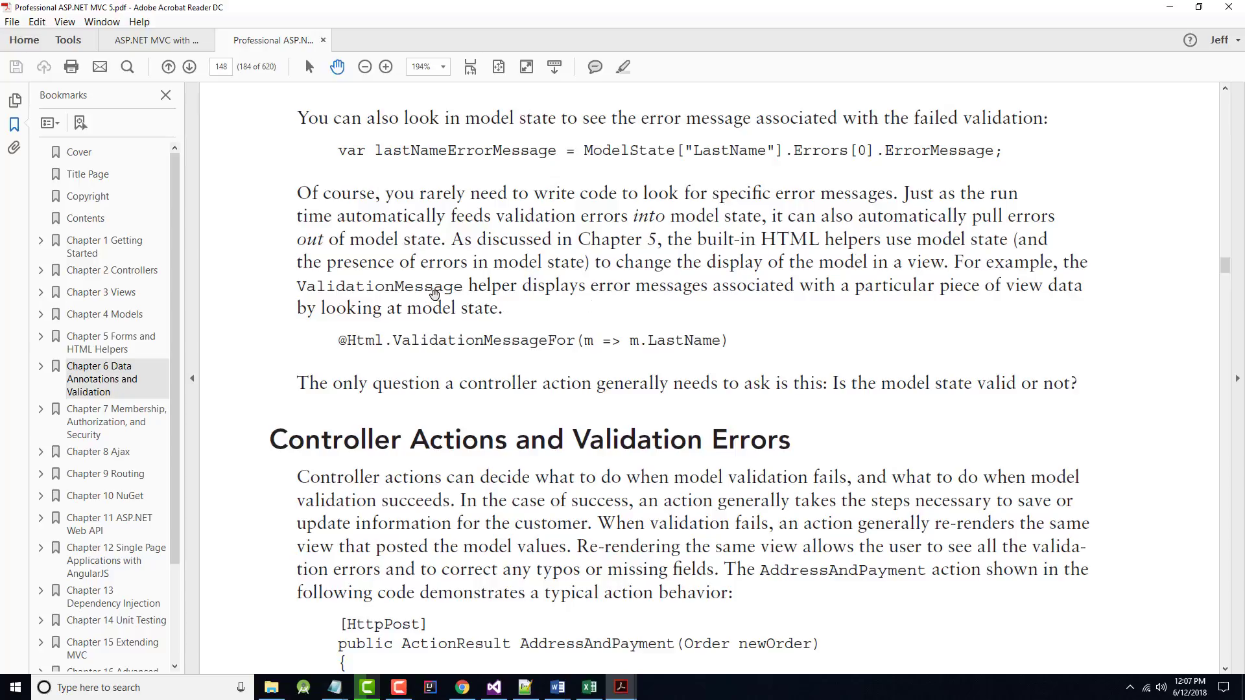
{"action": "mouse_move", "coordinate": [801, 298]}
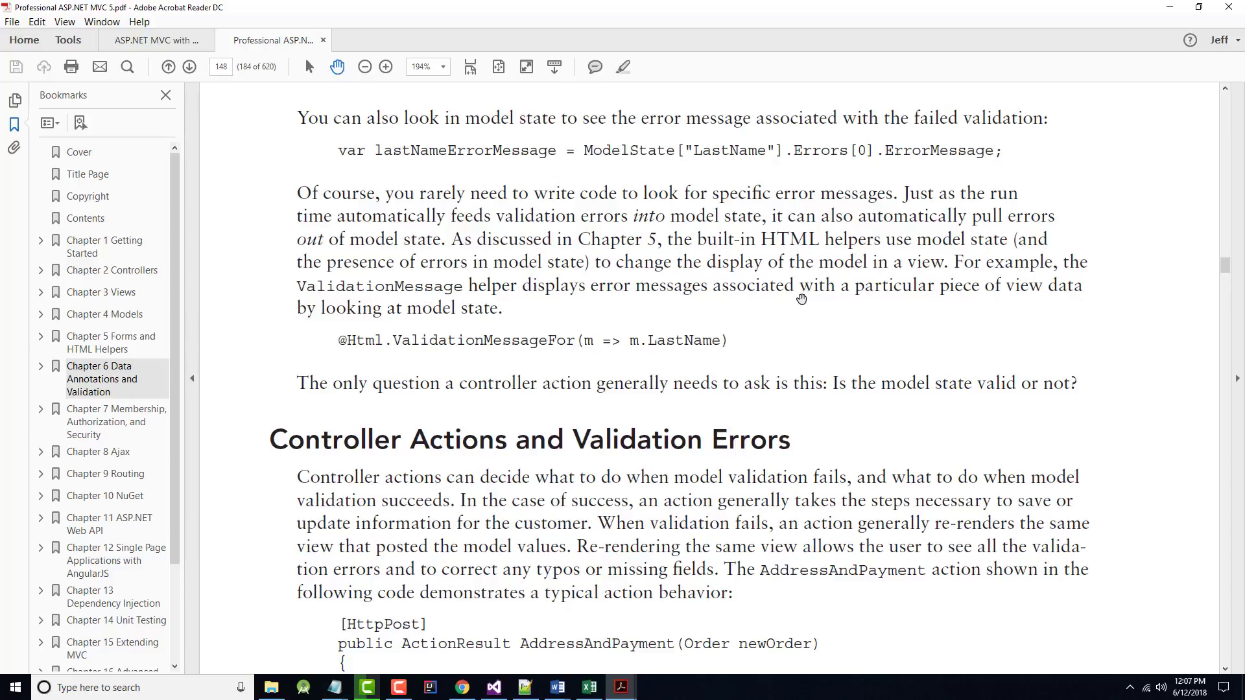
{"action": "mouse_move", "coordinate": [824, 284]}
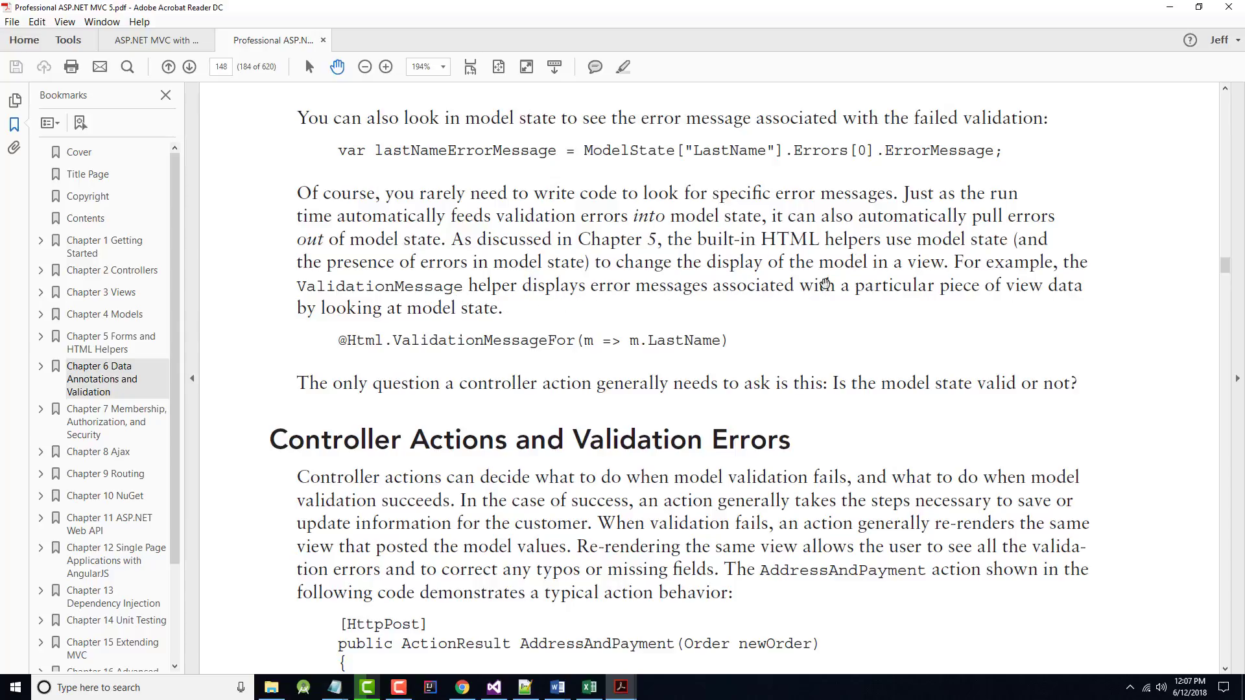
{"action": "mouse_move", "coordinate": [489, 340]}
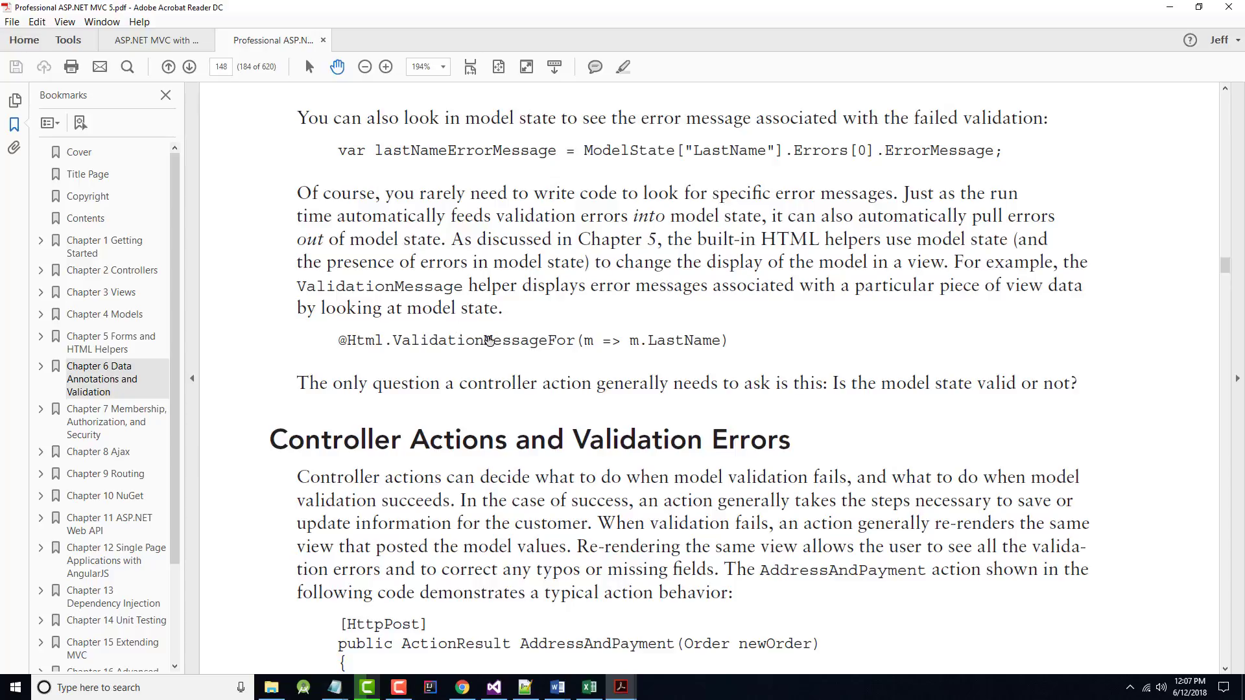
Step: Scroll until the 'Annotating Orders for Validation 149' footer appears below the code listing
{"action": "scroll", "scroll_direction": "down", "scroll_amount": 3}
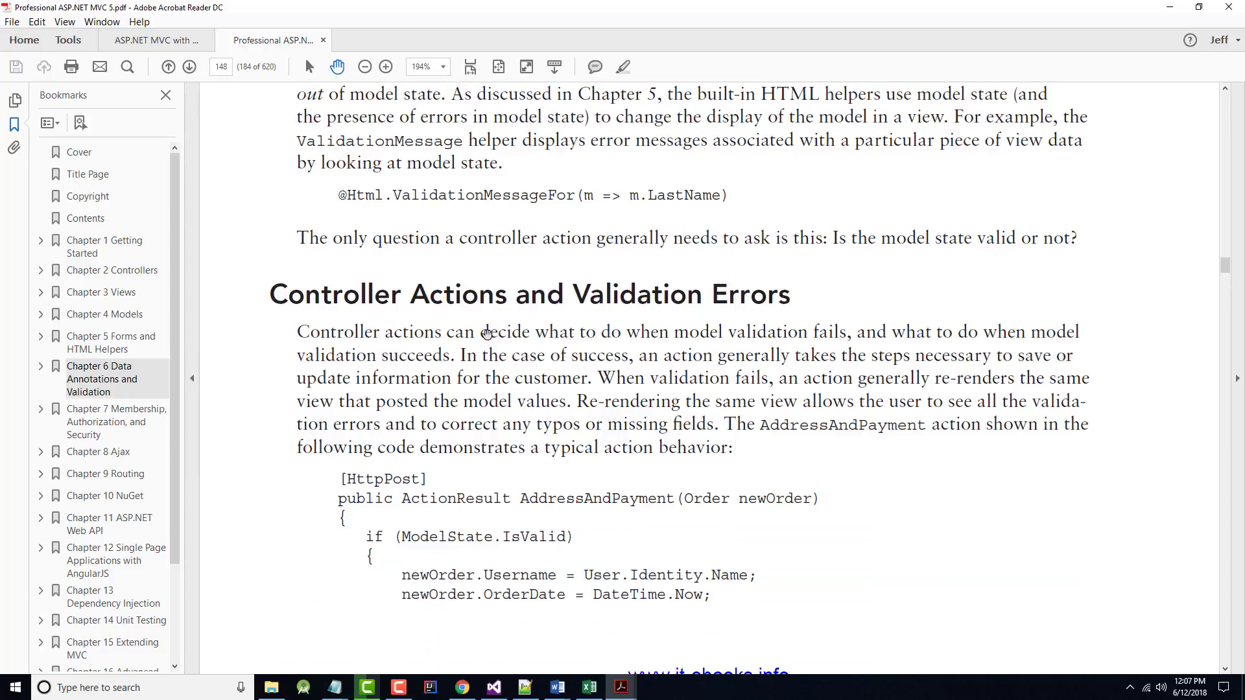
{"action": "mouse_move", "coordinate": [717, 254]}
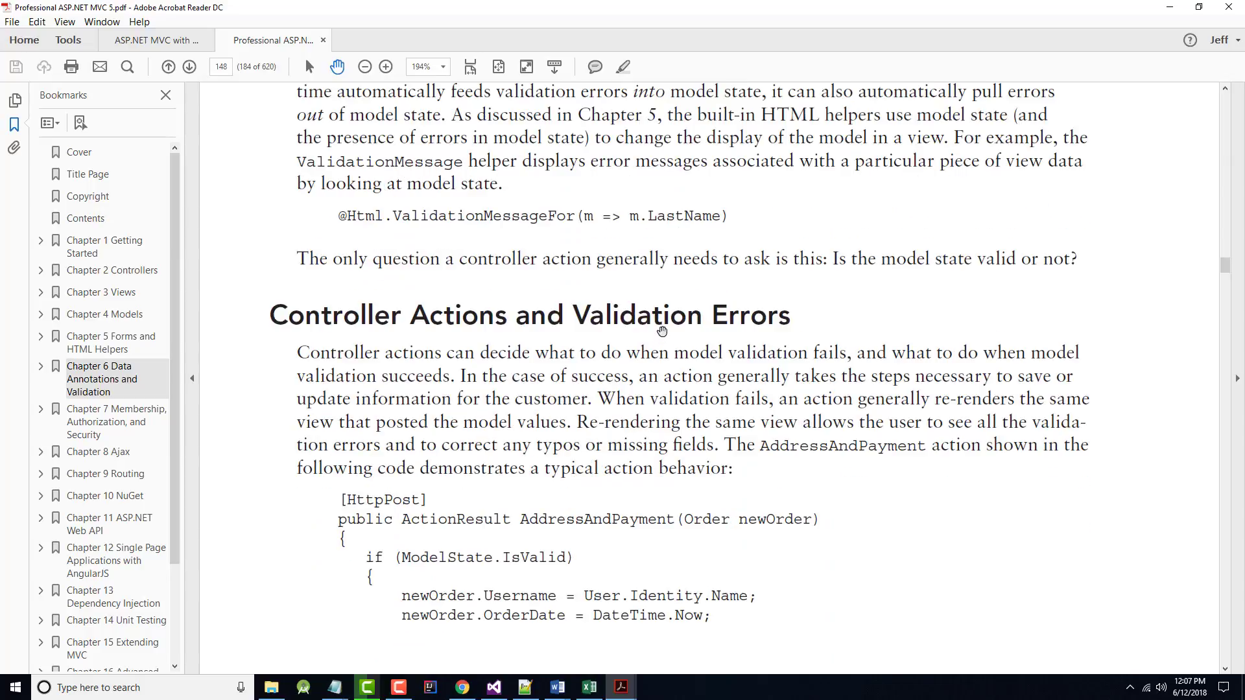
{"action": "scroll", "scroll_direction": "down", "scroll_amount": 3}
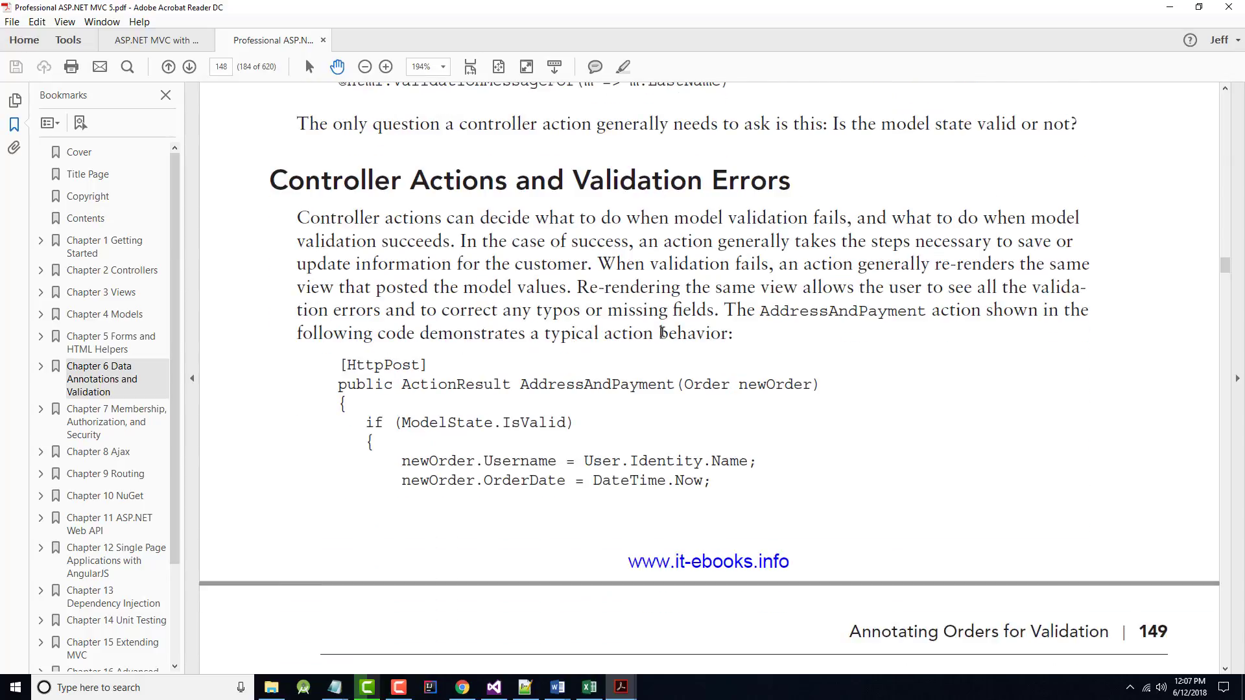
{"action": "mouse_move", "coordinate": [660, 331]}
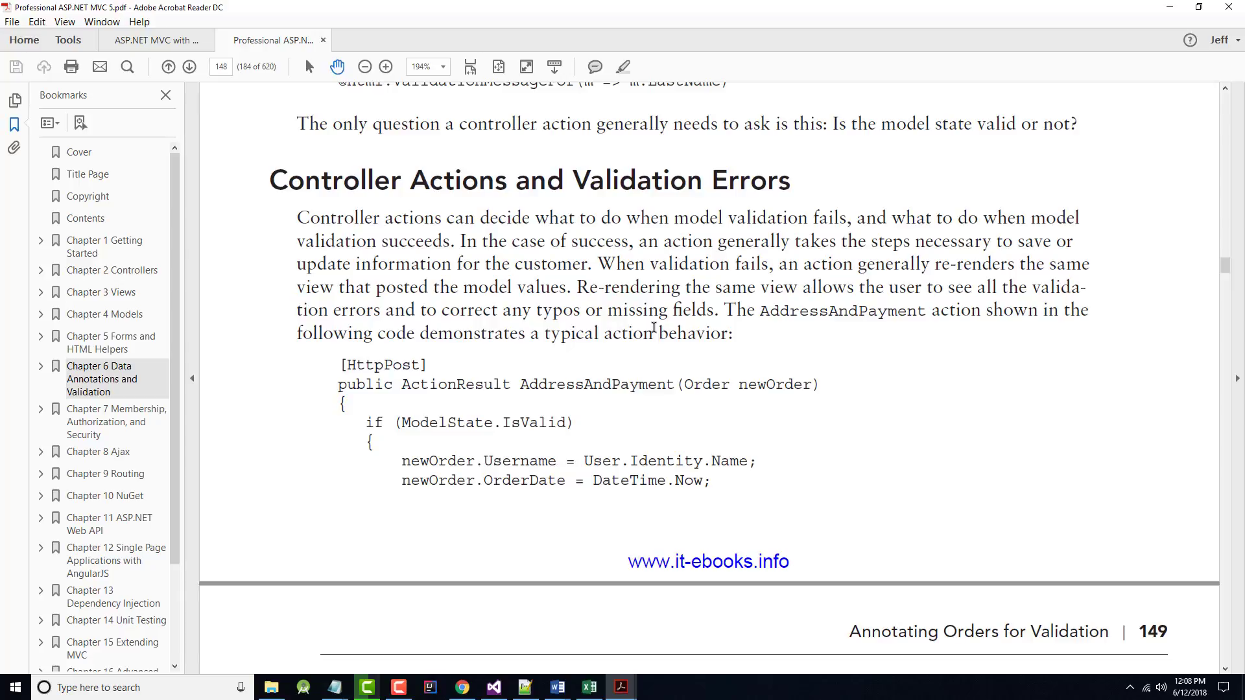
Step: Scroll past the page break to the IsValid paragraph and FormCollection AddressAndPayment listing
{"action": "scroll", "scroll_direction": "down", "scroll_amount": 3}
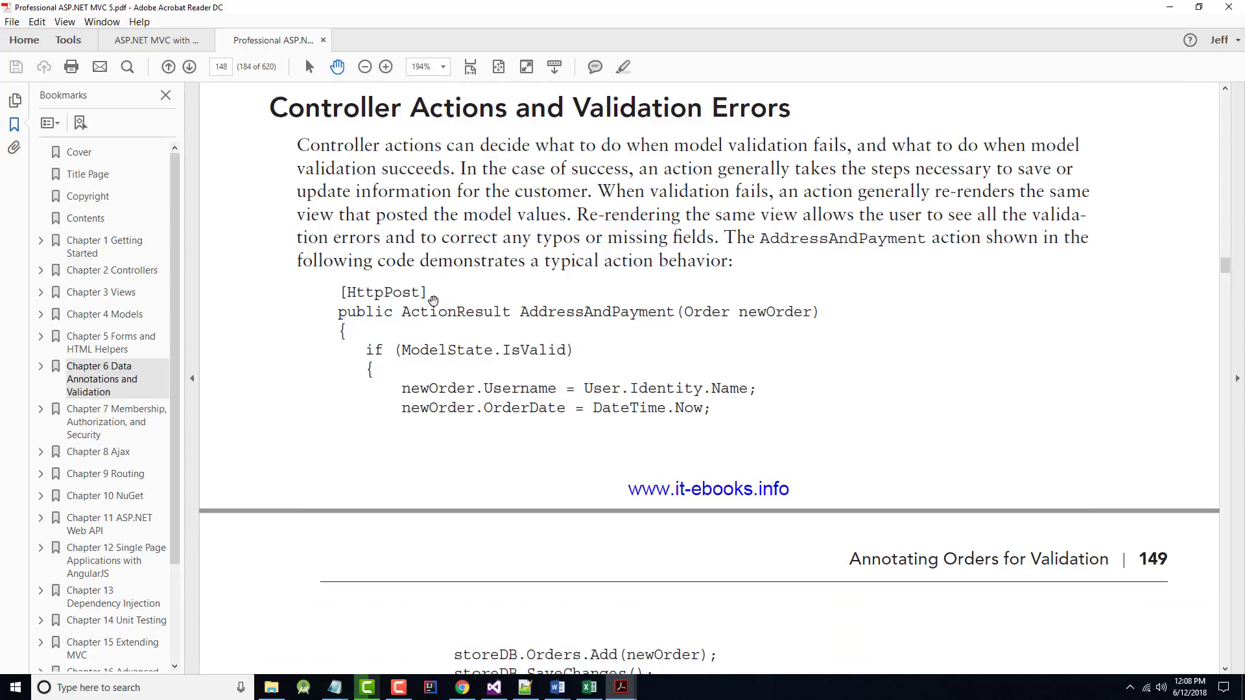
{"action": "scroll", "scroll_direction": "down", "scroll_amount": 3}
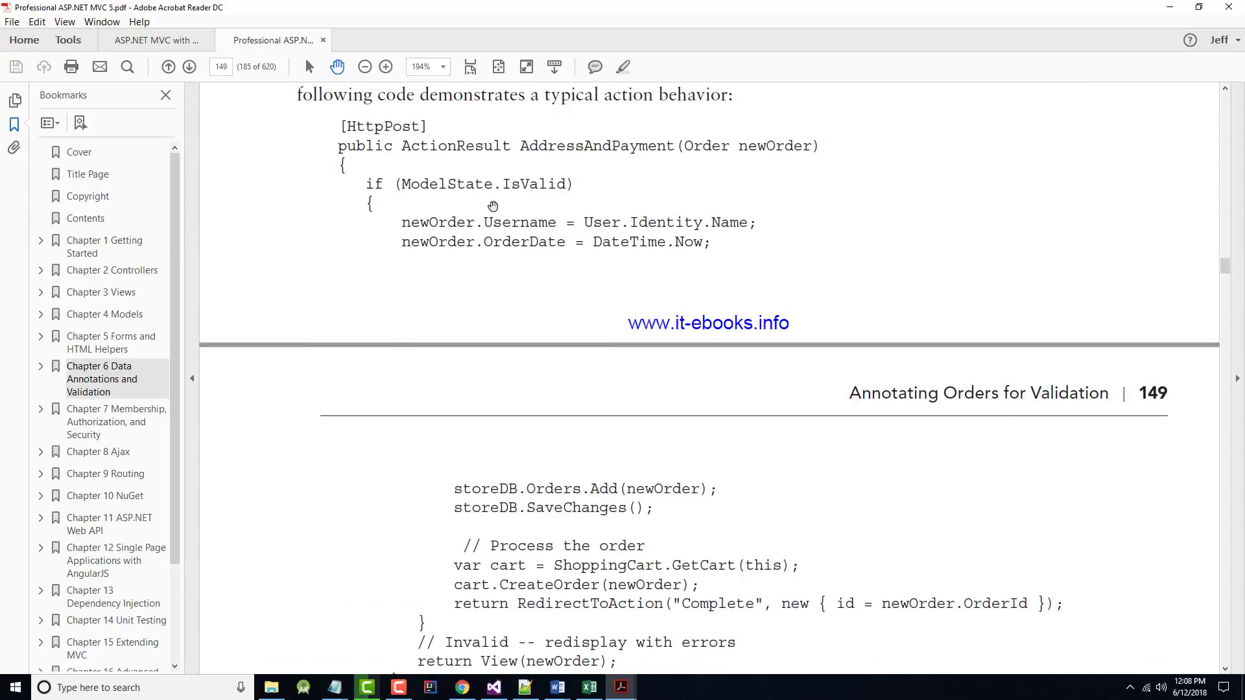
{"action": "scroll", "scroll_direction": "down", "scroll_amount": 3}
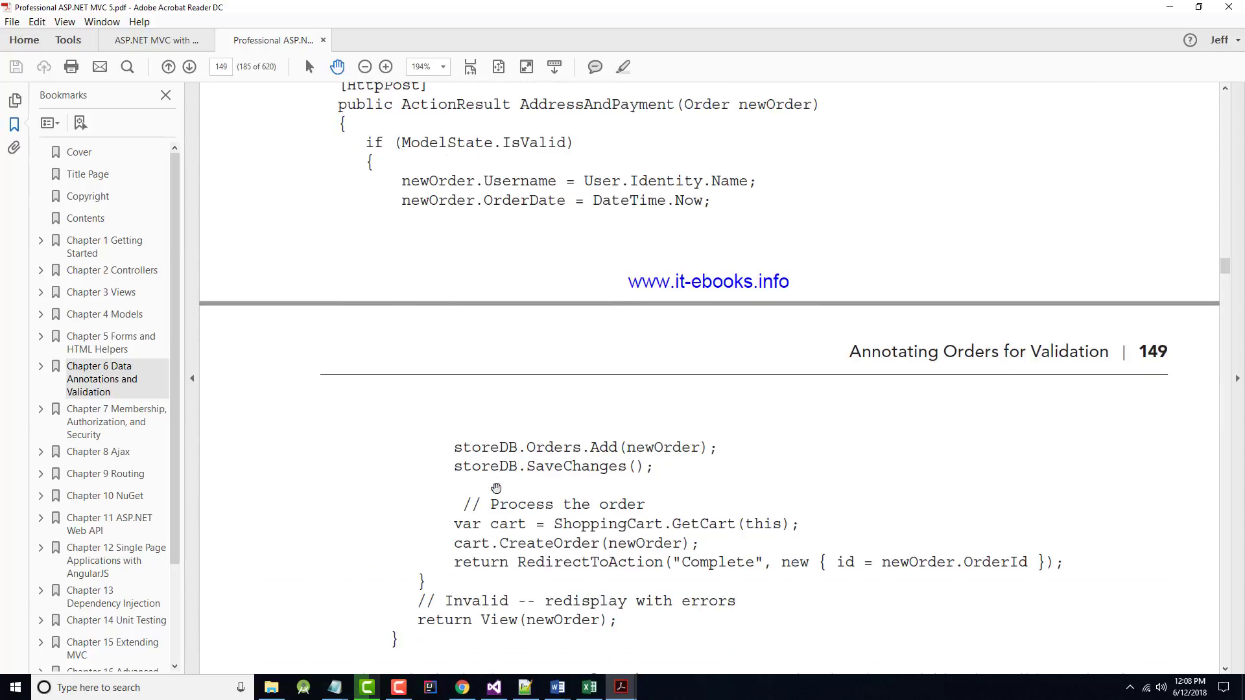
{"action": "scroll", "scroll_direction": "down", "scroll_amount": 3}
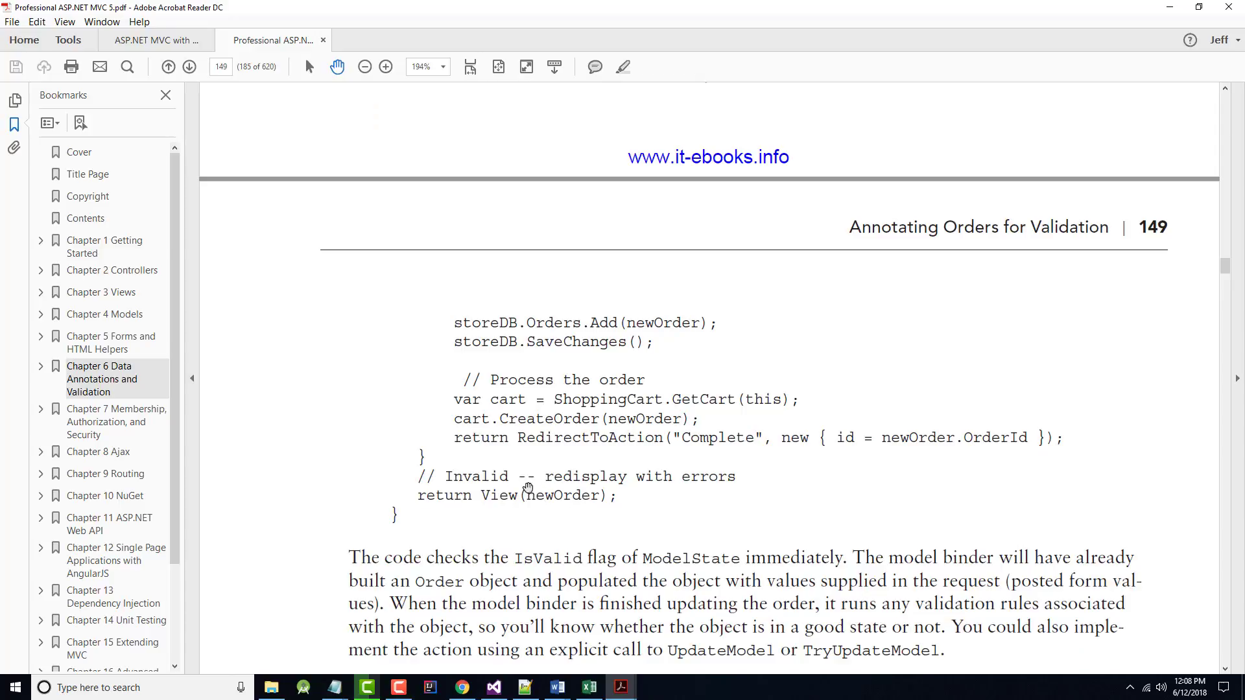
{"action": "scroll", "scroll_direction": "down", "scroll_amount": 3}
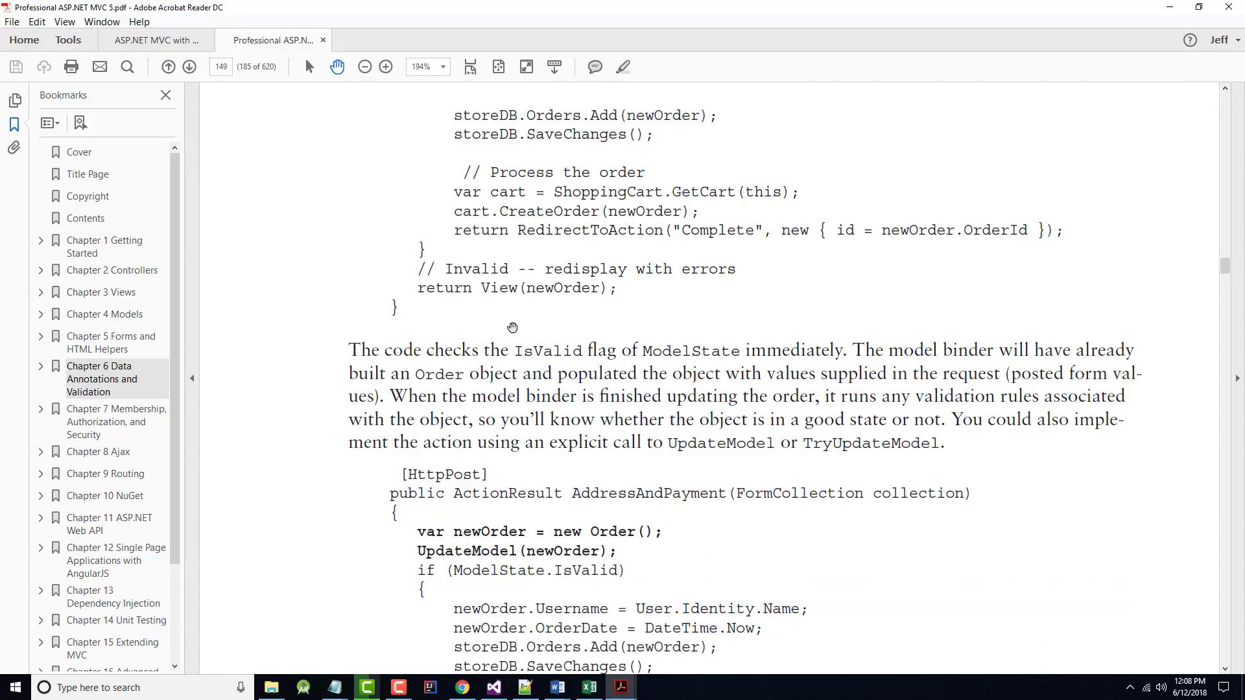
{"action": "scroll", "scroll_direction": "down", "scroll_amount": 3}
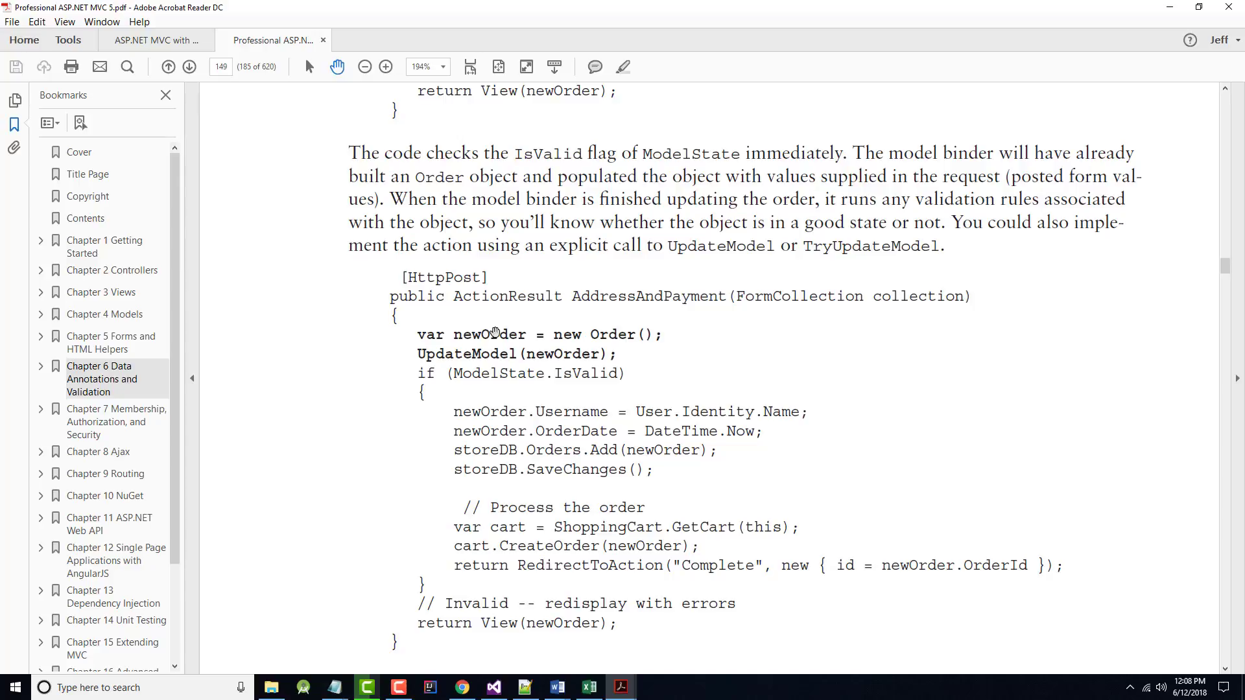
Step: Scroll onto page 150 to the CUSTOM VALIDATION LOGIC heading and its two bullets
{"action": "scroll", "scroll_direction": "down", "scroll_amount": 3}
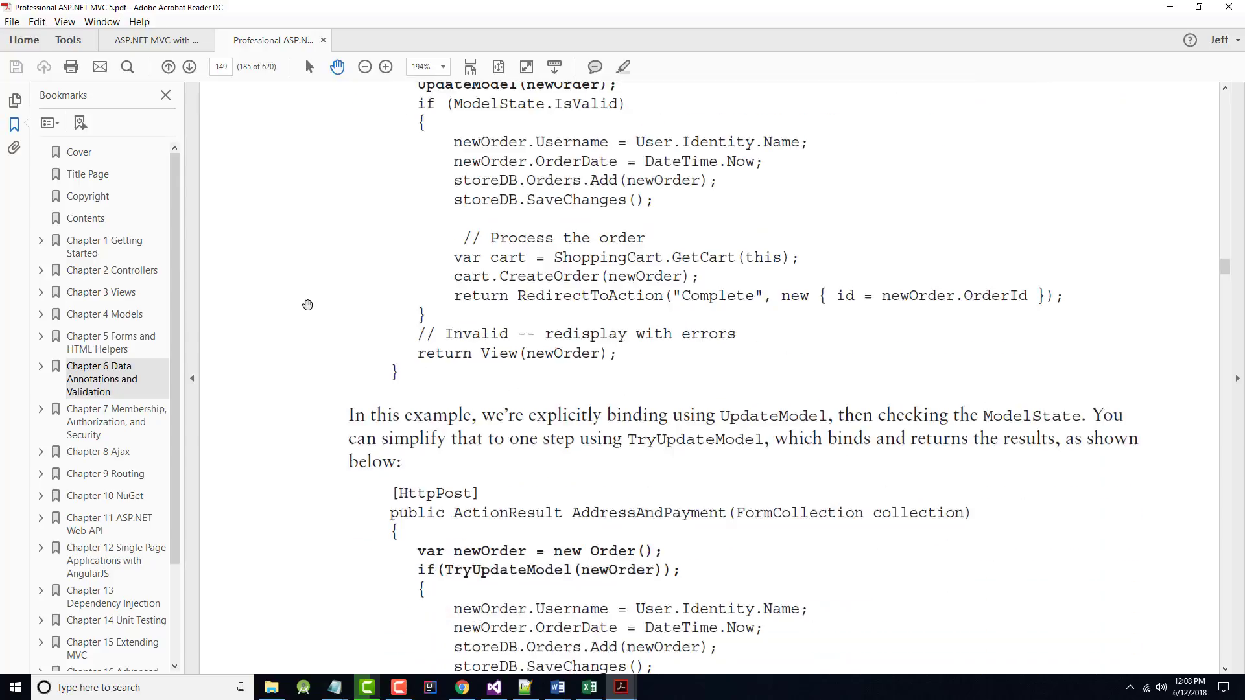
{"action": "scroll", "scroll_direction": "down", "scroll_amount": 3}
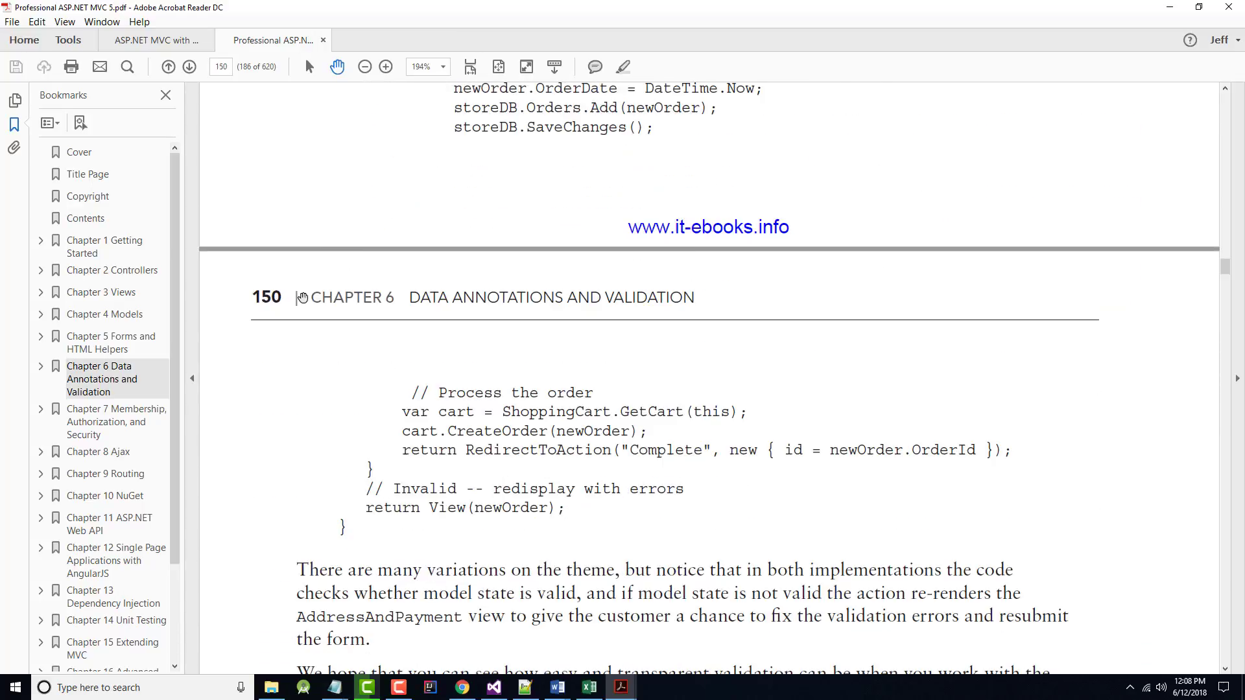
{"action": "scroll", "scroll_direction": "down", "scroll_amount": 3}
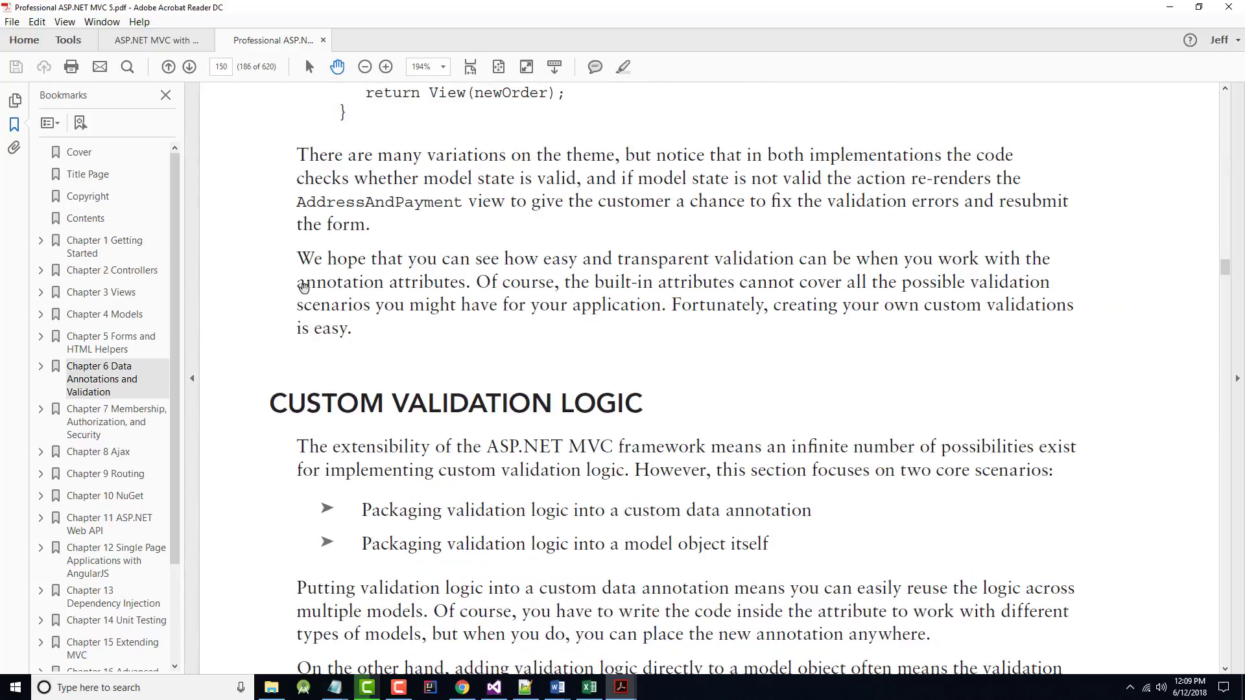
{"action": "scroll", "scroll_direction": "down", "scroll_amount": 3}
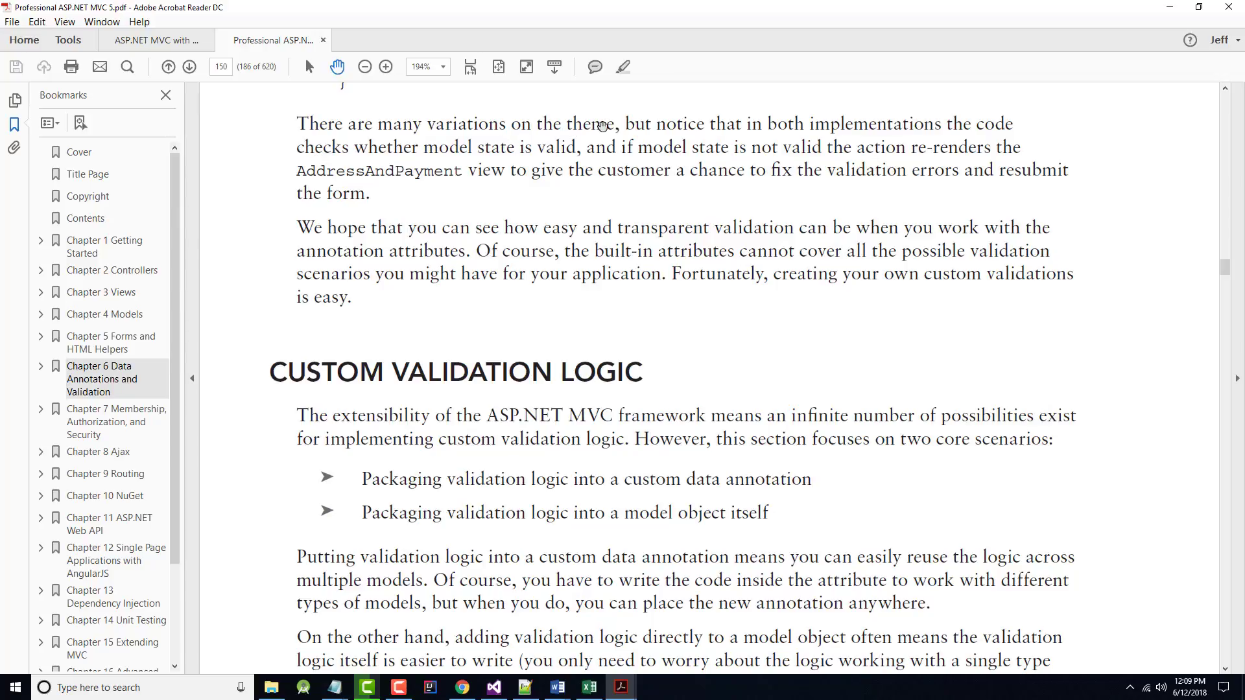
{"action": "mouse_move", "coordinate": [693, 144]}
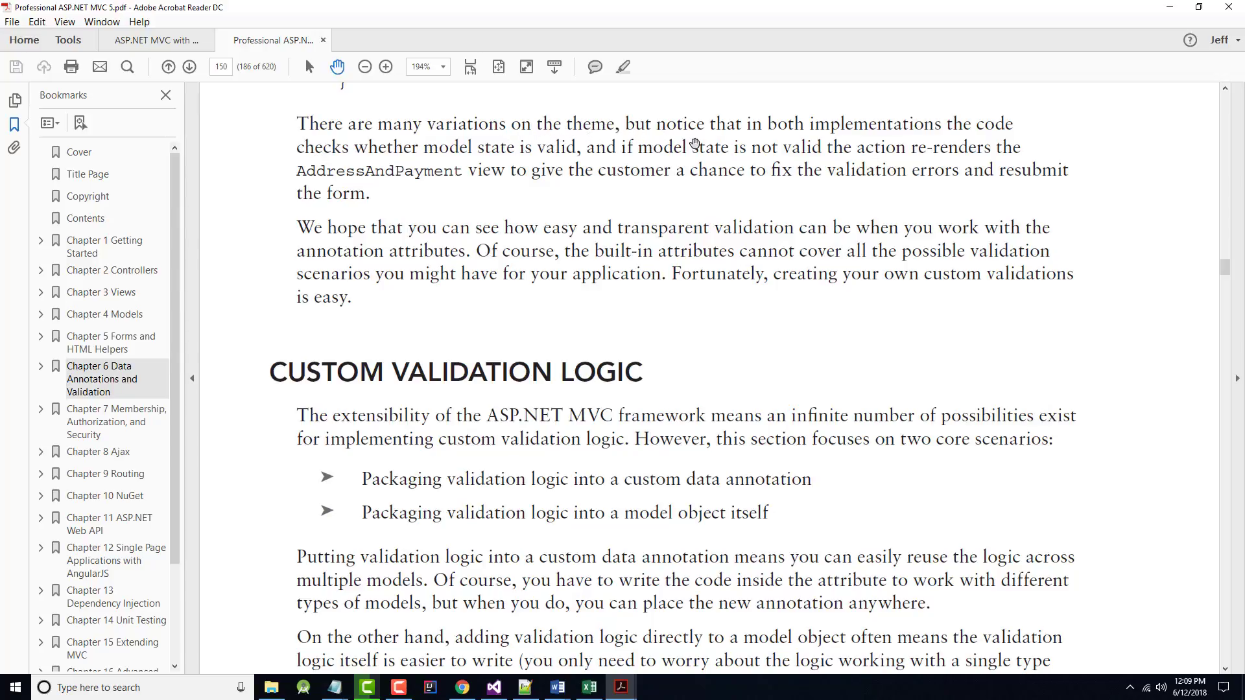
{"action": "mouse_move", "coordinate": [606, 191]}
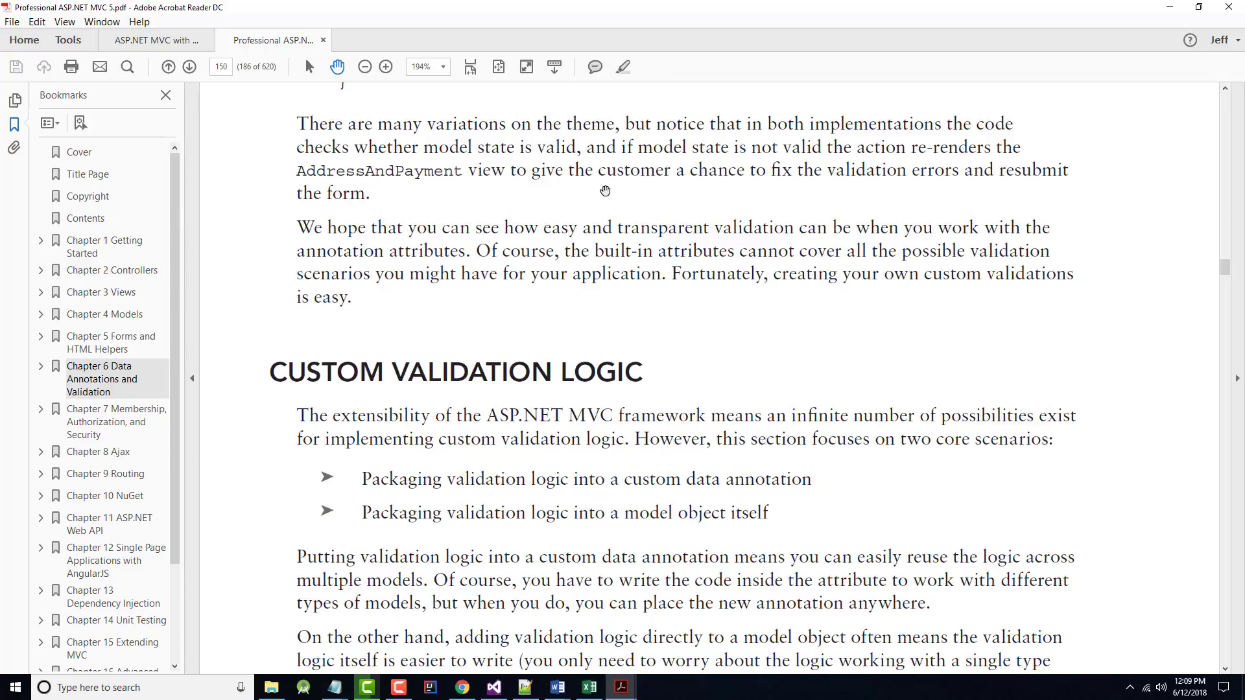
{"action": "mouse_move", "coordinate": [430, 553]}
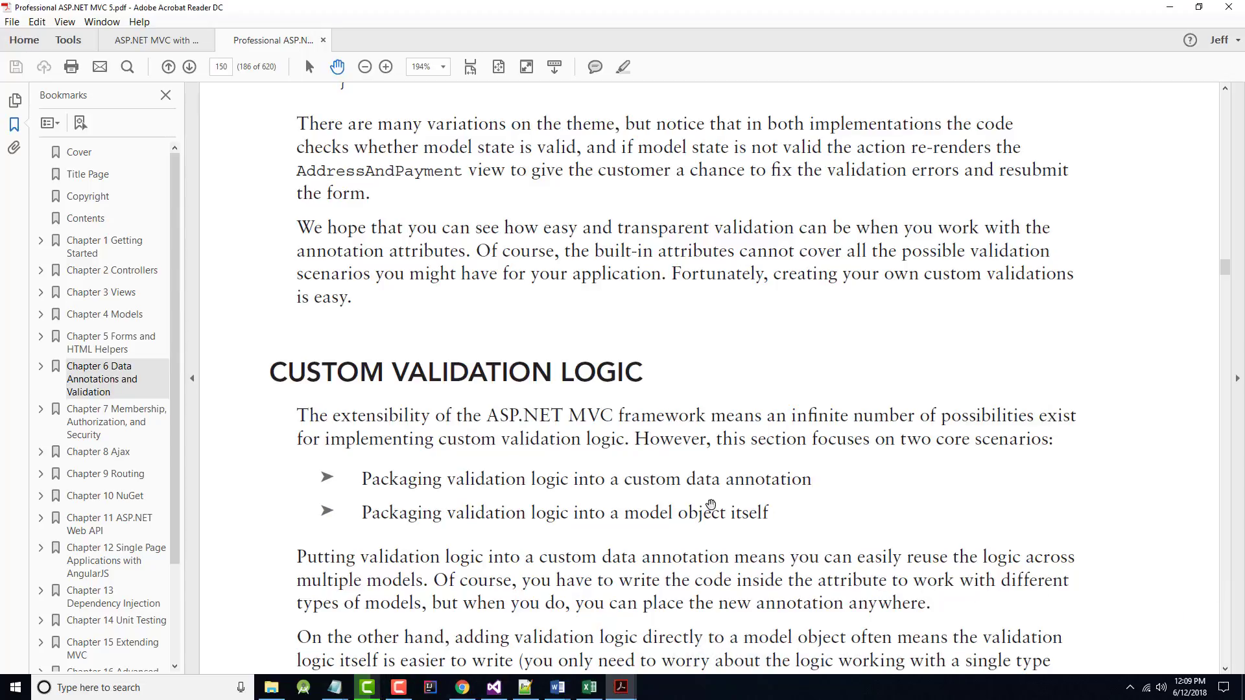
{"action": "mouse_move", "coordinate": [792, 472]}
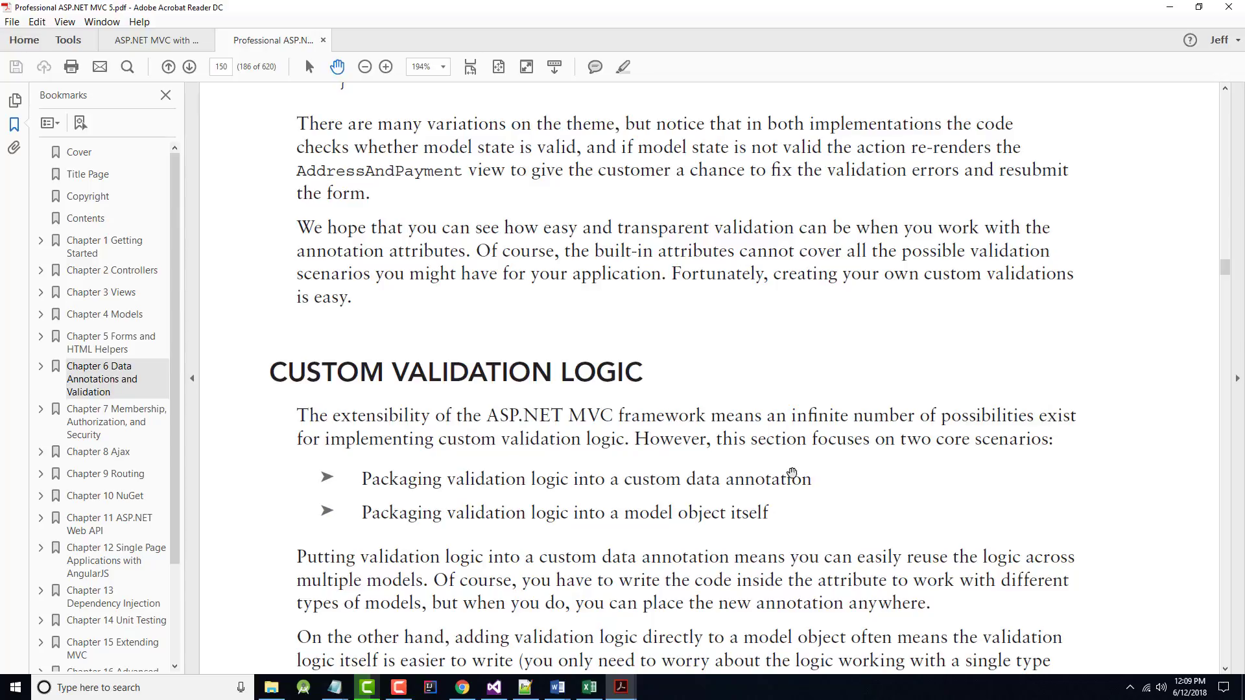
{"action": "mouse_move", "coordinate": [926, 432]}
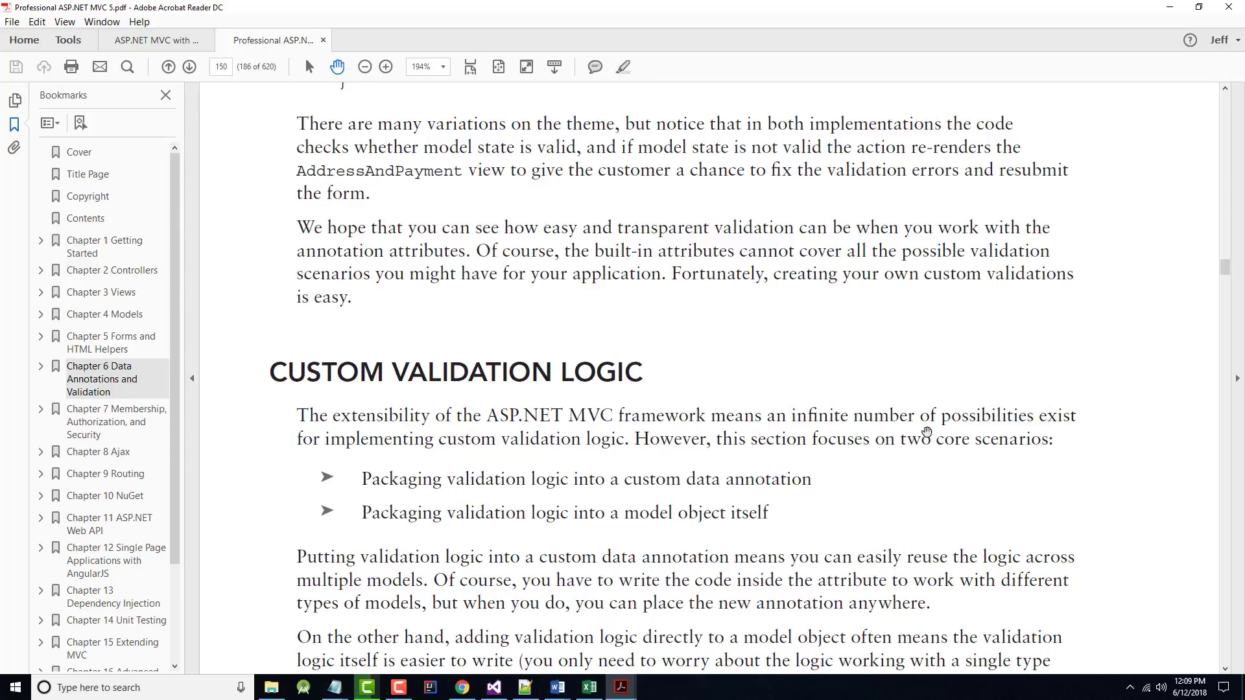
{"action": "scroll", "scroll_direction": "down", "scroll_amount": 3}
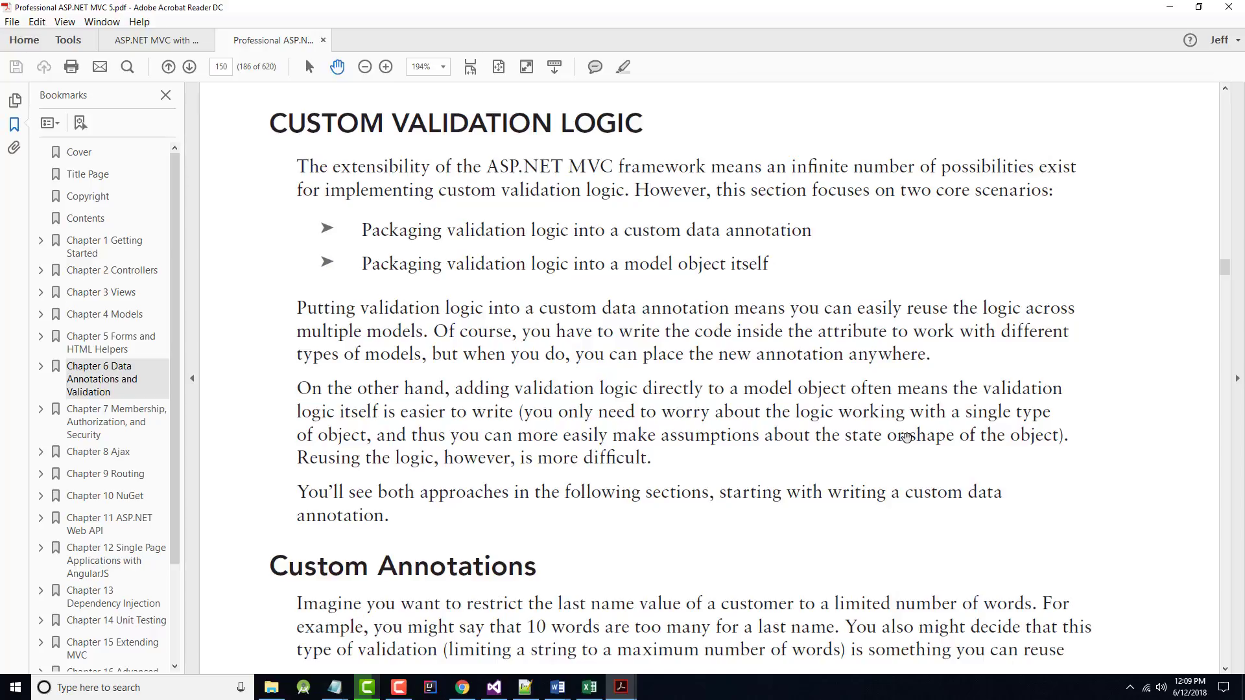
{"action": "mouse_move", "coordinate": [570, 325]}
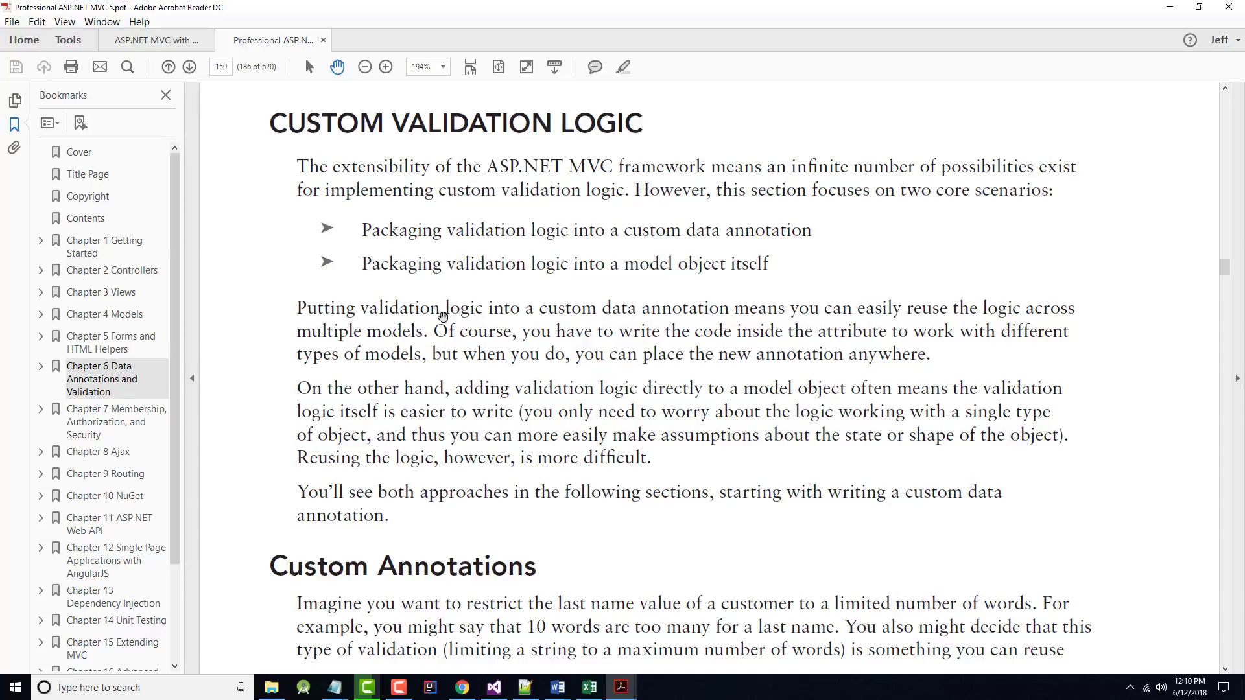
{"action": "mouse_move", "coordinate": [389, 342]}
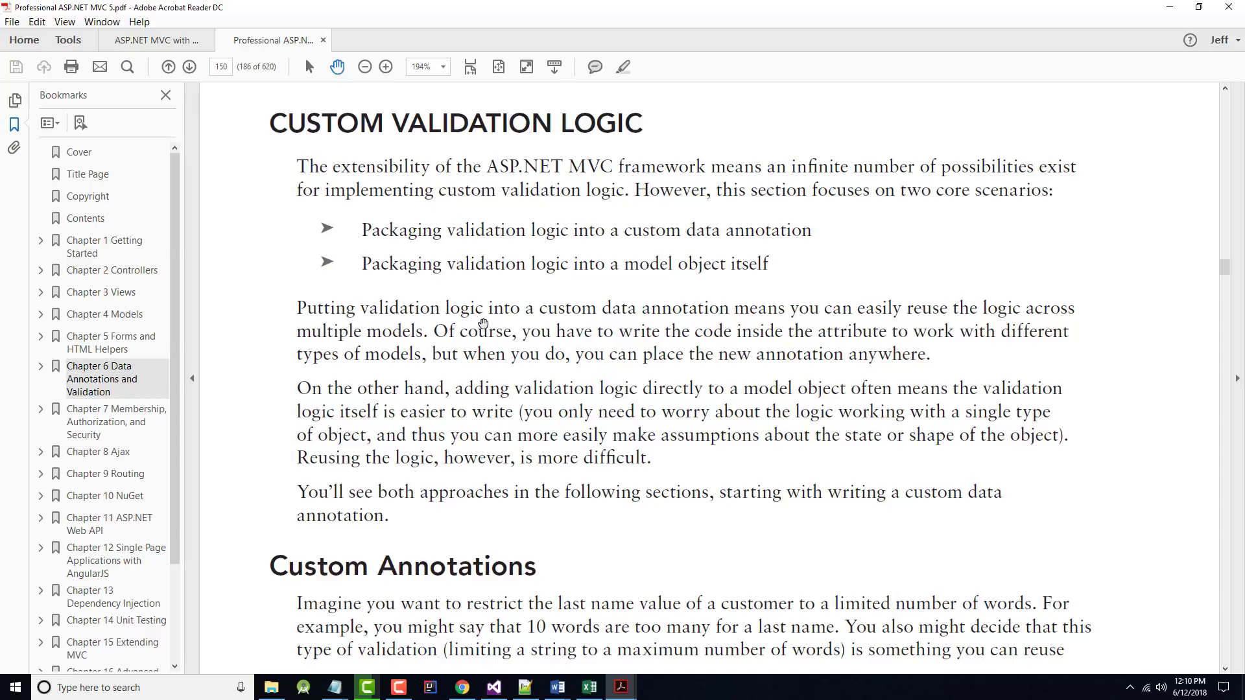
{"action": "mouse_move", "coordinate": [596, 356]}
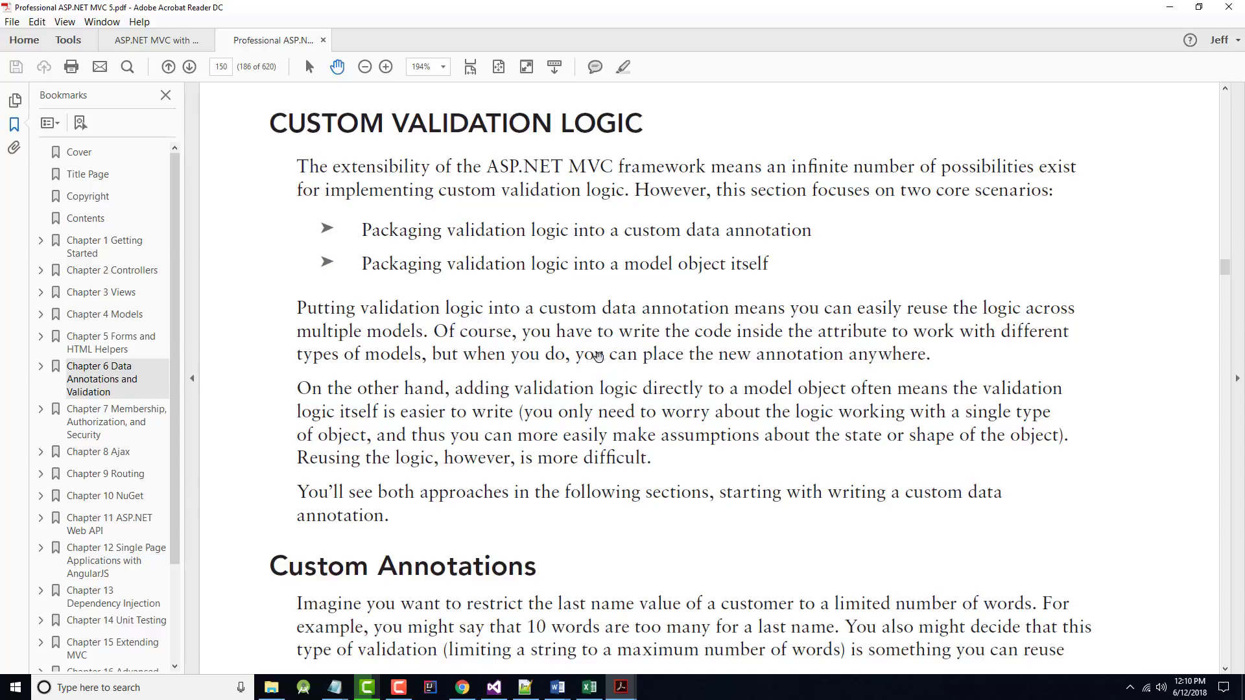
{"action": "mouse_move", "coordinate": [680, 353]}
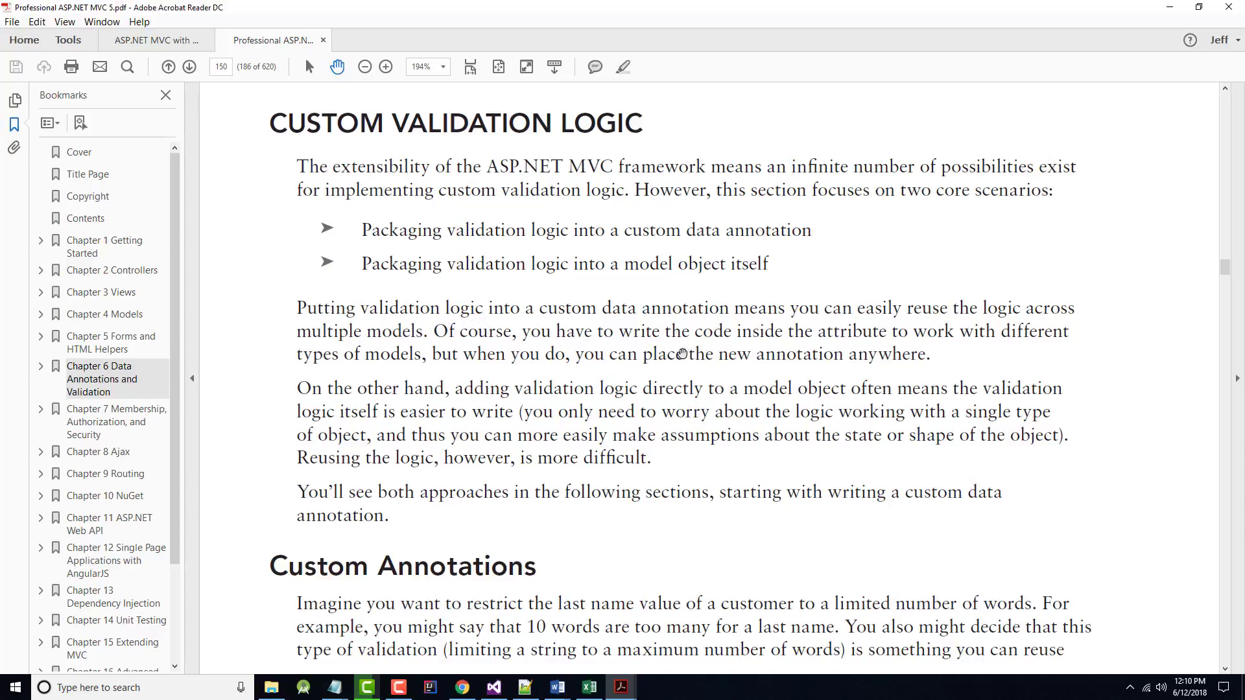
{"action": "mouse_move", "coordinate": [543, 393]}
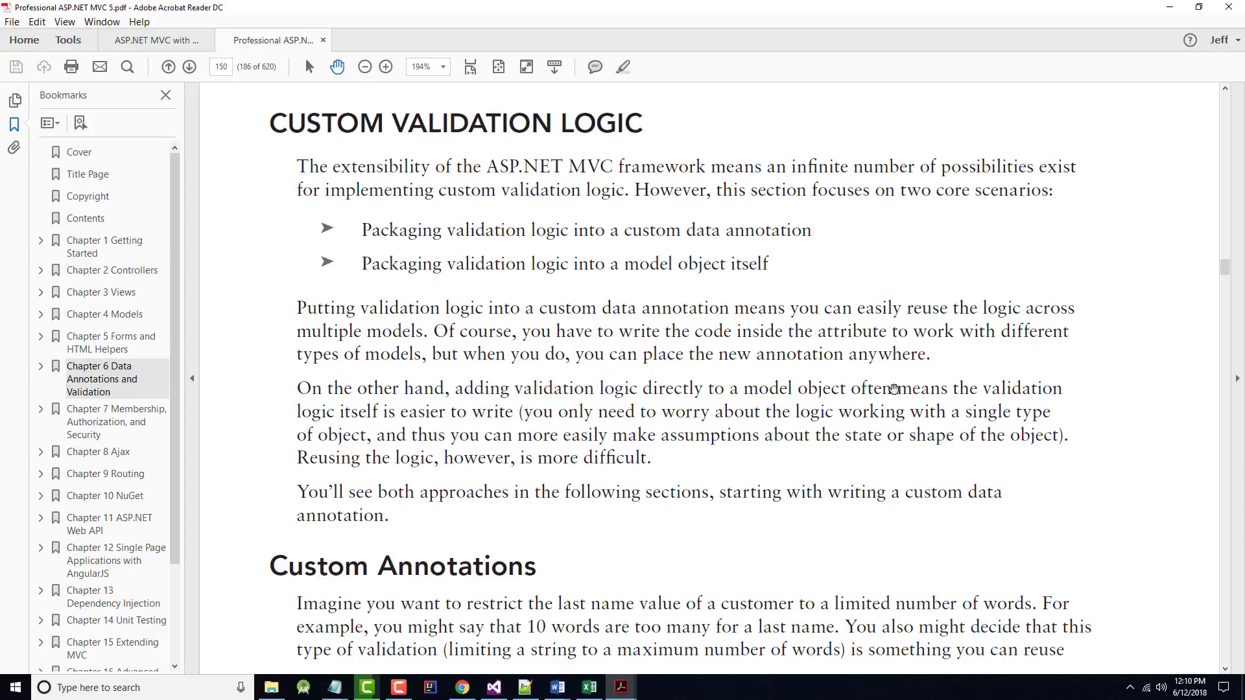
{"action": "mouse_move", "coordinate": [323, 416]}
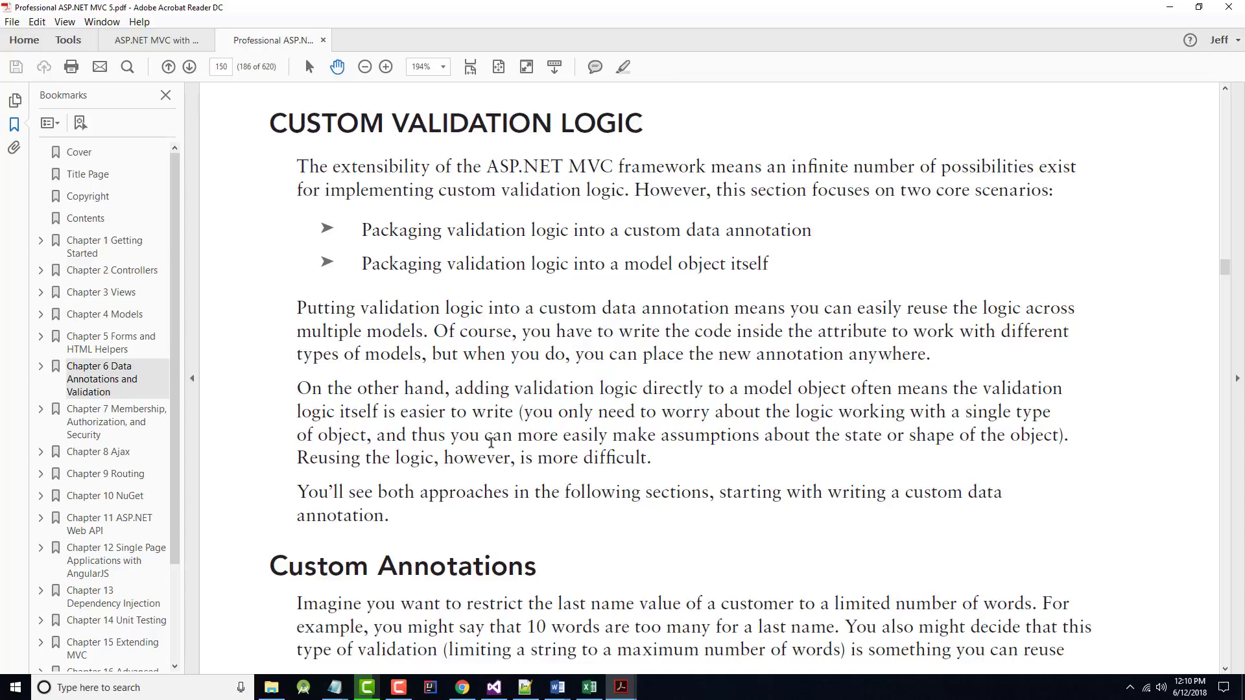
{"action": "mouse_move", "coordinate": [484, 467]}
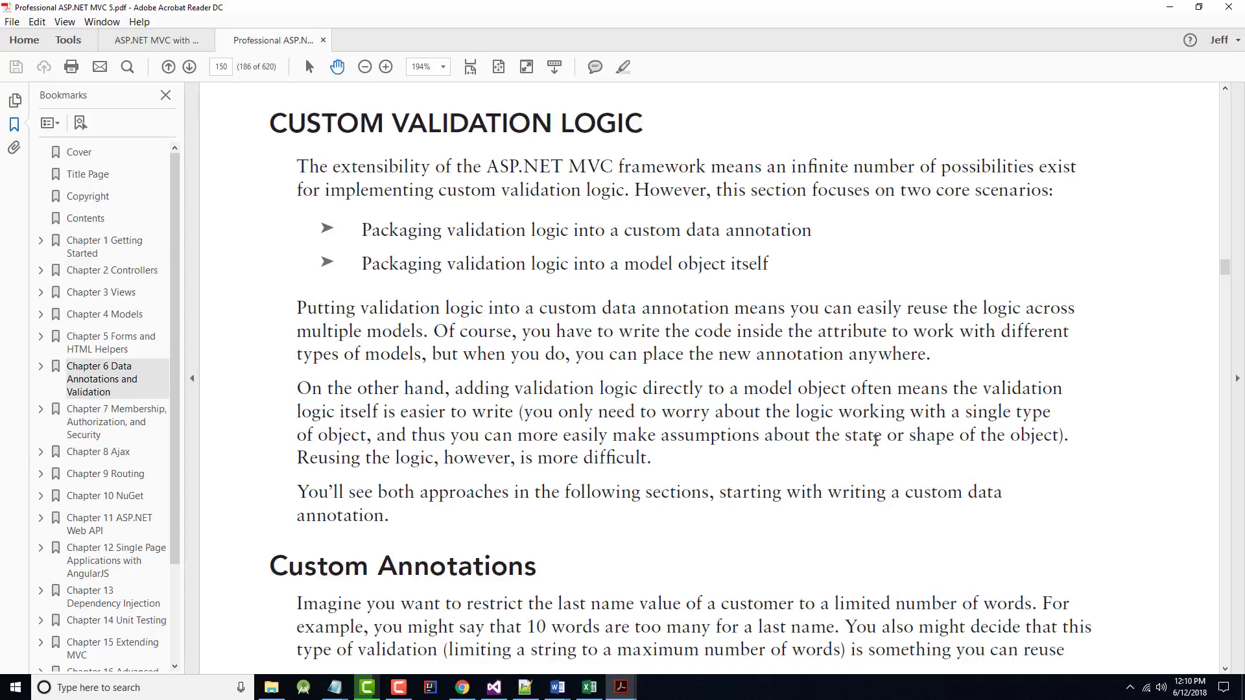
Step: Scroll to the Custom Annotations heading and the start of page 151
{"action": "scroll", "scroll_direction": "down", "scroll_amount": 3}
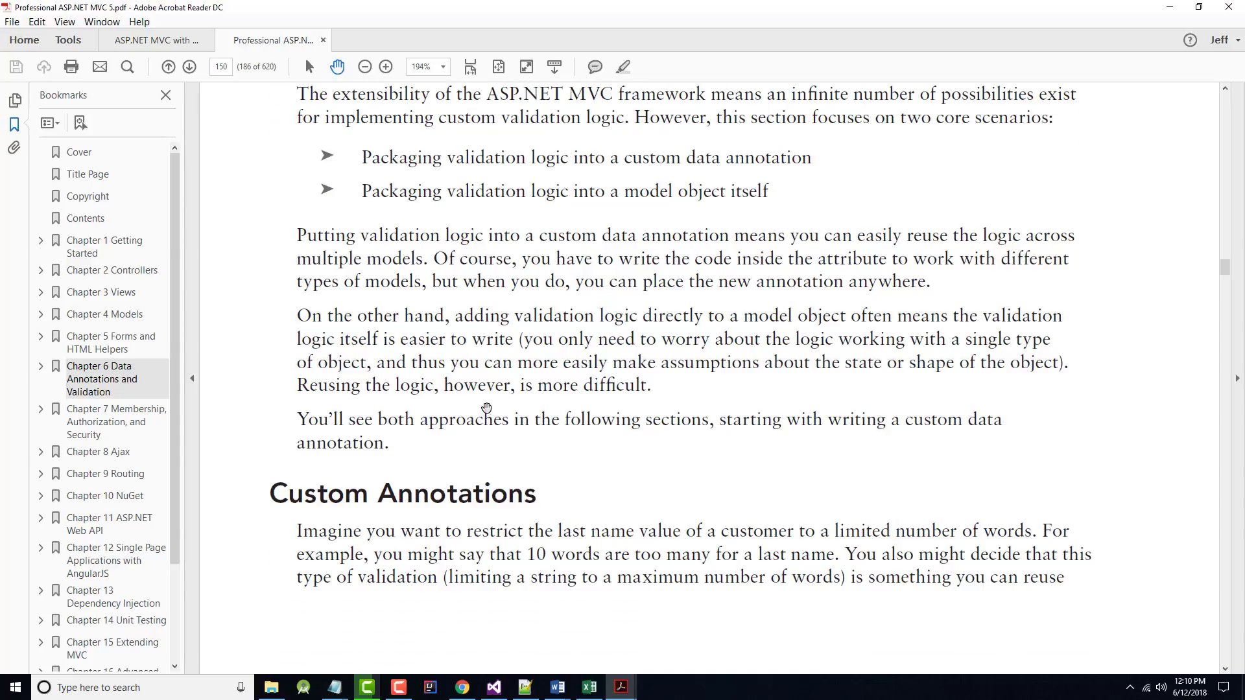
{"action": "scroll", "scroll_direction": "down", "scroll_amount": 3}
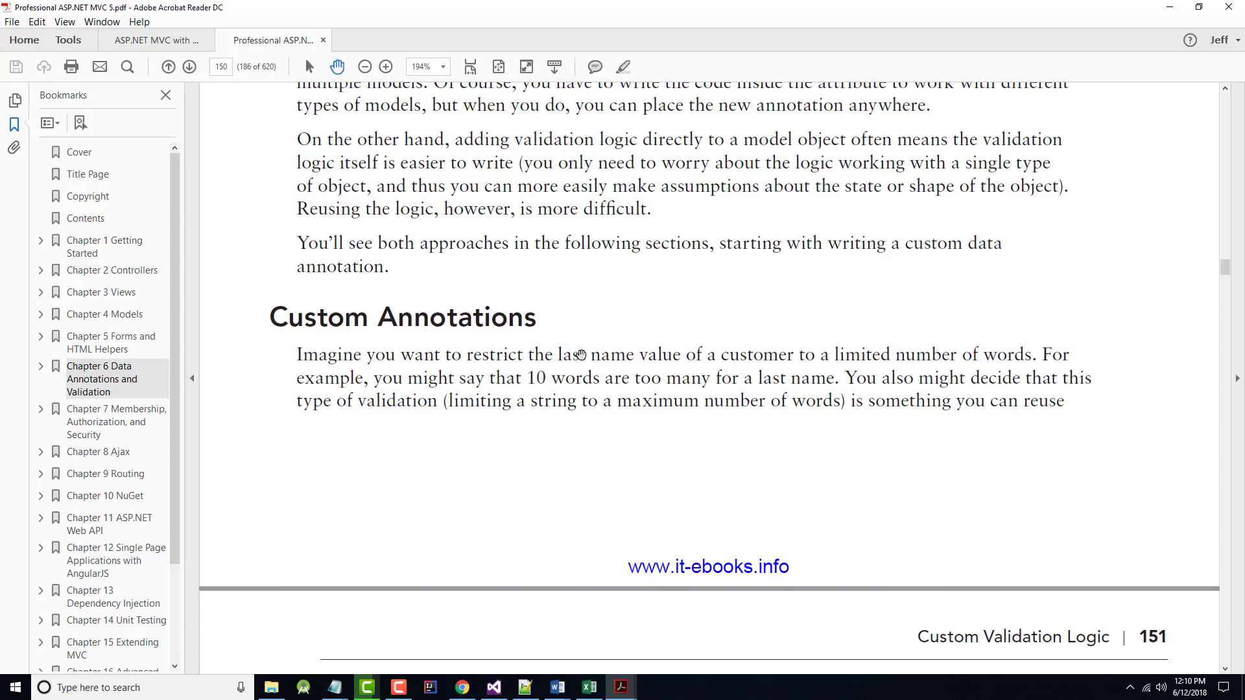
{"action": "scroll", "scroll_direction": "down", "scroll_amount": 3}
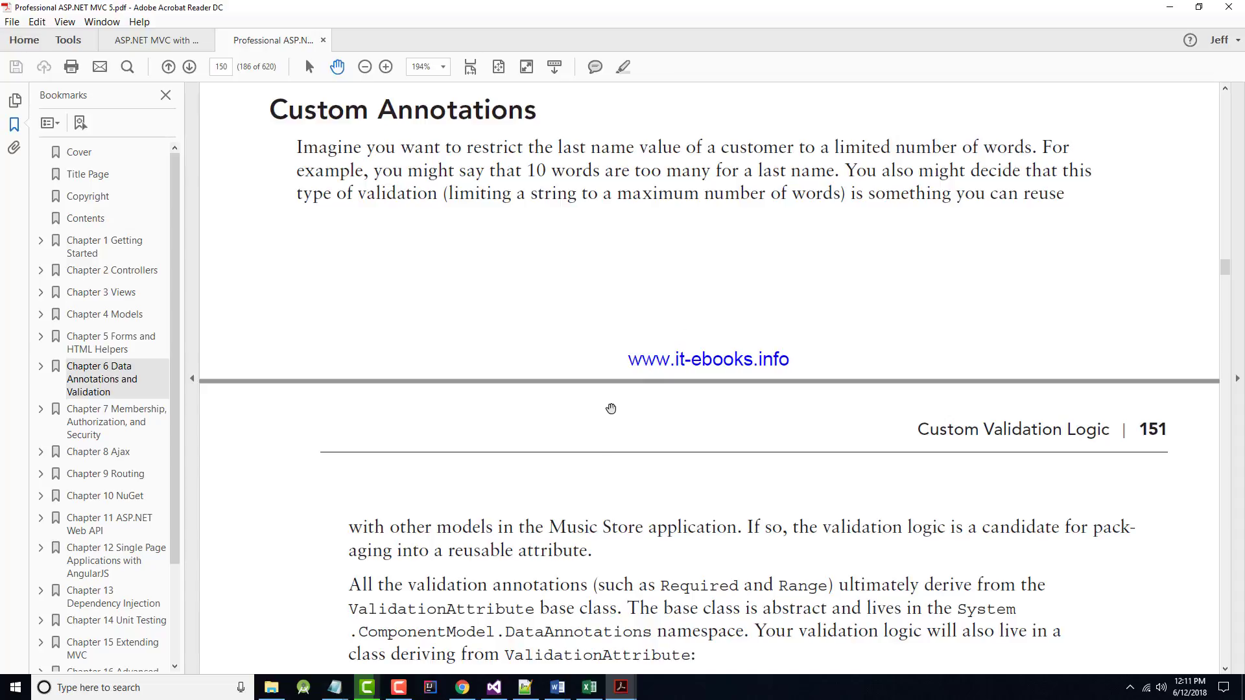
Step: Scroll to the ValidationAttribute discussion and select the empty MaxWordsAttribute class declaration
{"action": "scroll", "scroll_direction": "down", "scroll_amount": 3}
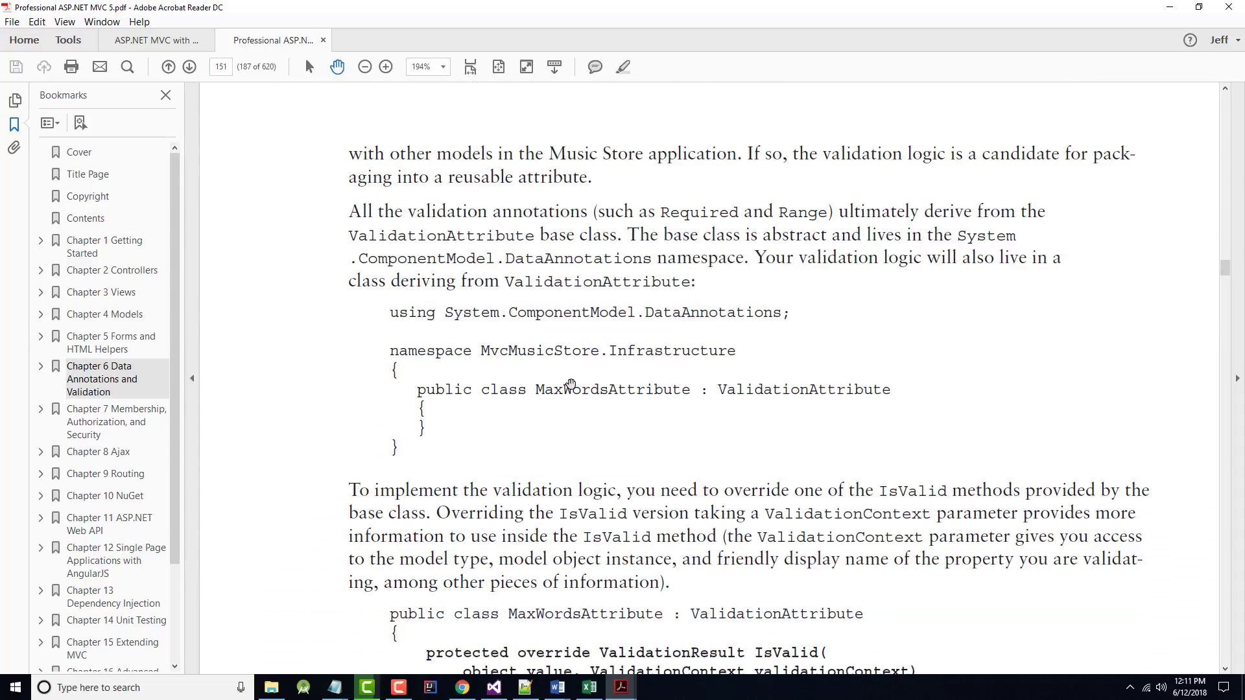
{"action": "scroll", "scroll_direction": "down", "scroll_amount": 3}
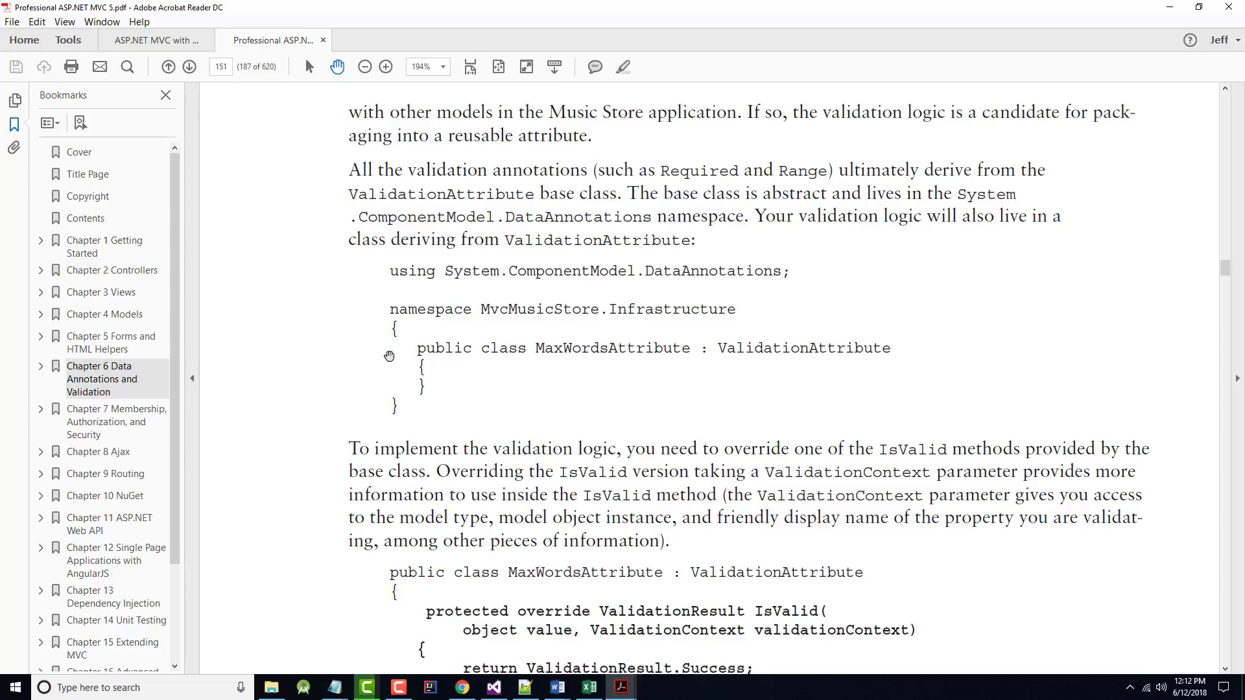
{"action": "left_click_drag", "start_coordinate": [417, 348], "coordinate": [426, 388]}
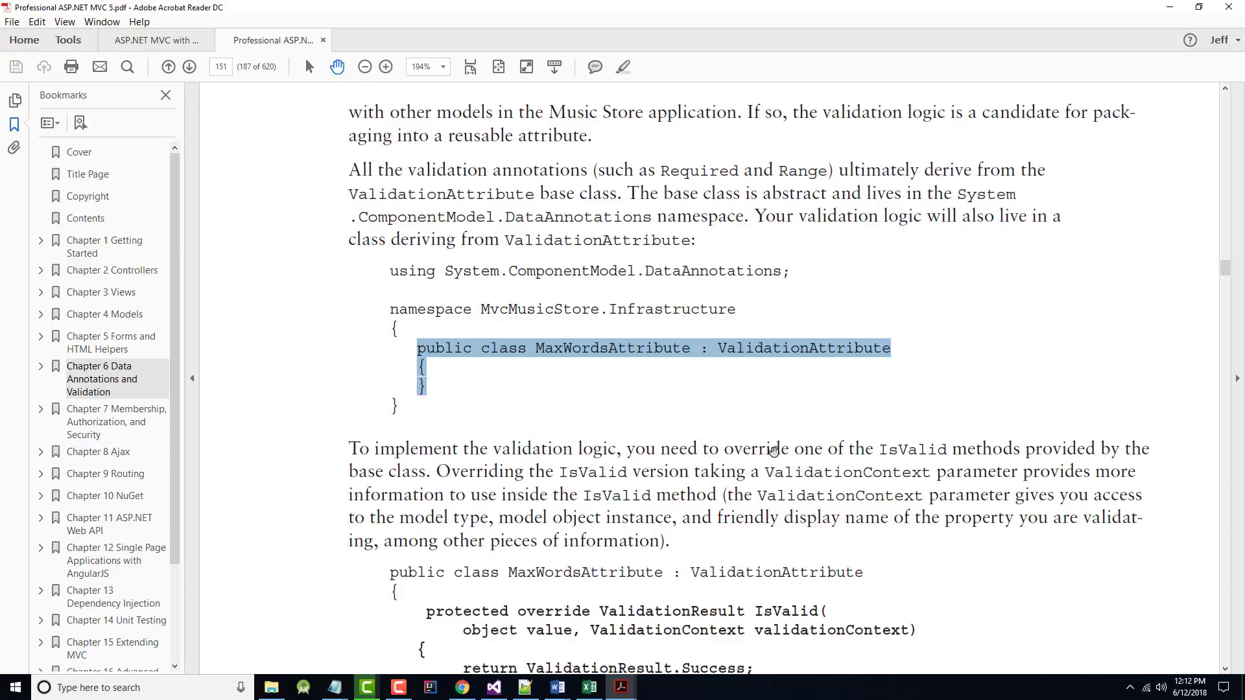
{"action": "mouse_move", "coordinate": [770, 351]}
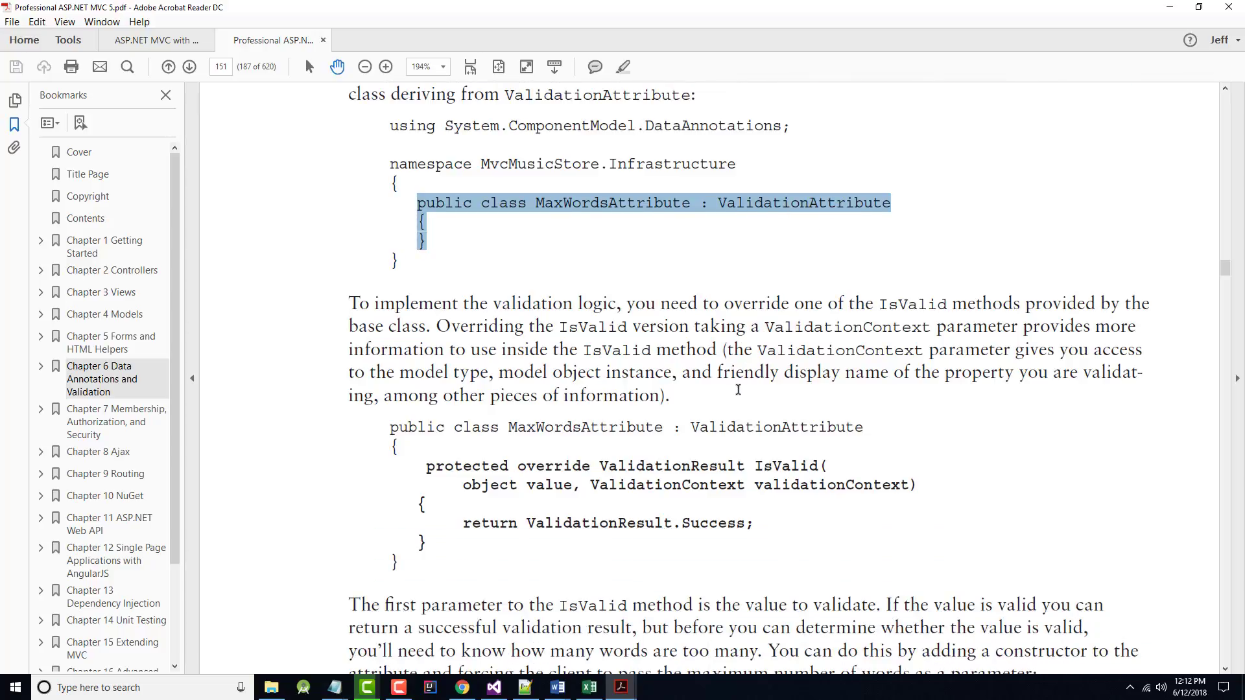
Step: Scroll down slightly to show the full IsValid override of MaxWordsAttribute
{"action": "scroll", "scroll_direction": "down", "scroll_amount": 3}
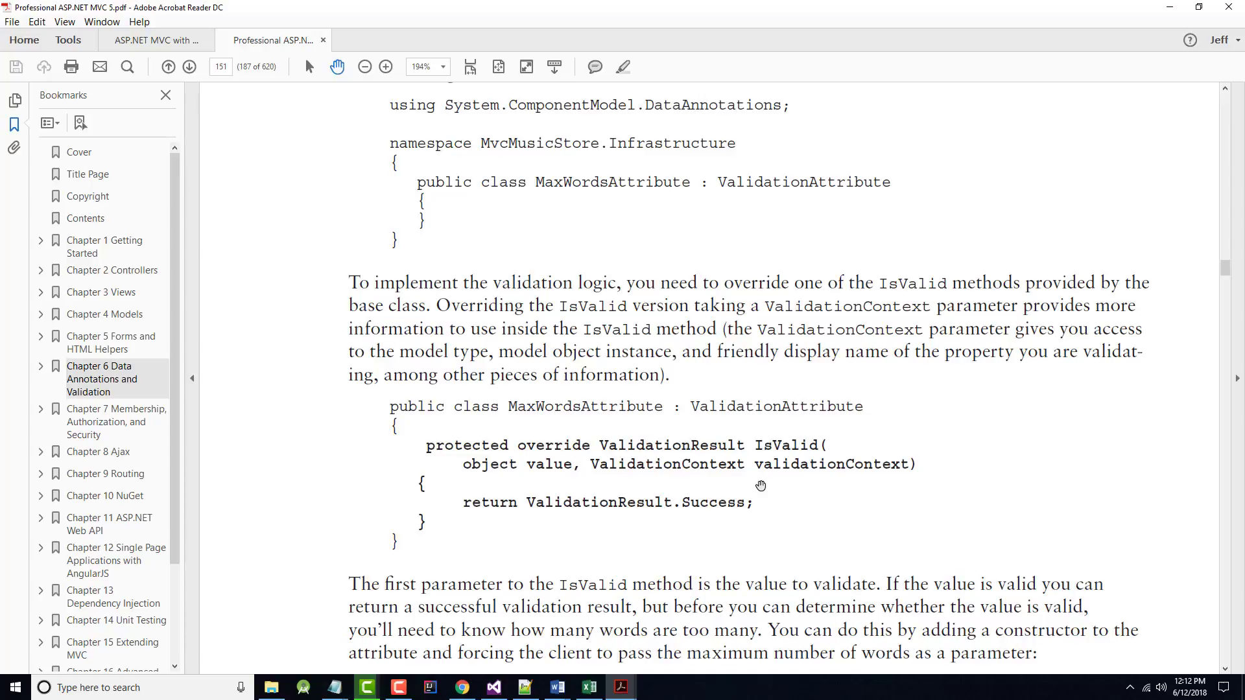
{"action": "mouse_move", "coordinate": [703, 384]}
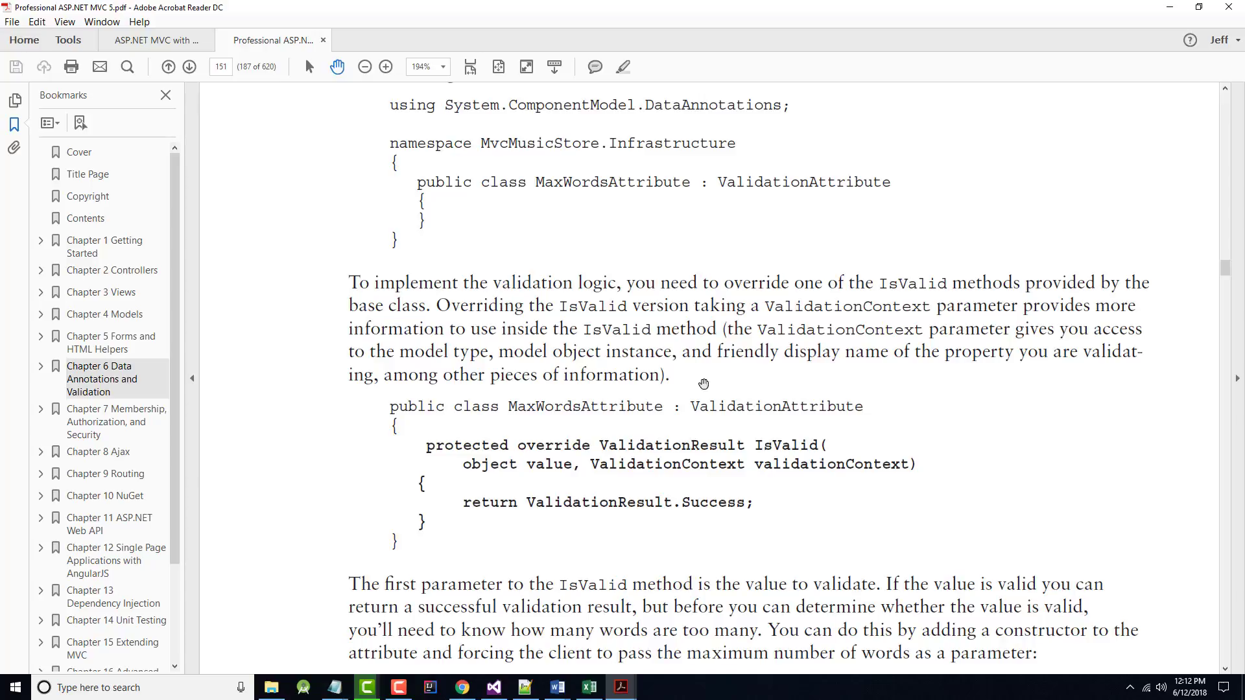
{"action": "mouse_move", "coordinate": [515, 479]}
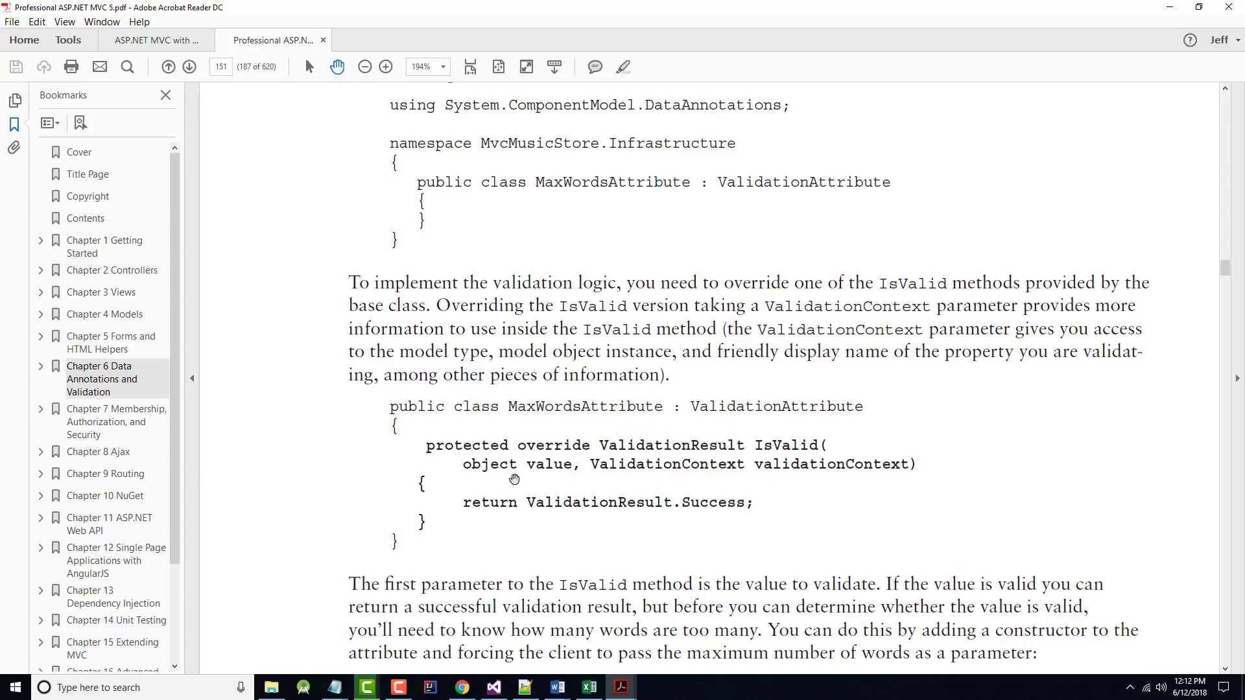
{"action": "mouse_move", "coordinate": [646, 525]}
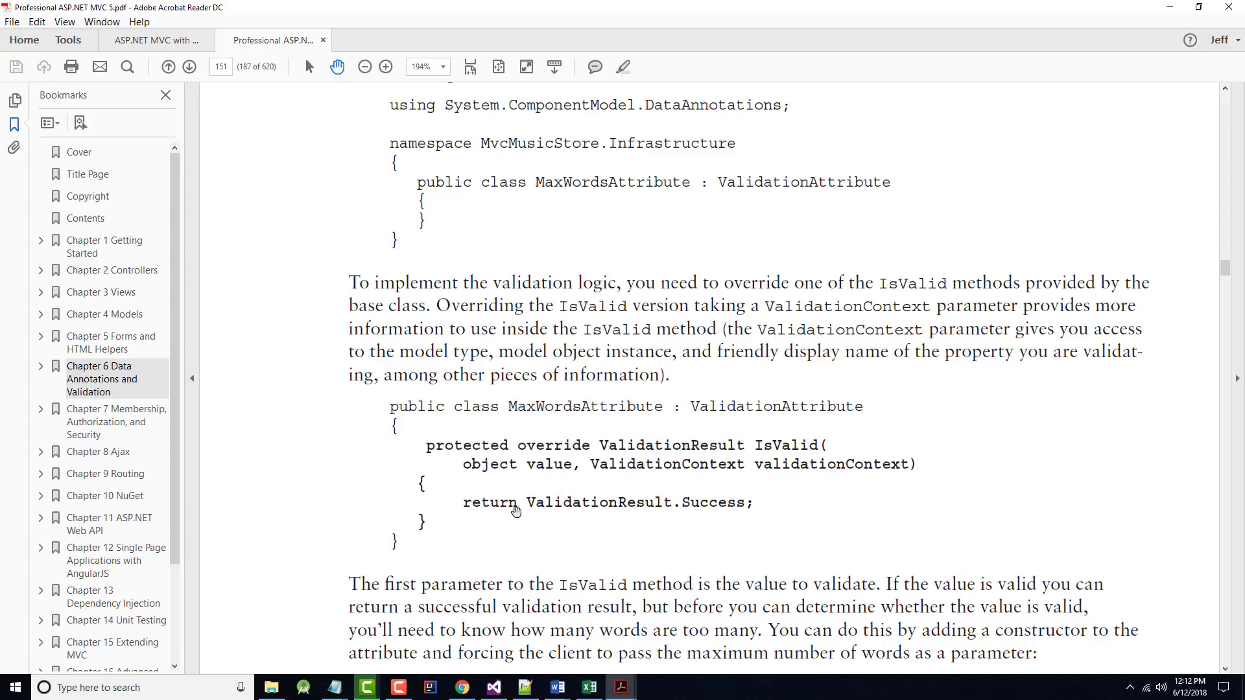
{"action": "mouse_move", "coordinate": [433, 206]}
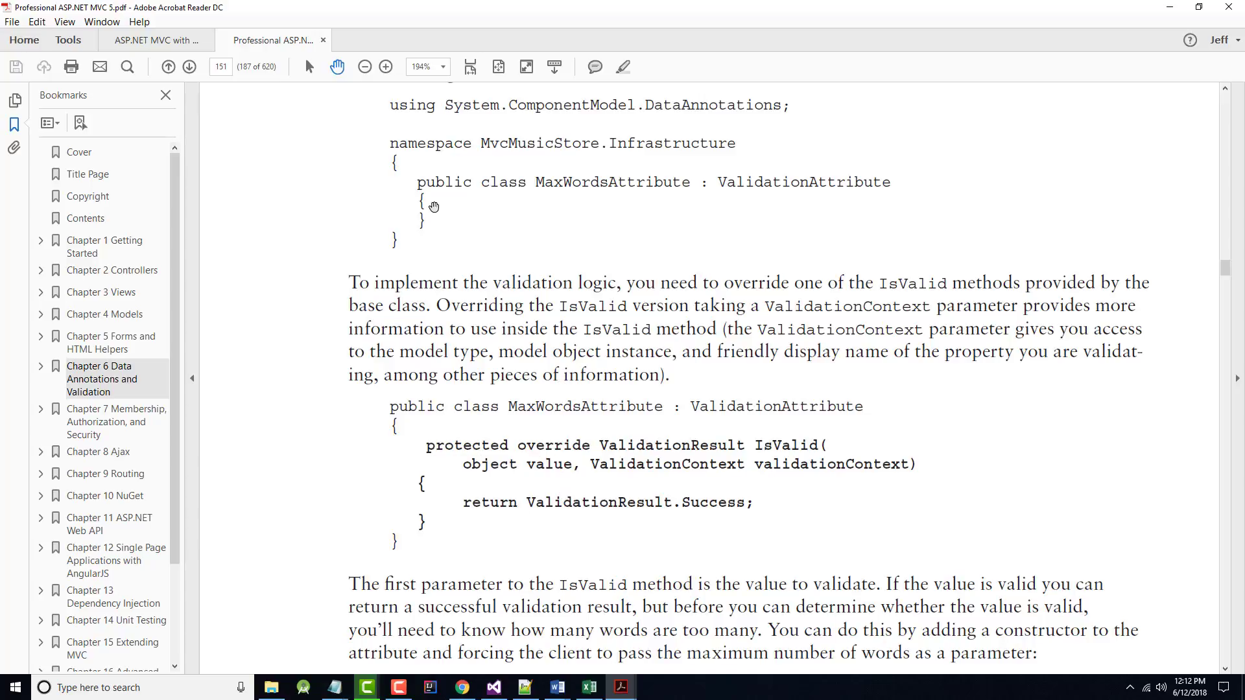
{"action": "mouse_move", "coordinate": [556, 329]}
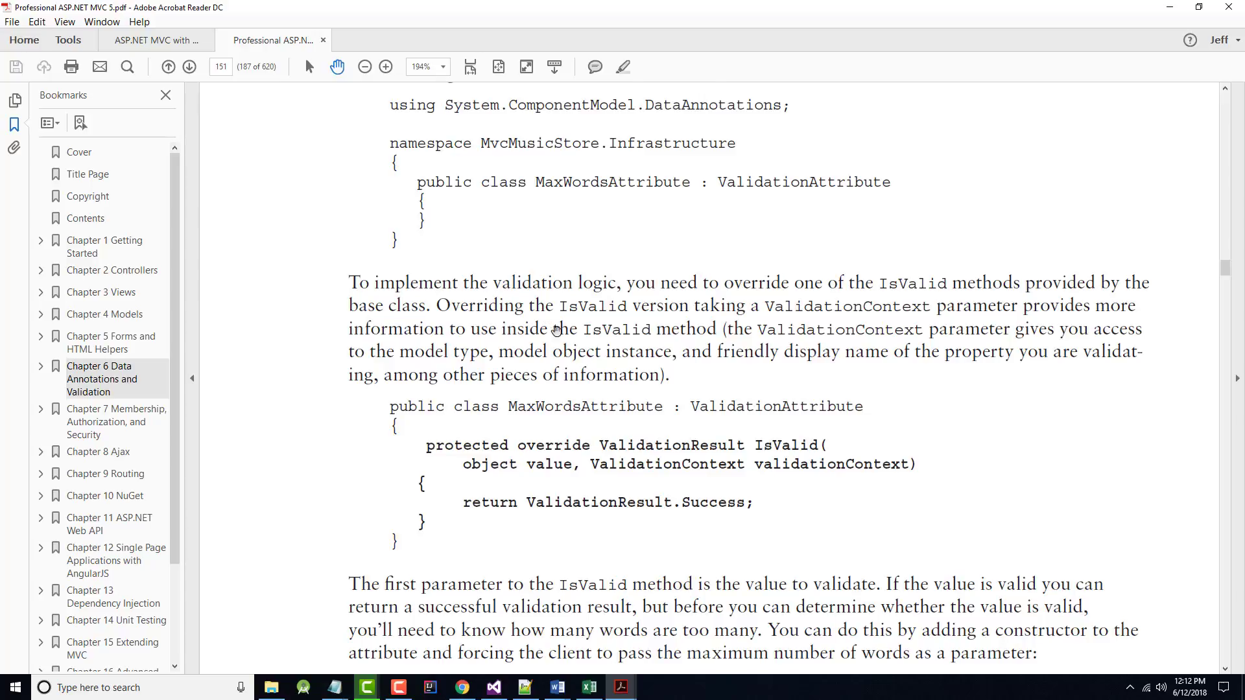
{"action": "scroll", "scroll_direction": "down", "scroll_amount": 3}
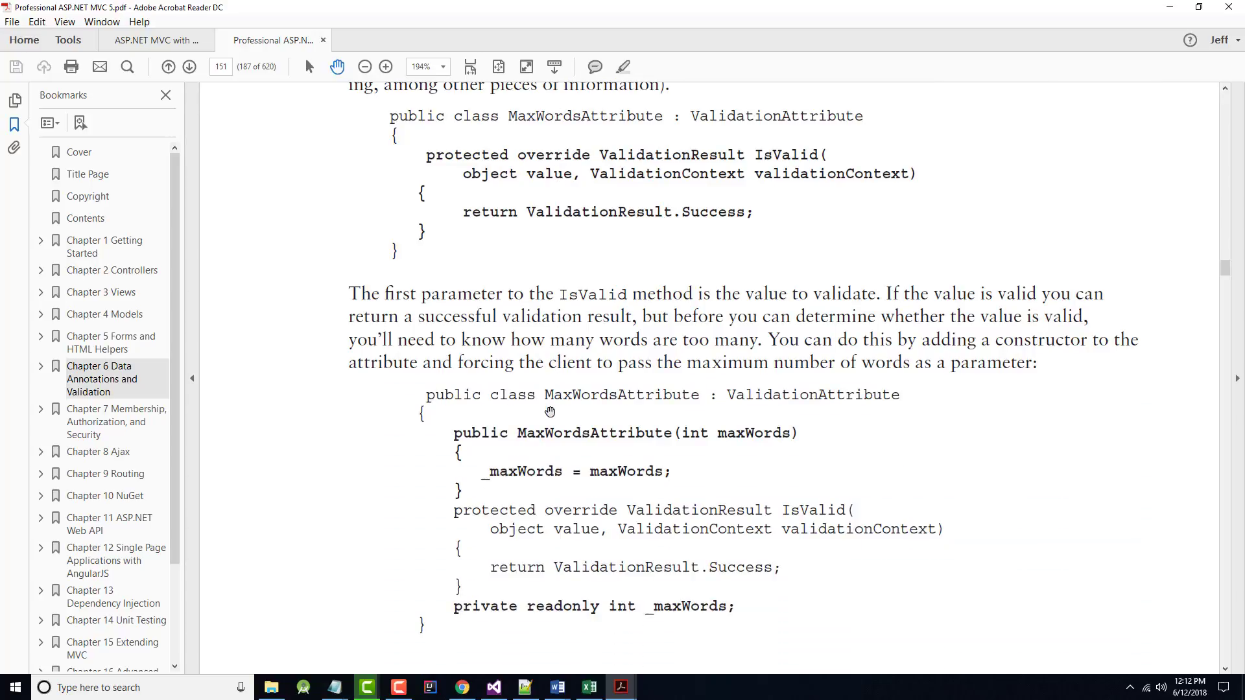
{"action": "scroll", "scroll_direction": "down", "scroll_amount": 3}
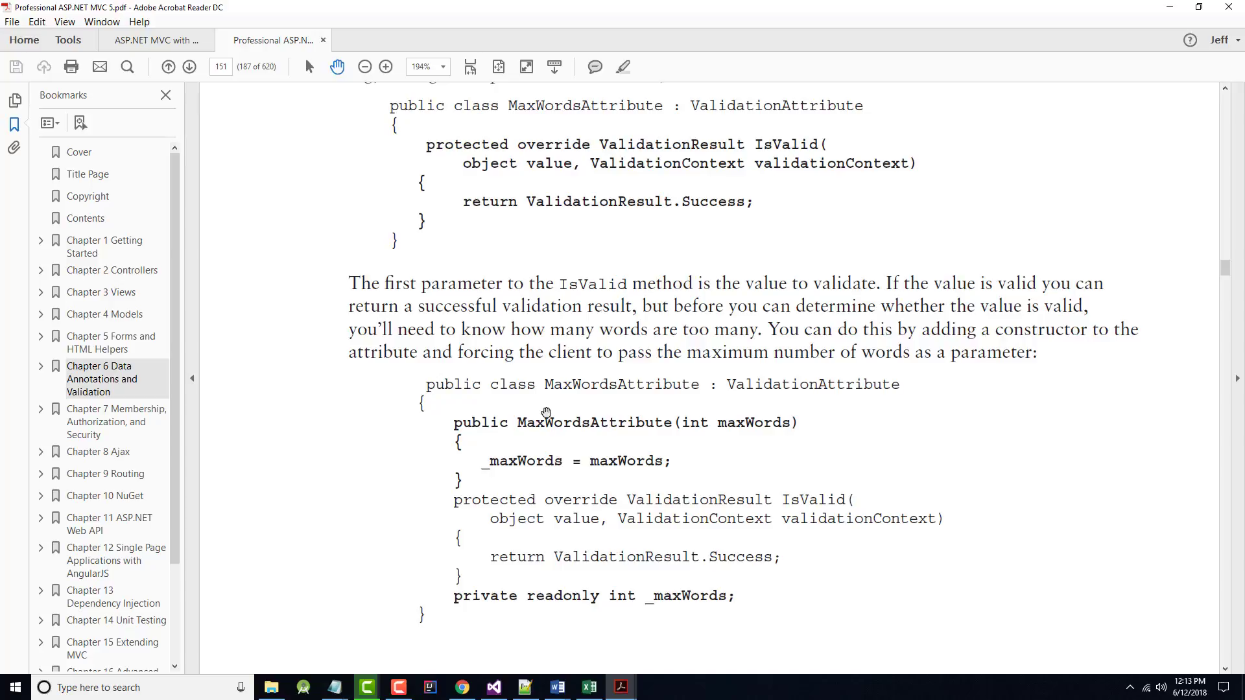
{"action": "mouse_move", "coordinate": [582, 458]}
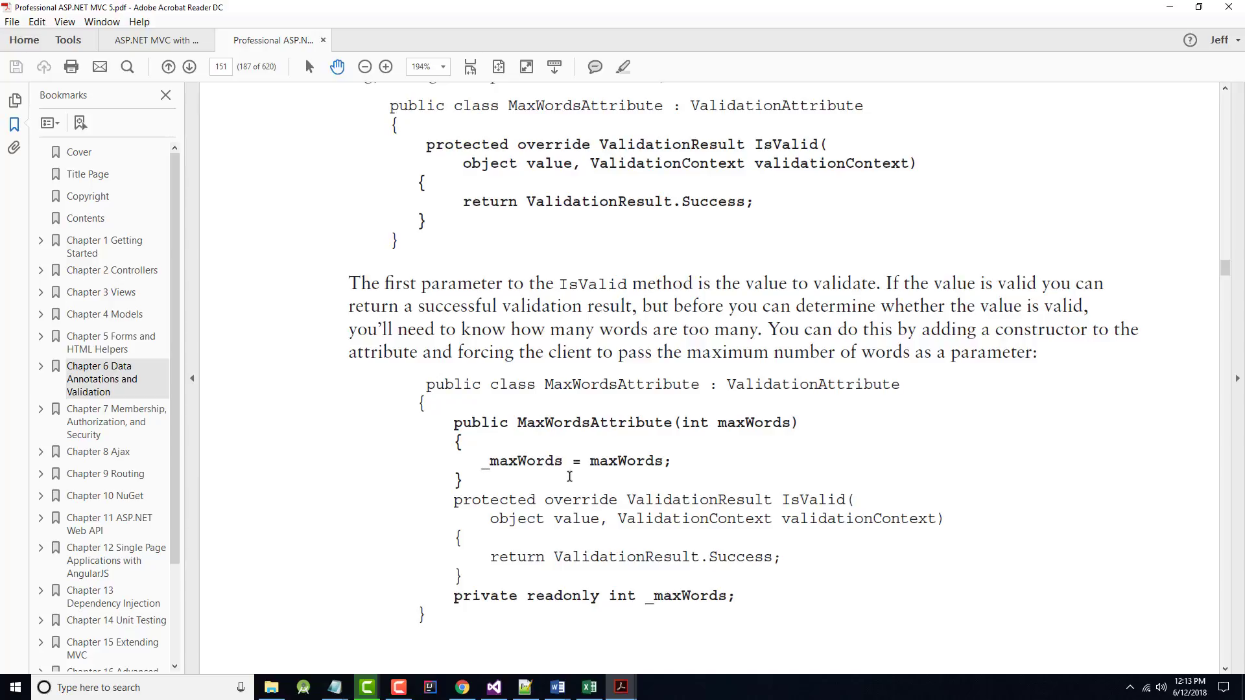
{"action": "scroll", "scroll_direction": "down", "scroll_amount": 3}
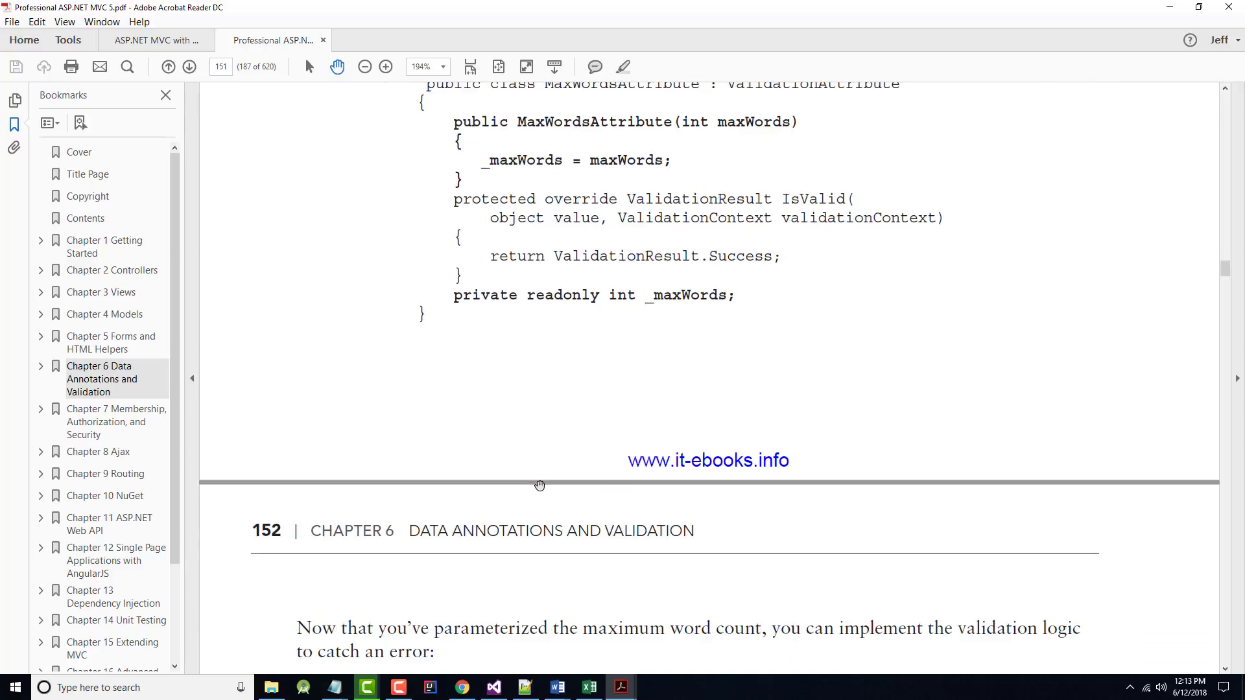
{"action": "scroll", "scroll_direction": "down", "scroll_amount": 3}
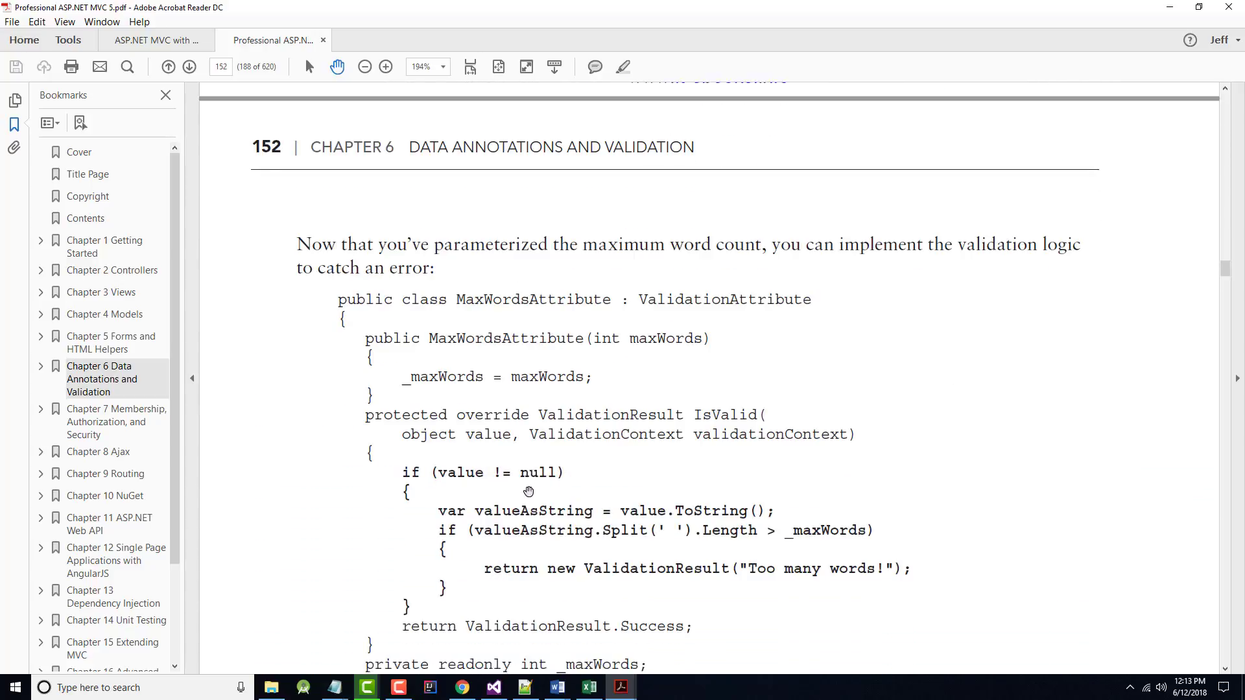
{"action": "scroll", "scroll_direction": "down", "scroll_amount": 3}
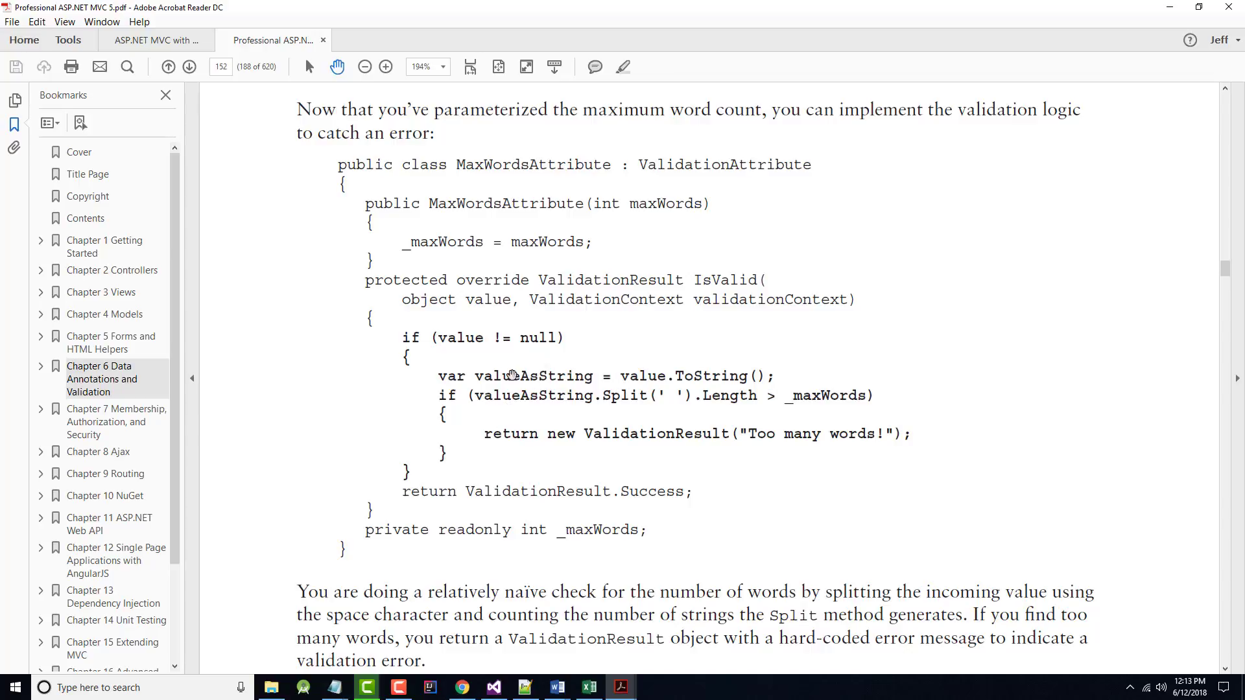
{"action": "mouse_move", "coordinate": [513, 398]}
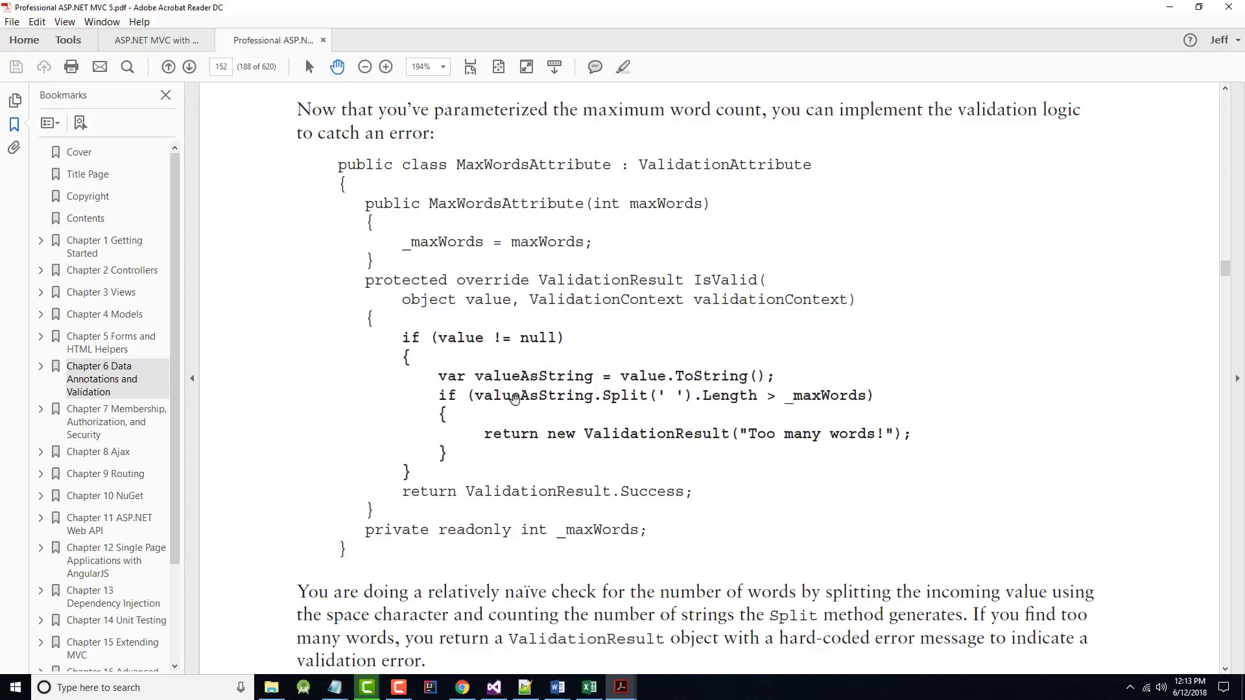
{"action": "mouse_move", "coordinate": [577, 421]}
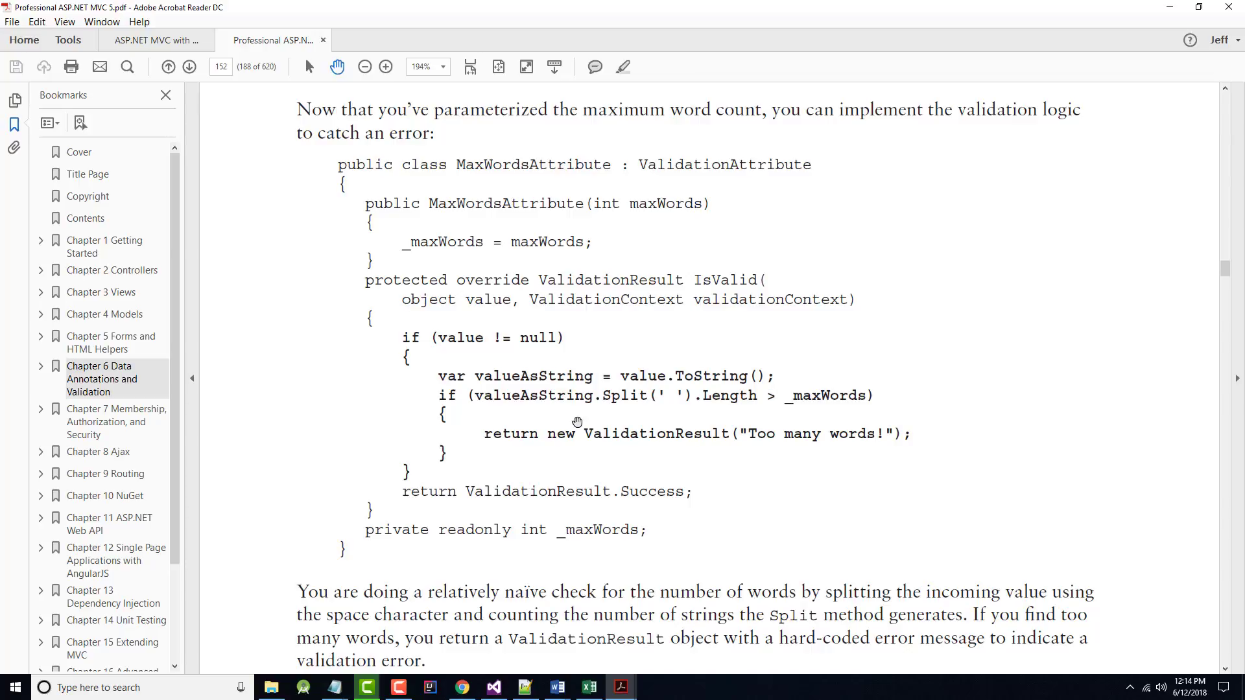
{"action": "mouse_move", "coordinate": [562, 358]}
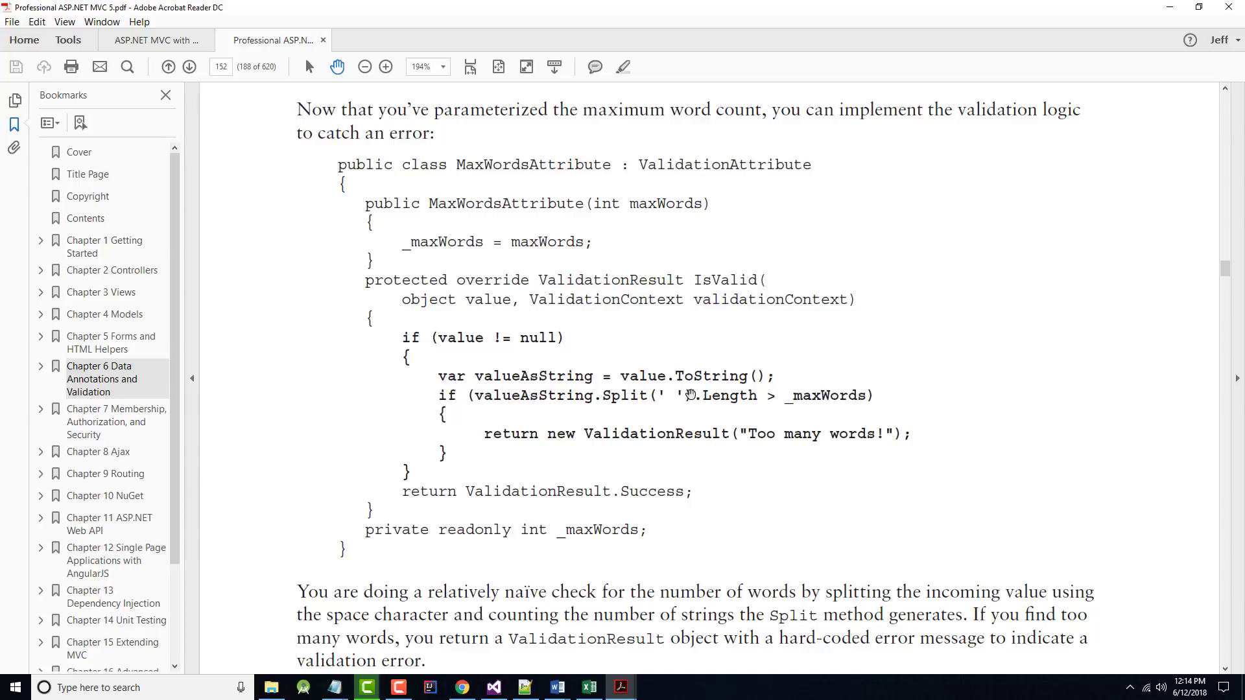
{"action": "mouse_move", "coordinate": [677, 401]}
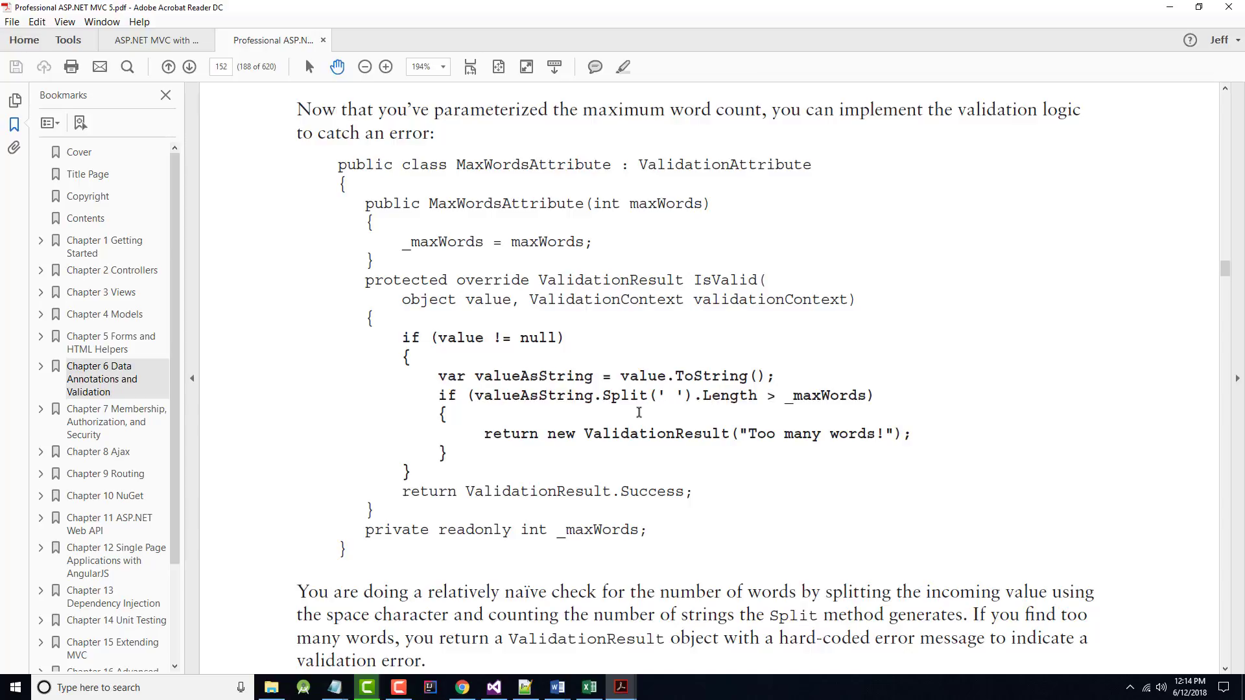
{"action": "mouse_move", "coordinate": [723, 423]}
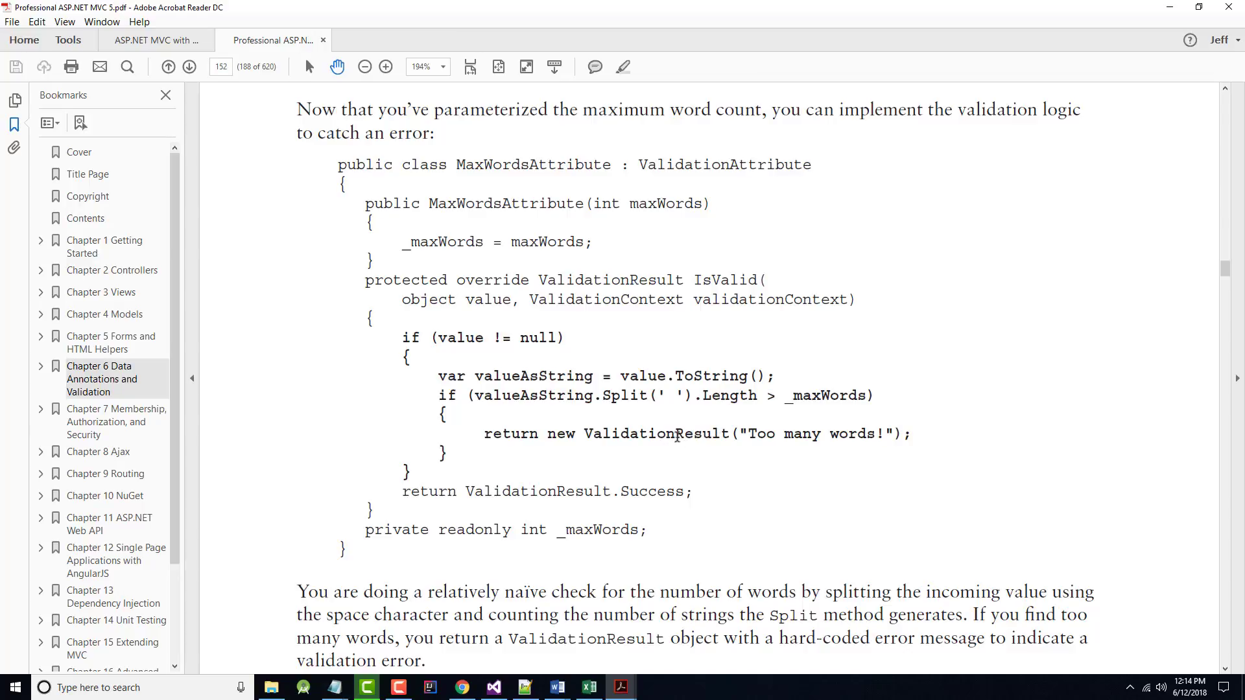
{"action": "scroll", "scroll_direction": "down", "scroll_amount": 3}
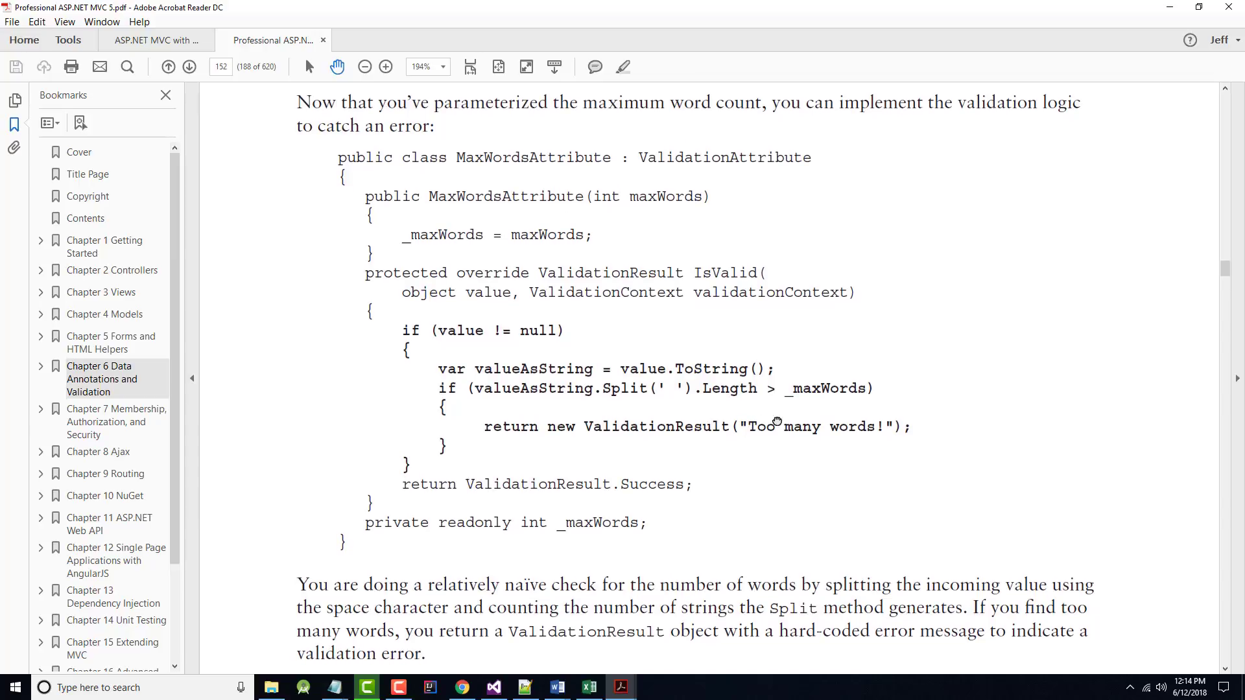
{"action": "scroll", "scroll_direction": "down", "scroll_amount": 3}
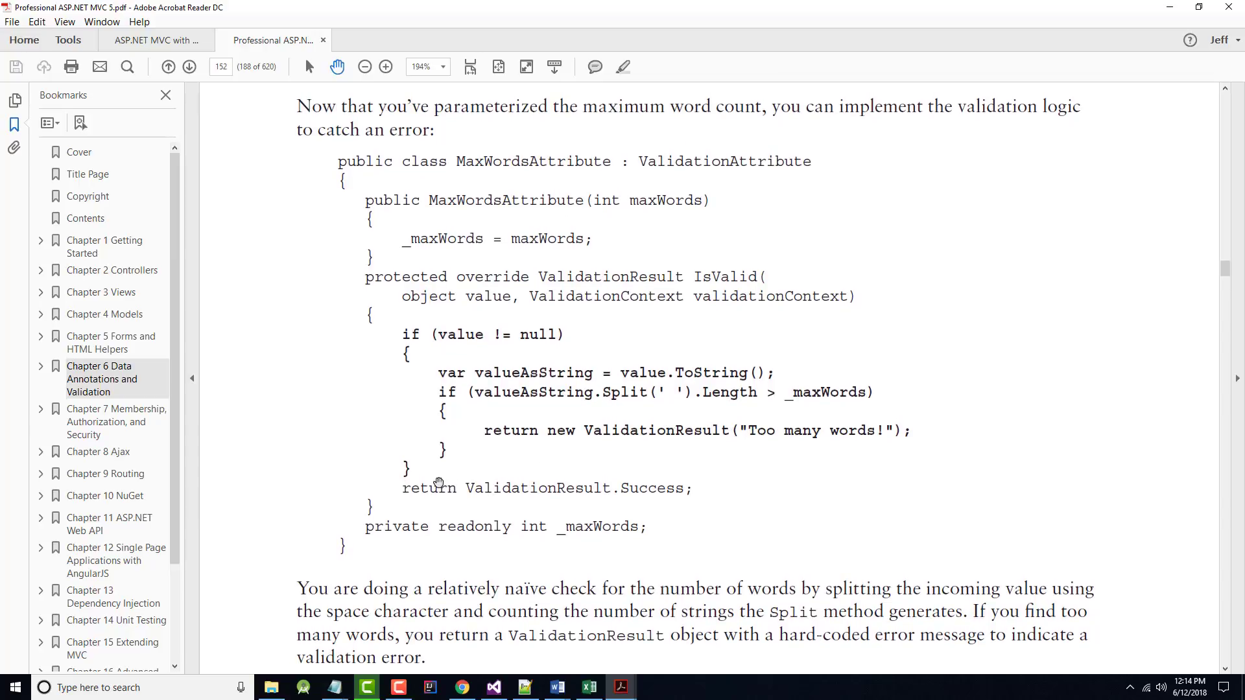
{"action": "mouse_move", "coordinate": [594, 483]}
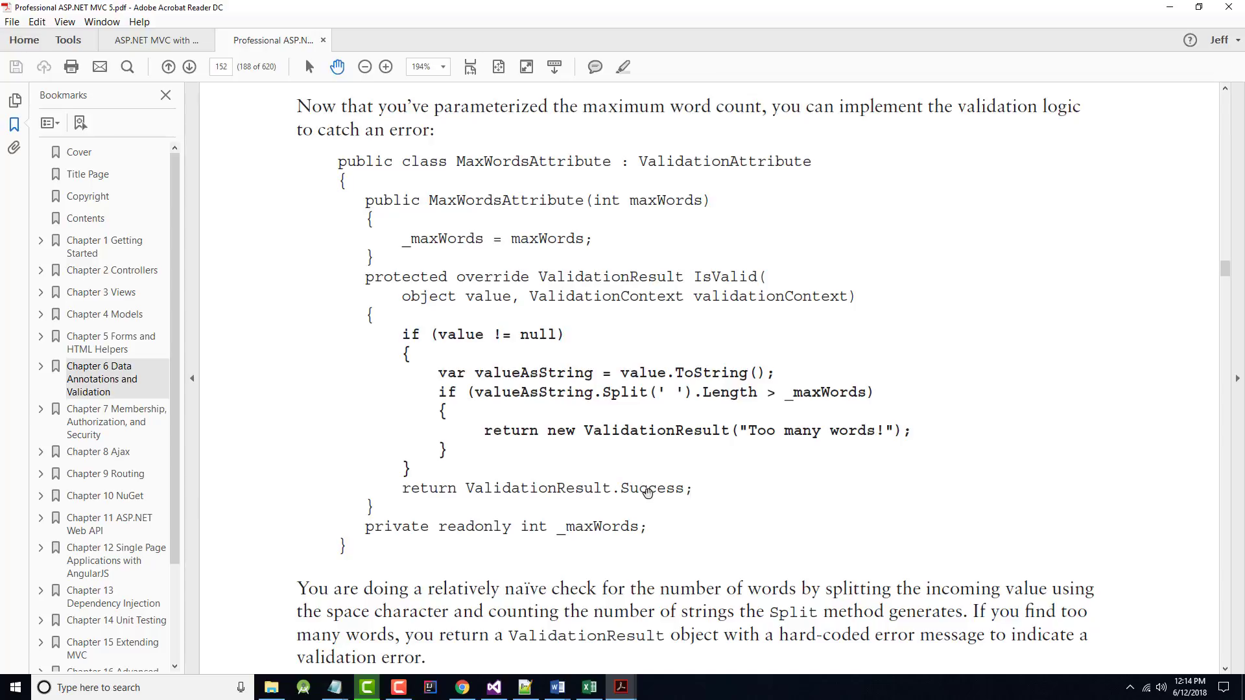
{"action": "scroll", "scroll_direction": "down", "scroll_amount": 3}
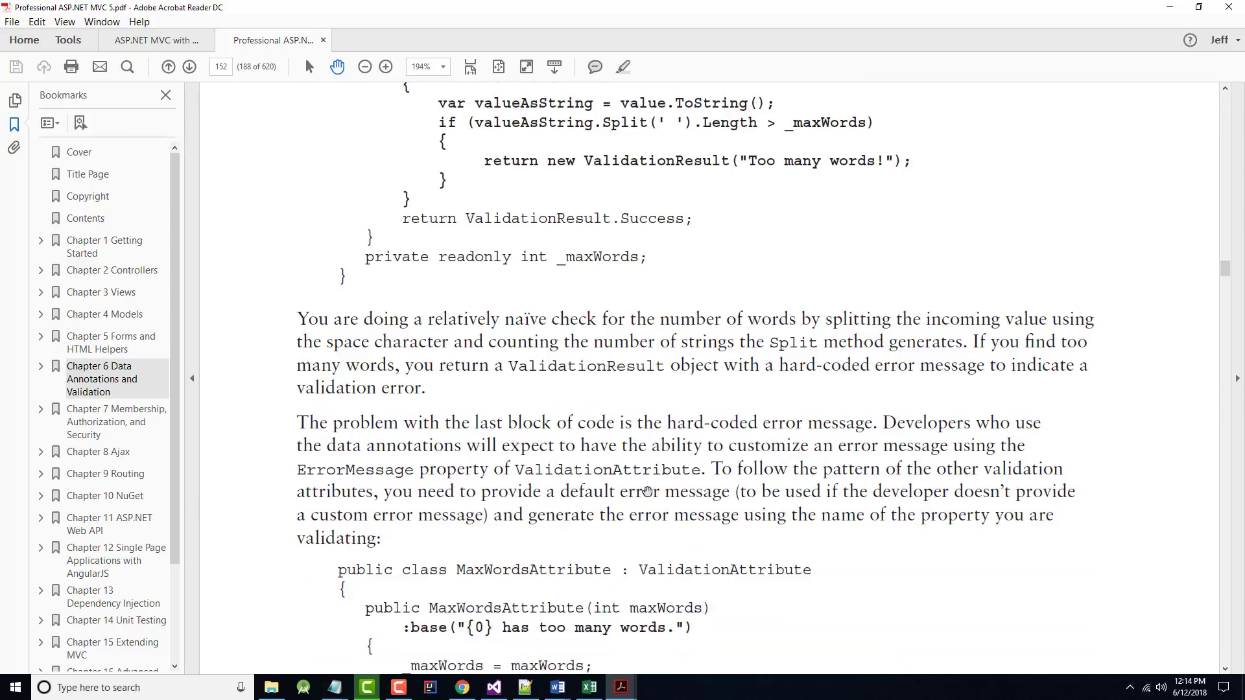
{"action": "scroll", "scroll_direction": "down", "scroll_amount": 3}
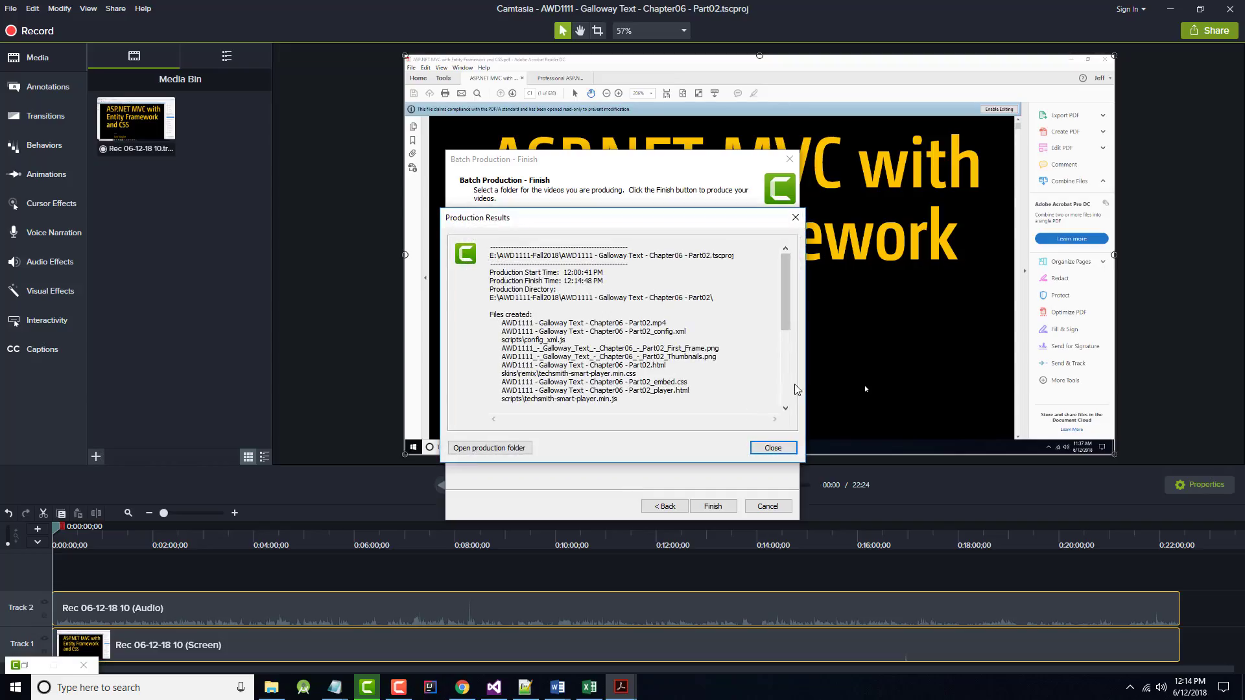
{"action": "left_click", "coordinate": [772, 447]}
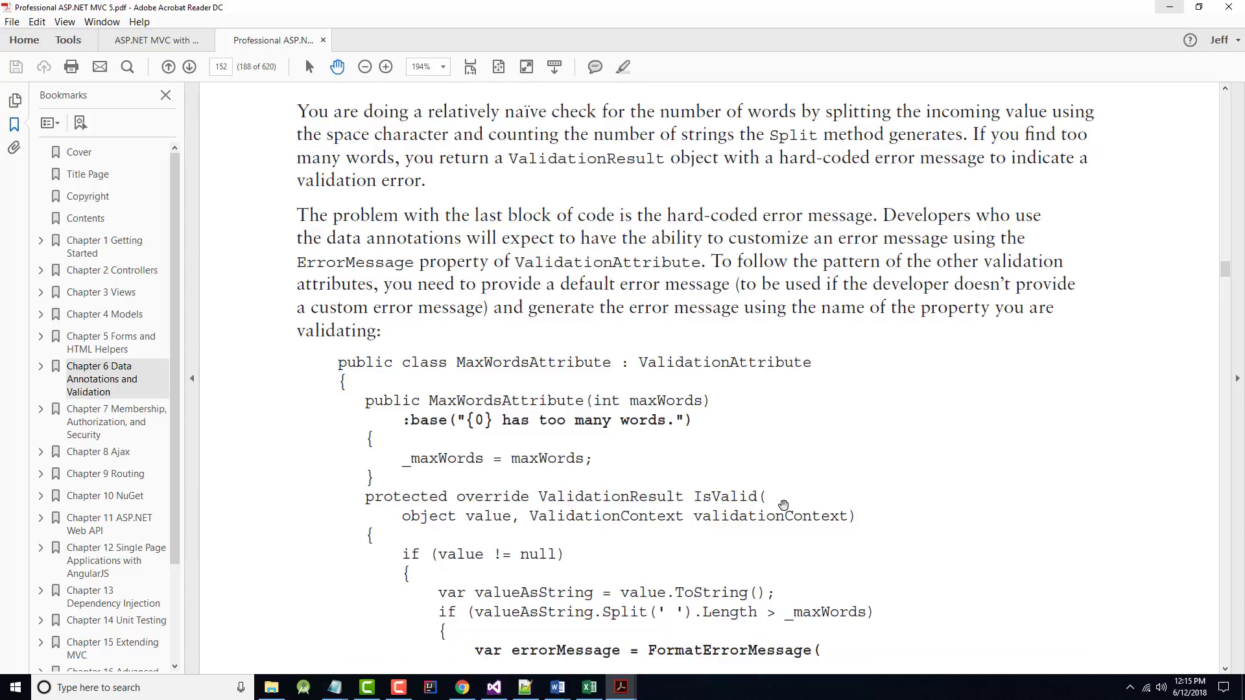
Step: Scroll from page 152 onto page 153 to reach Figure 6-8's error and the MaxWordsAttribute NuGet note
{"action": "scroll", "scroll_direction": "down", "scroll_amount": 3}
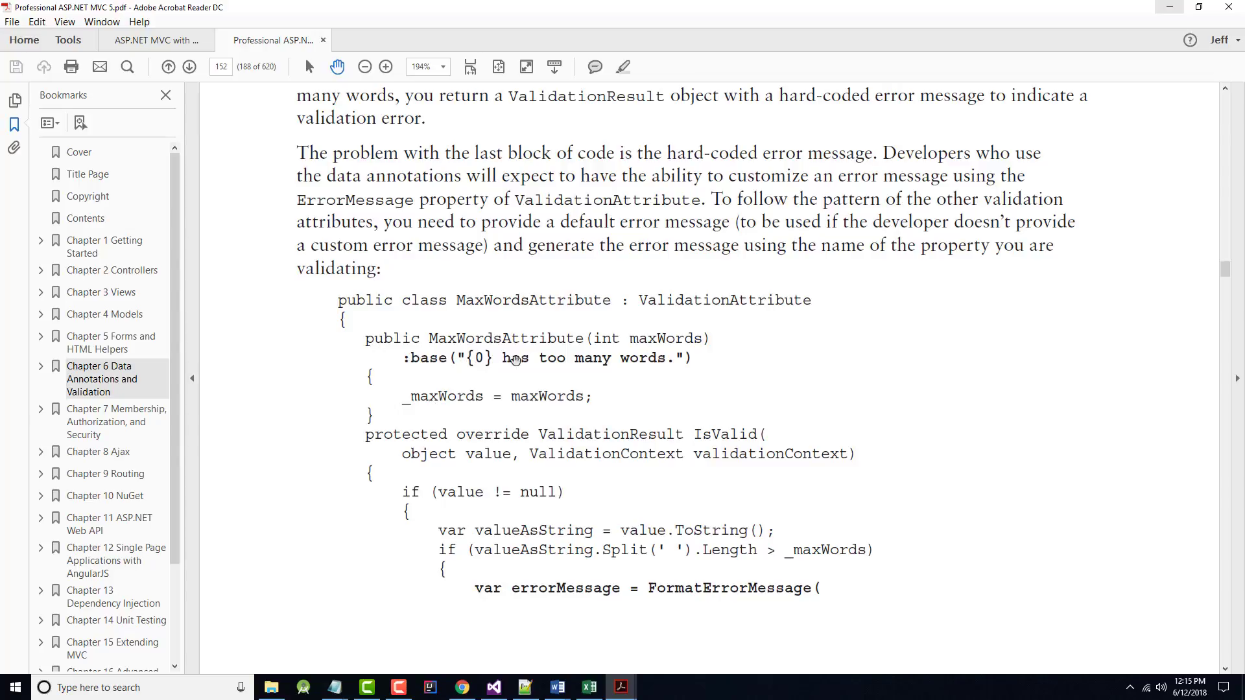
{"action": "mouse_move", "coordinate": [537, 490]}
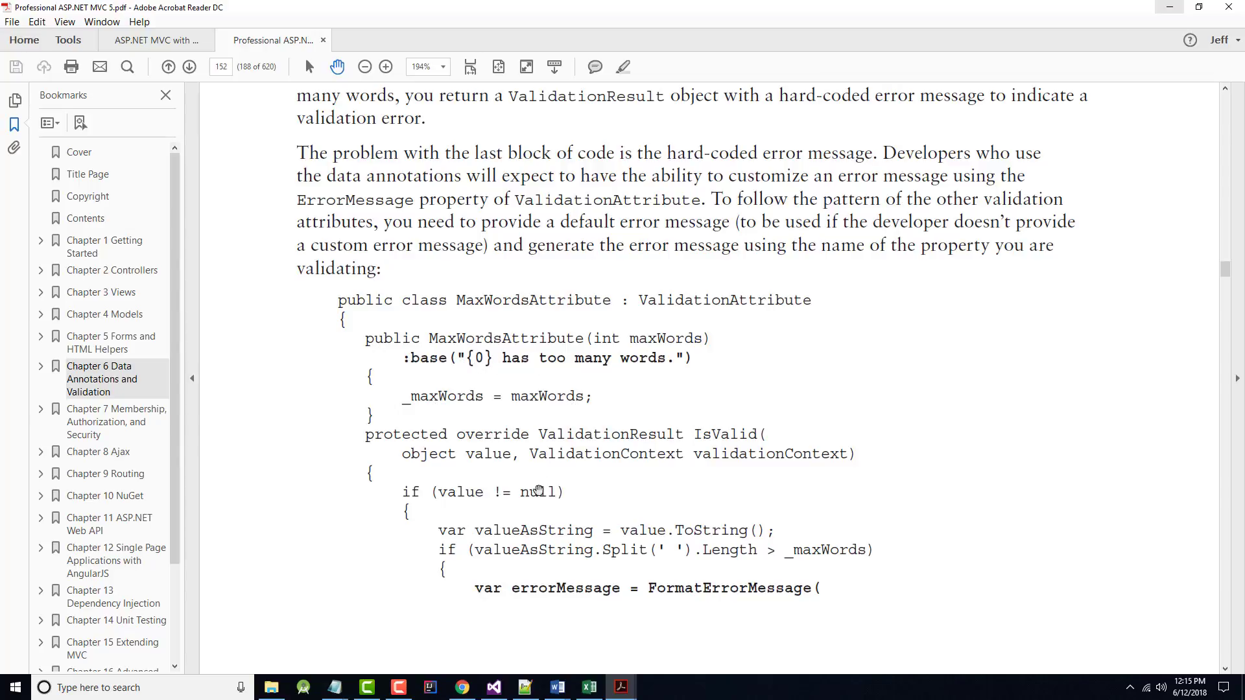
{"action": "scroll", "scroll_direction": "down", "scroll_amount": 3}
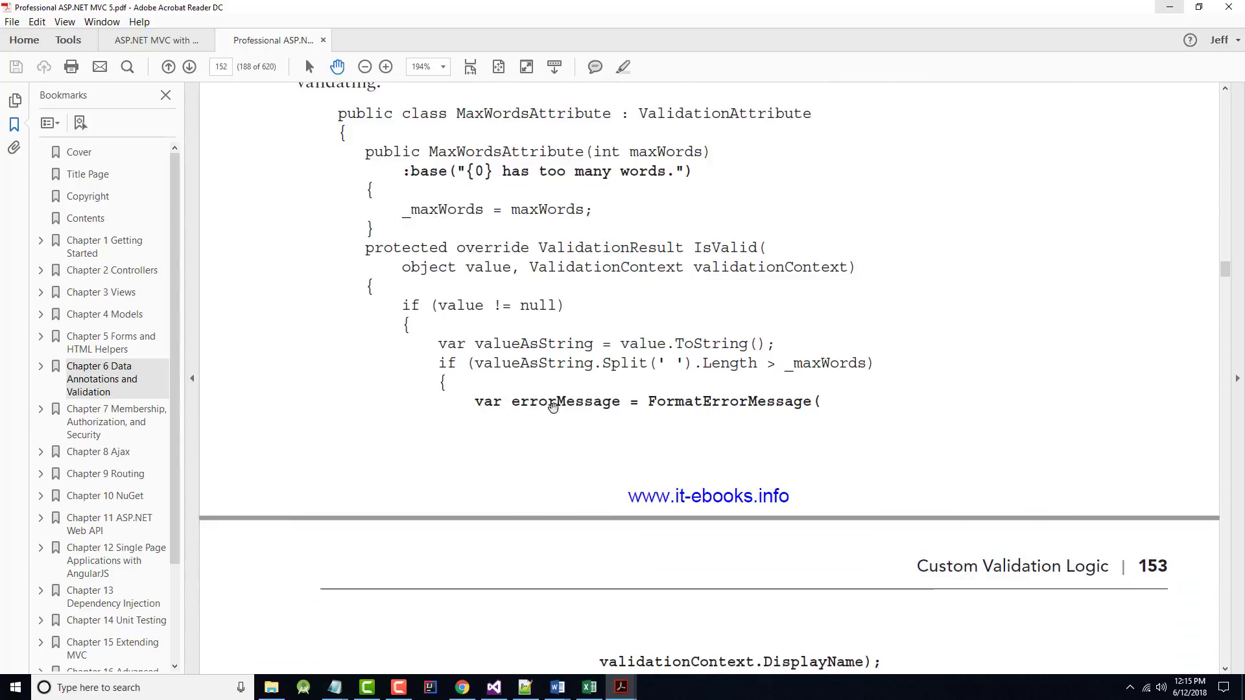
{"action": "mouse_move", "coordinate": [687, 411]}
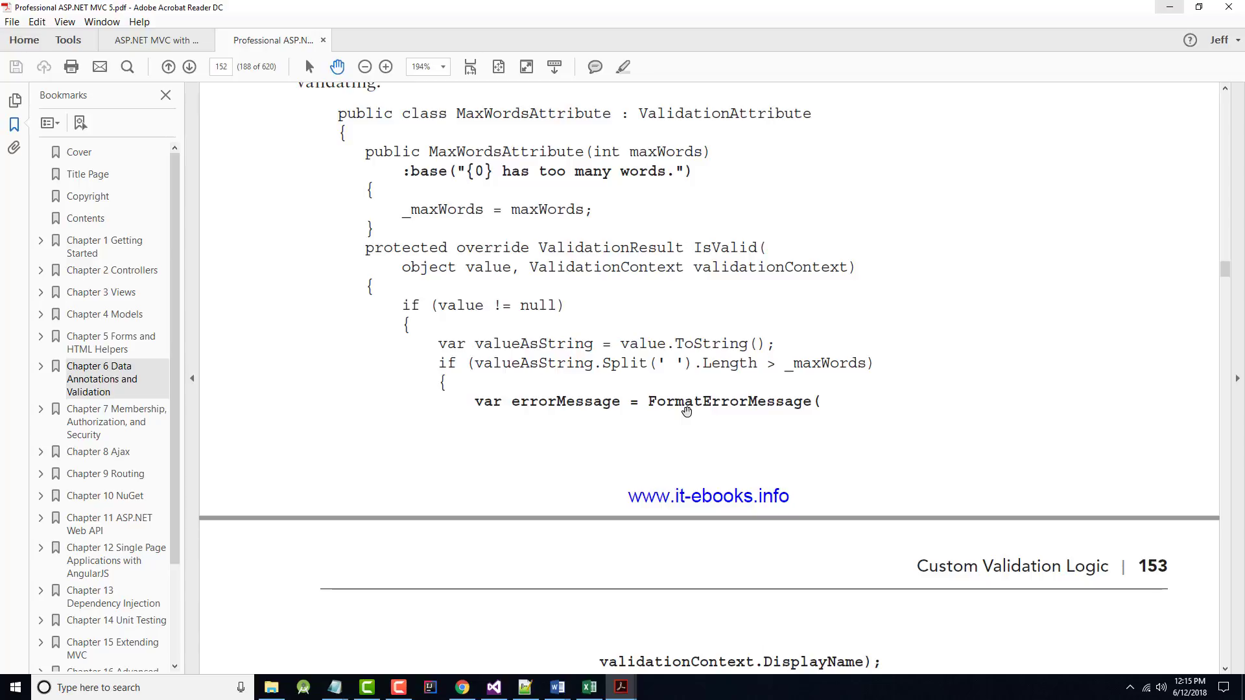
{"action": "scroll", "scroll_direction": "down", "scroll_amount": 3}
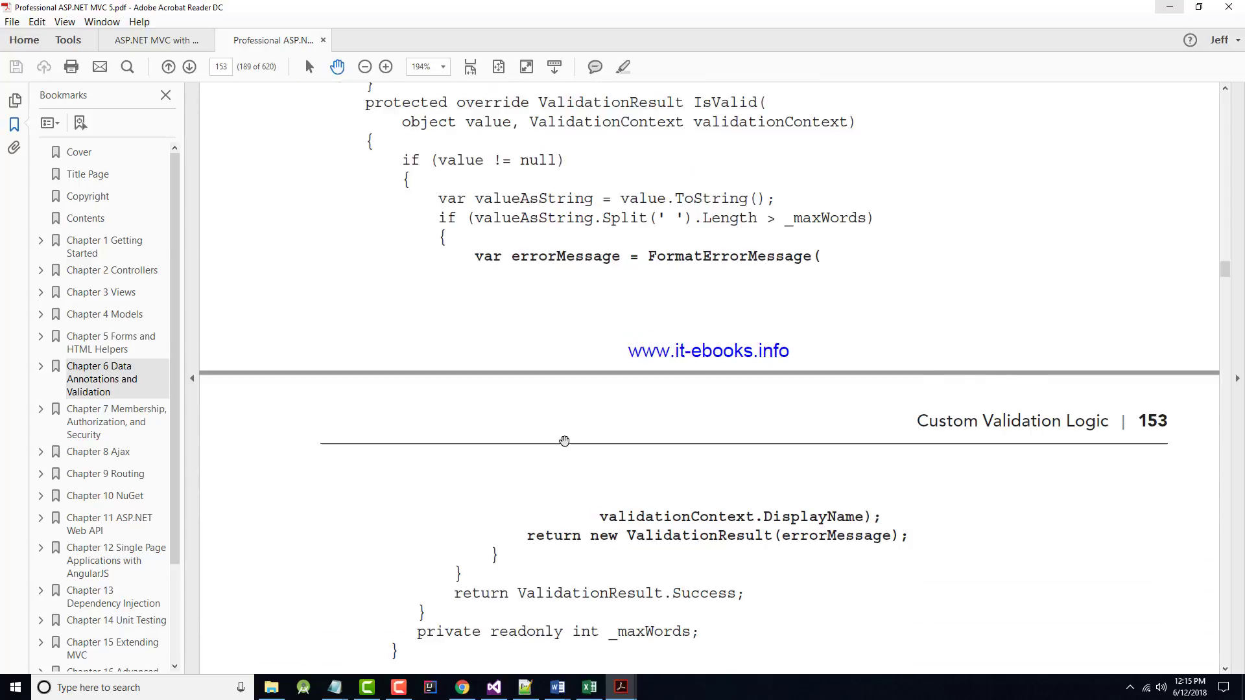
{"action": "scroll", "scroll_direction": "down", "scroll_amount": 3}
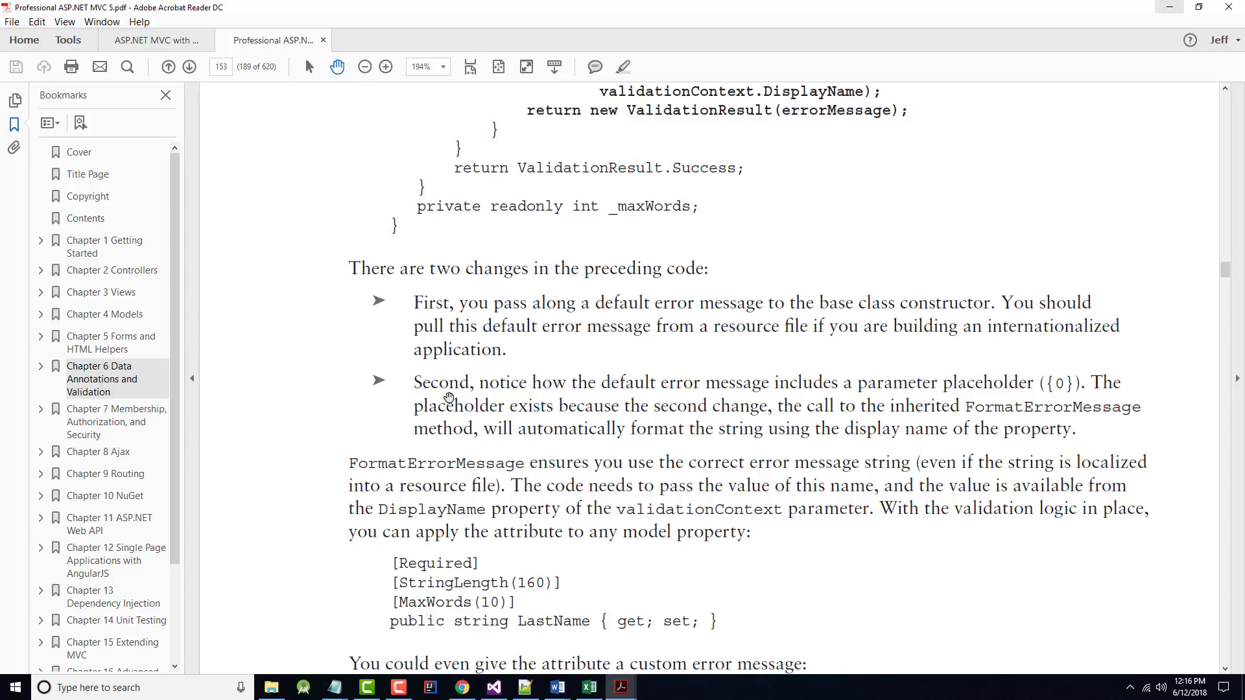
{"action": "scroll", "scroll_direction": "down", "scroll_amount": 3}
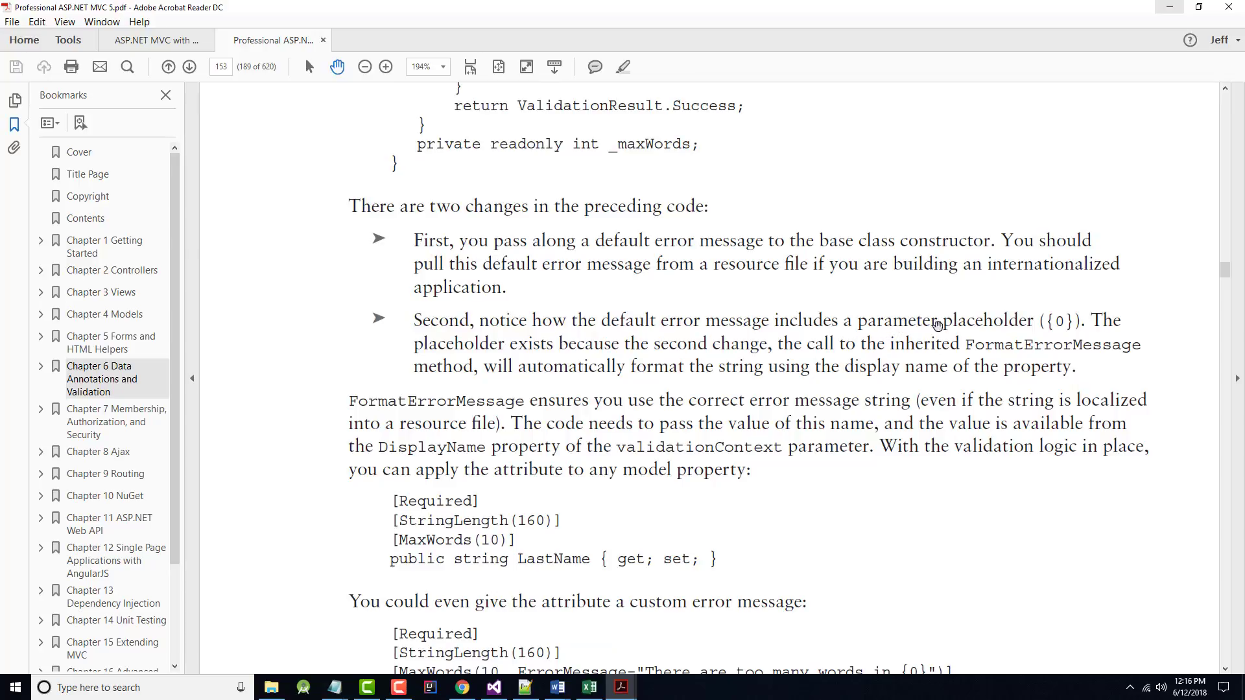
{"action": "mouse_move", "coordinate": [533, 371]}
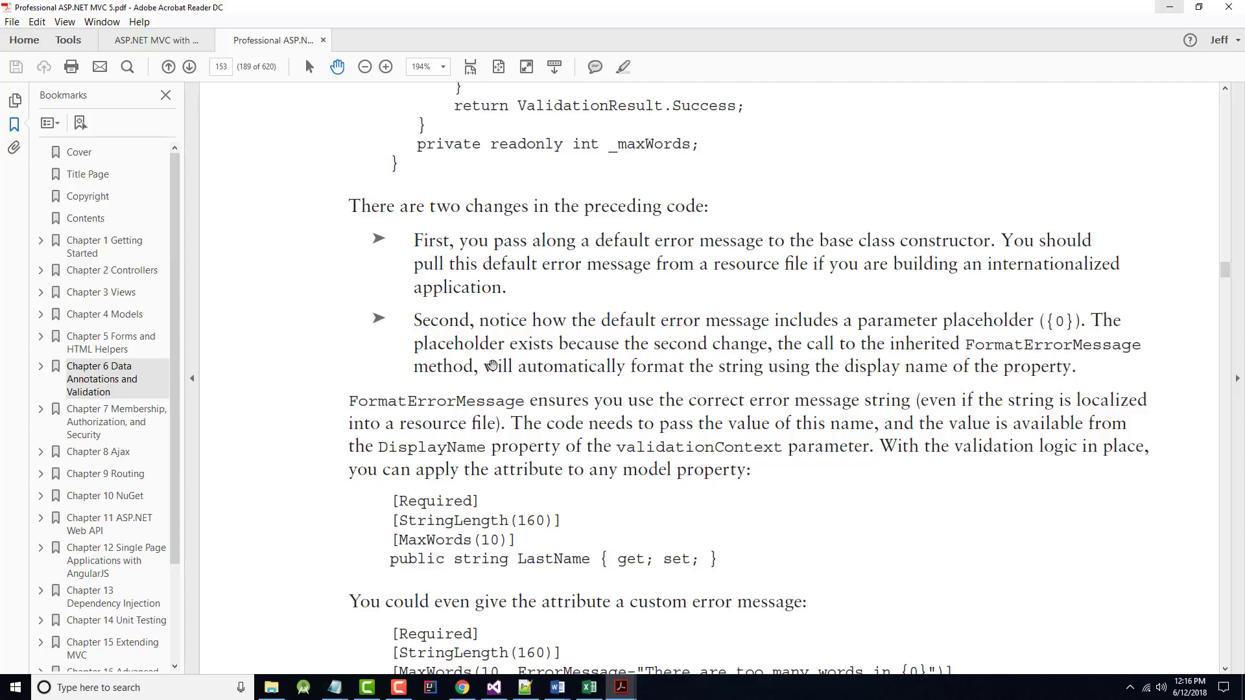
{"action": "scroll", "scroll_direction": "down", "scroll_amount": 3}
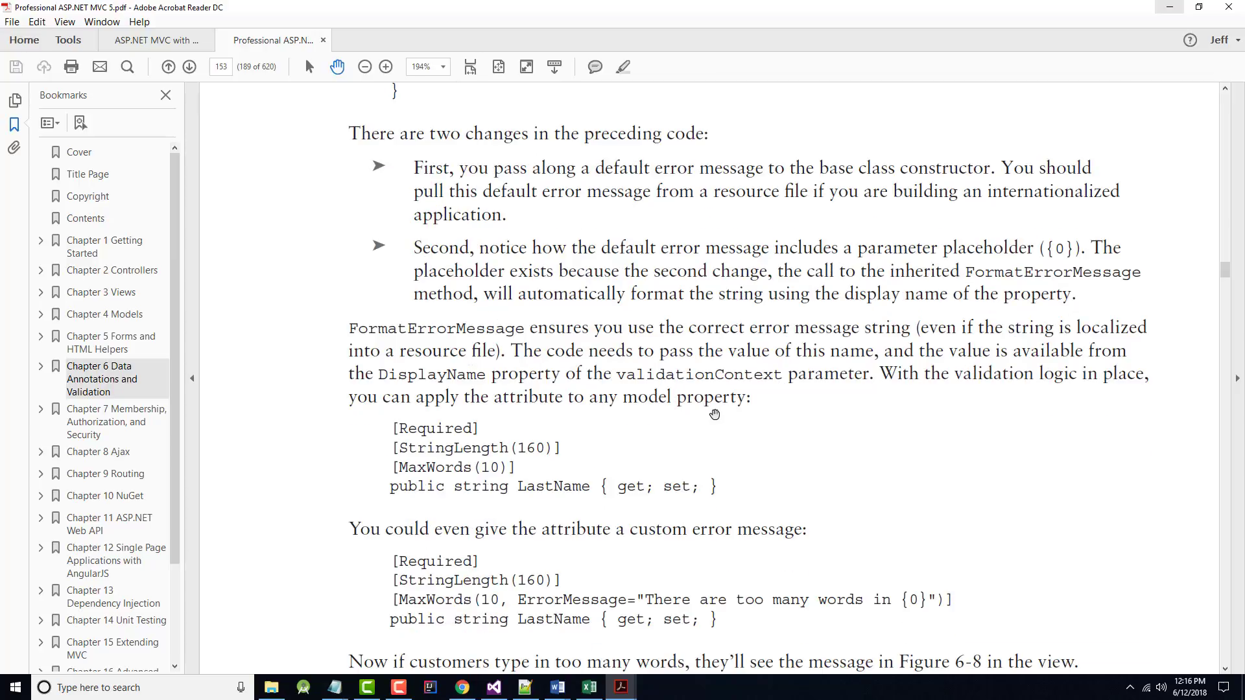
{"action": "scroll", "scroll_direction": "down", "scroll_amount": 3}
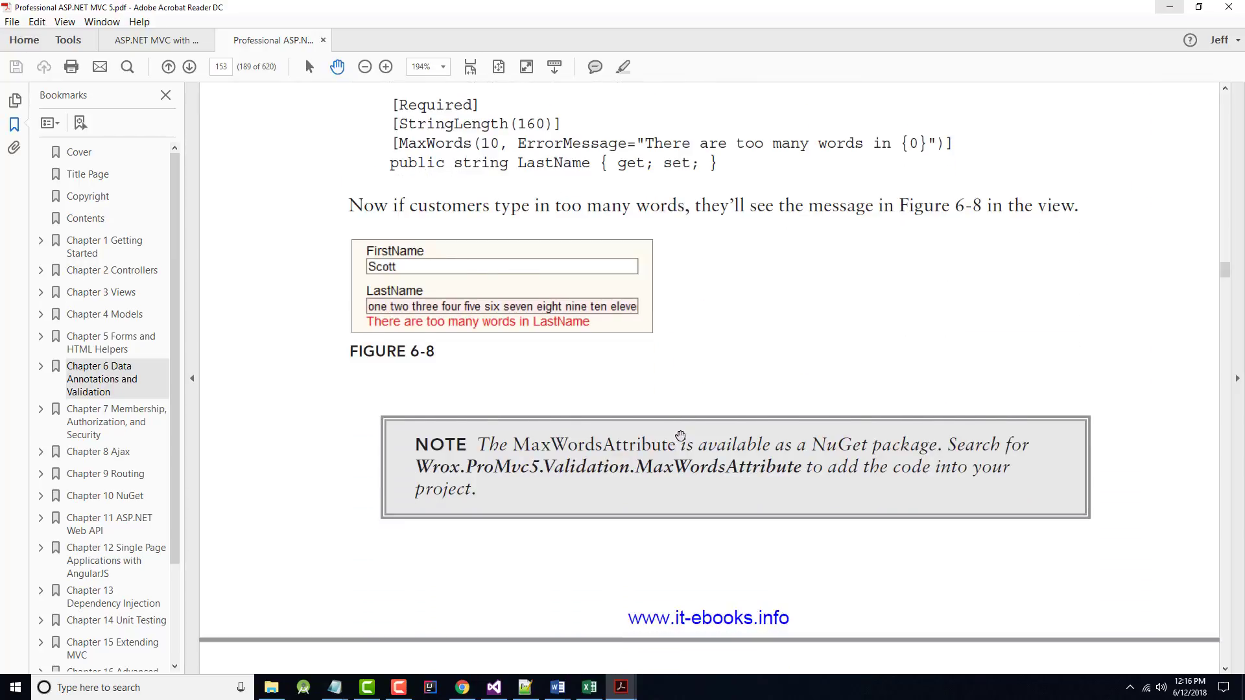
Step: Scroll onto page 154 to read the IValidatableObject heading, Order Validate code and bullet list
{"action": "scroll", "scroll_direction": "down", "scroll_amount": 3}
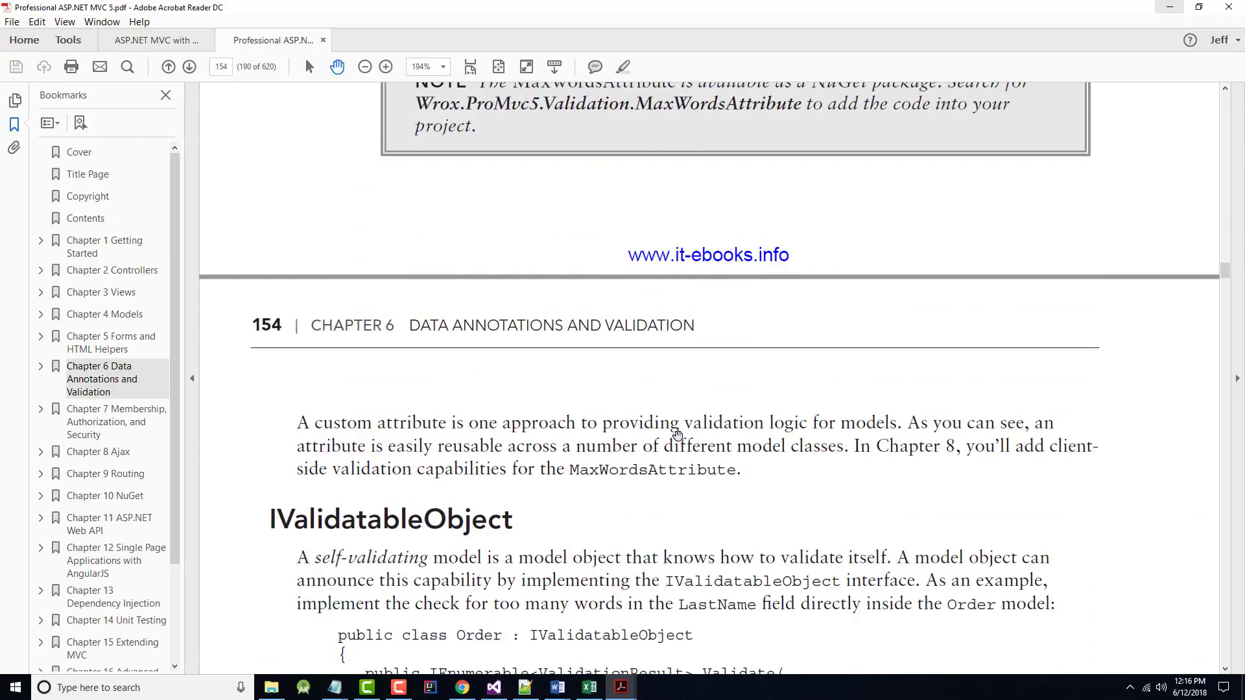
{"action": "scroll", "scroll_direction": "down", "scroll_amount": 3}
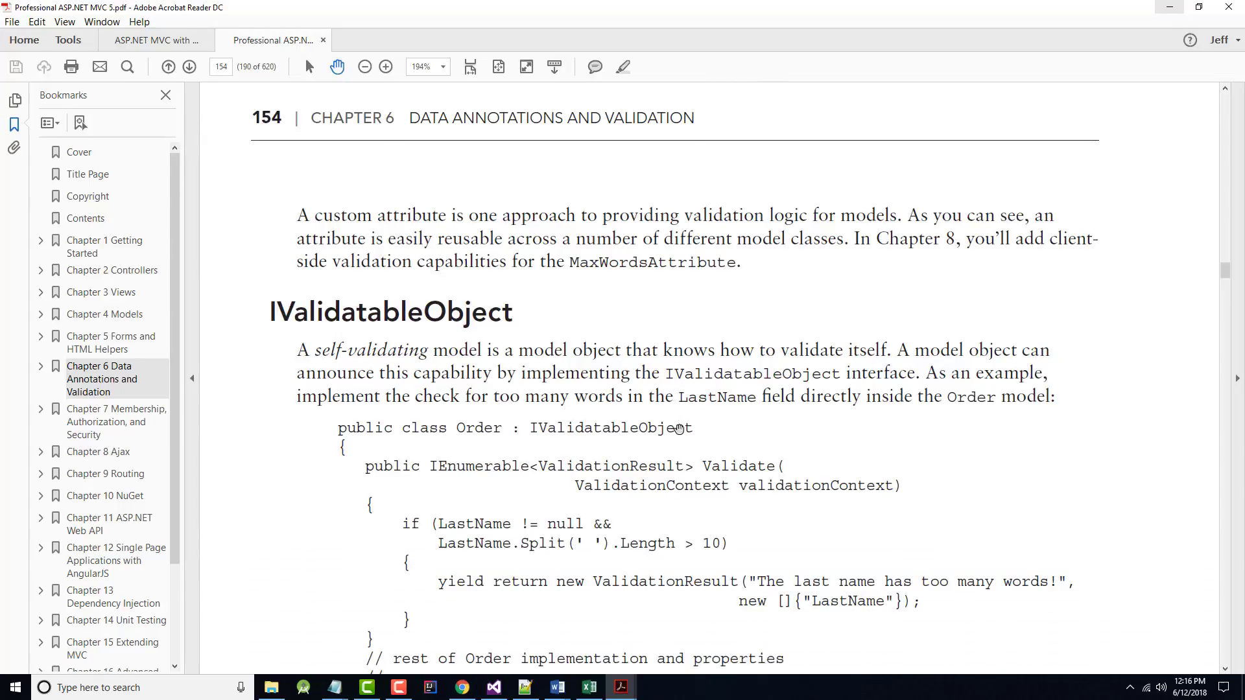
{"action": "scroll", "scroll_direction": "down", "scroll_amount": 3}
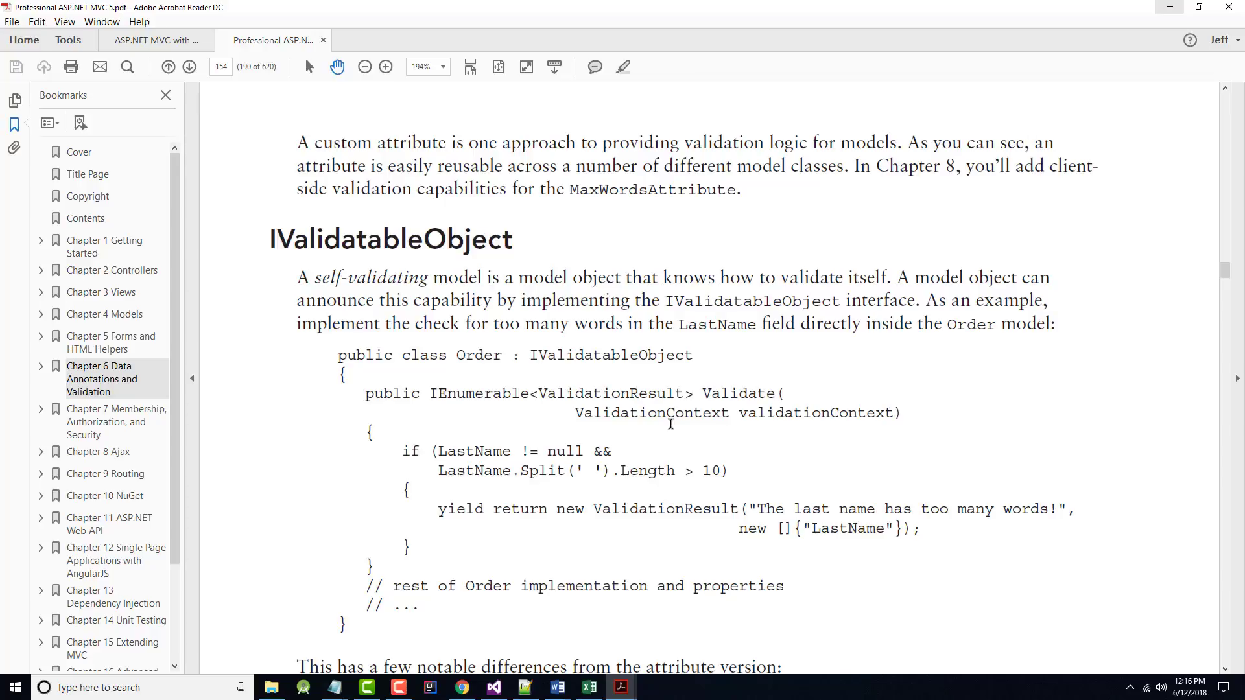
{"action": "mouse_move", "coordinate": [497, 350]}
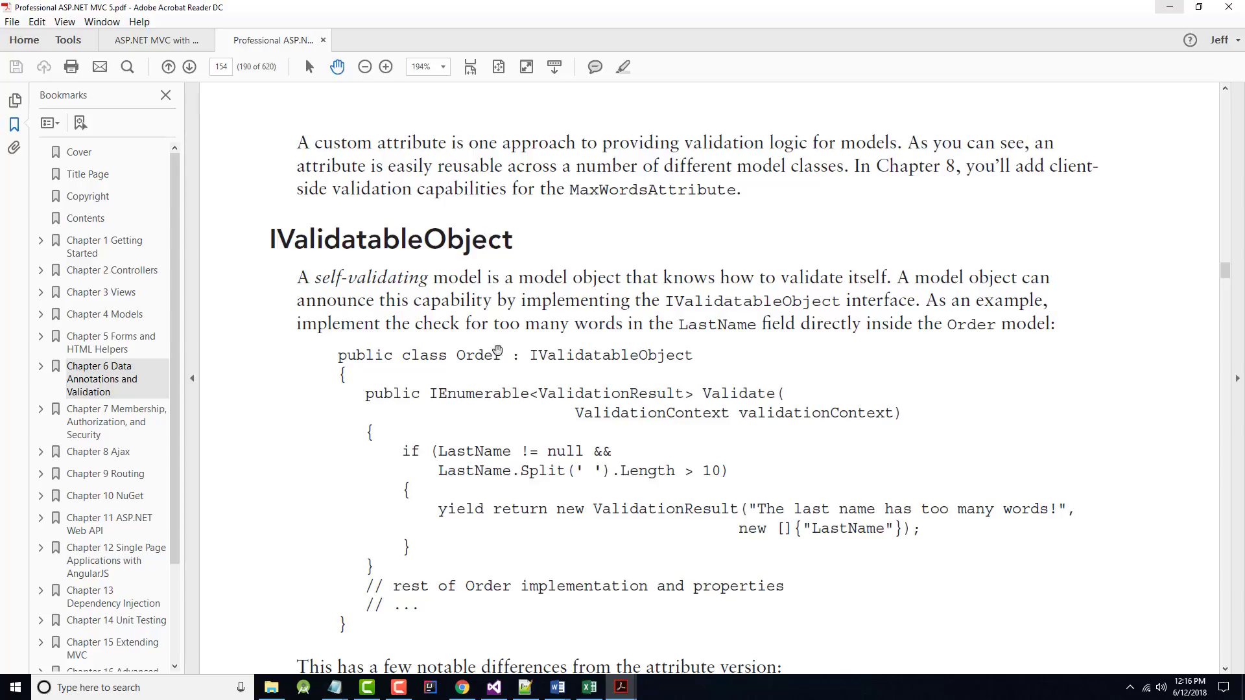
{"action": "scroll", "scroll_direction": "down", "scroll_amount": 3}
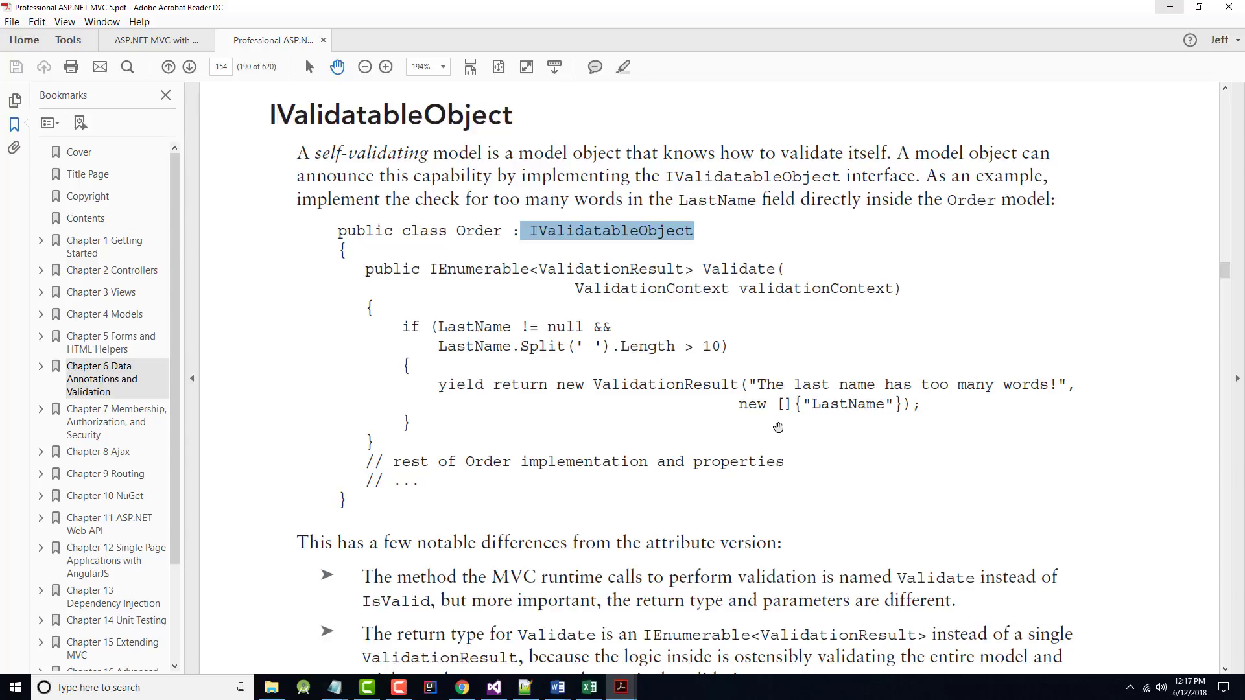
{"action": "scroll", "scroll_direction": "down", "scroll_amount": 3}
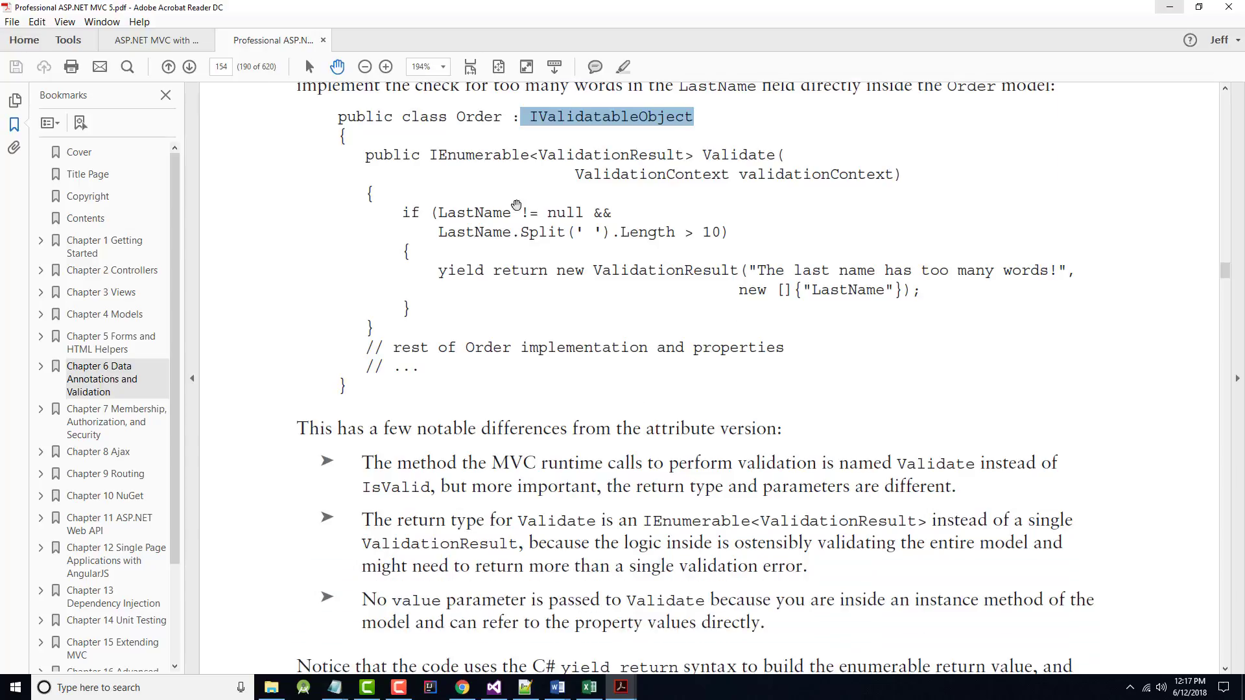
{"action": "mouse_move", "coordinate": [508, 459]}
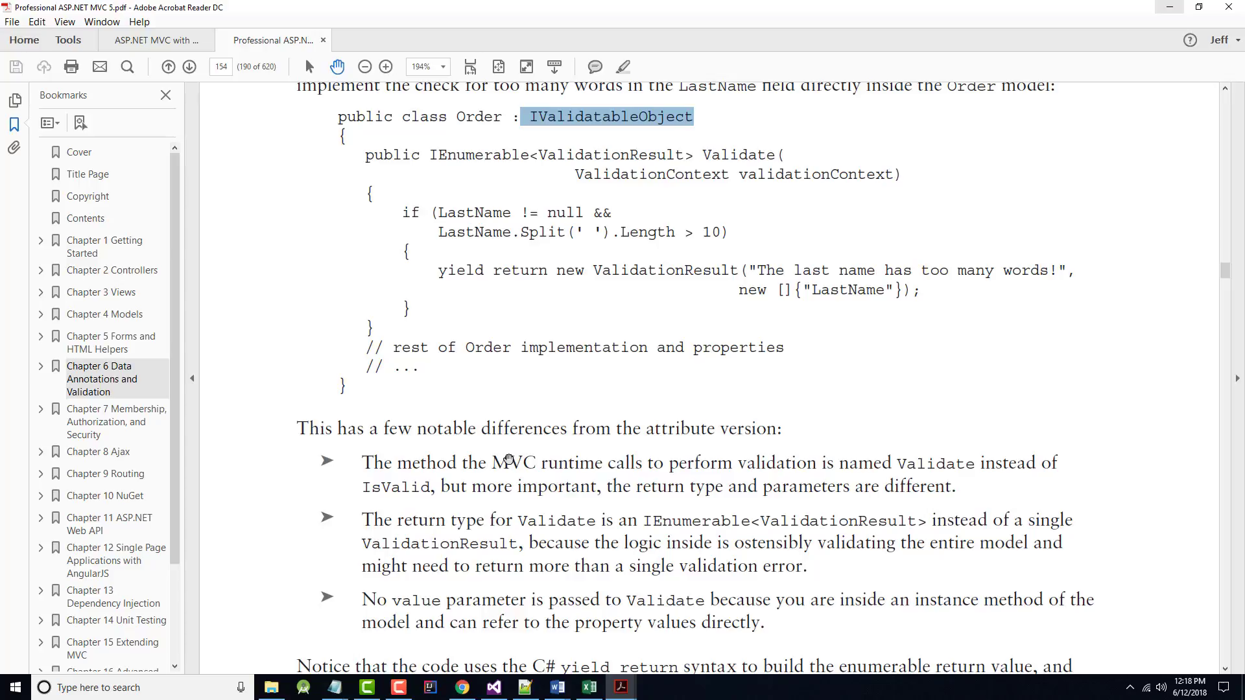
{"action": "scroll", "scroll_direction": "down", "scroll_amount": 3}
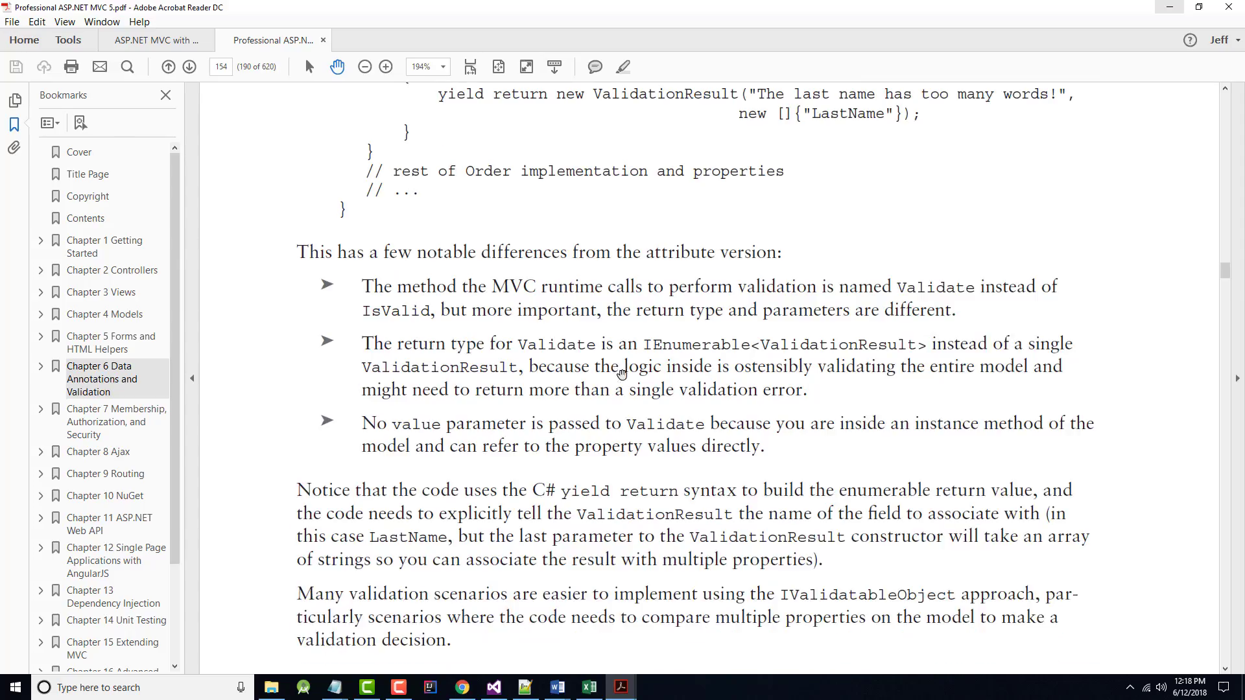
{"action": "scroll", "scroll_direction": "down", "scroll_amount": 3}
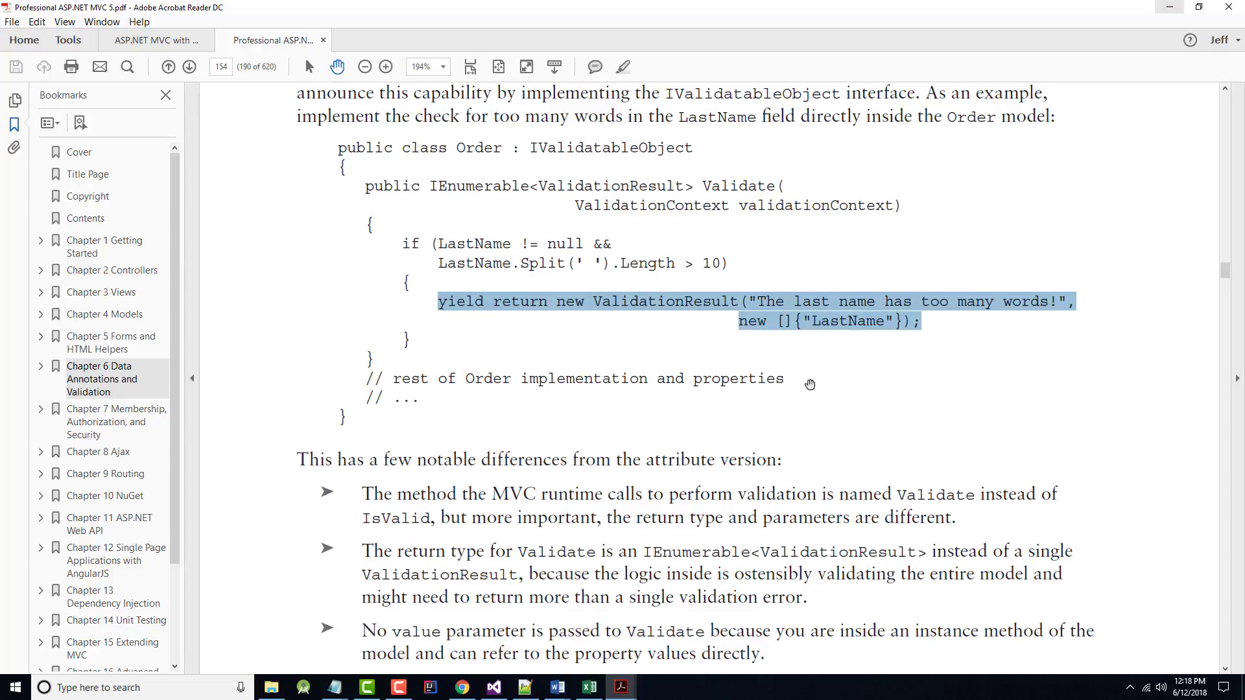
{"action": "scroll", "scroll_direction": "down", "scroll_amount": 3}
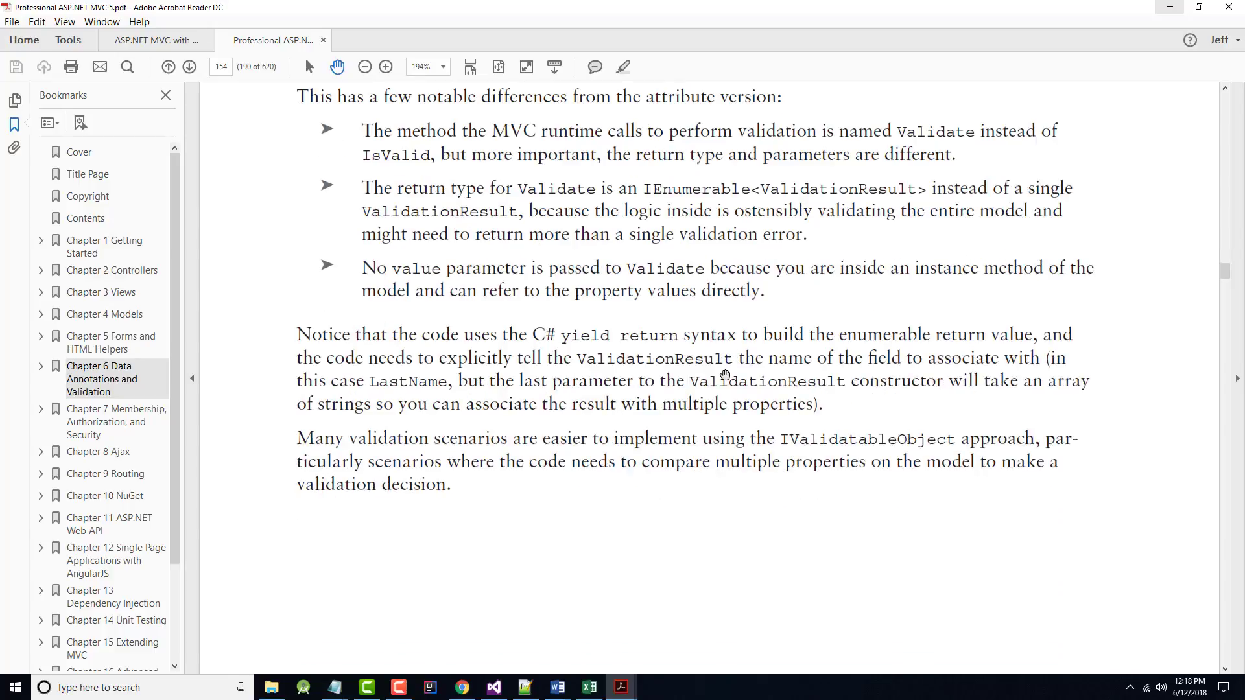
{"action": "scroll", "scroll_direction": "down", "scroll_amount": 3}
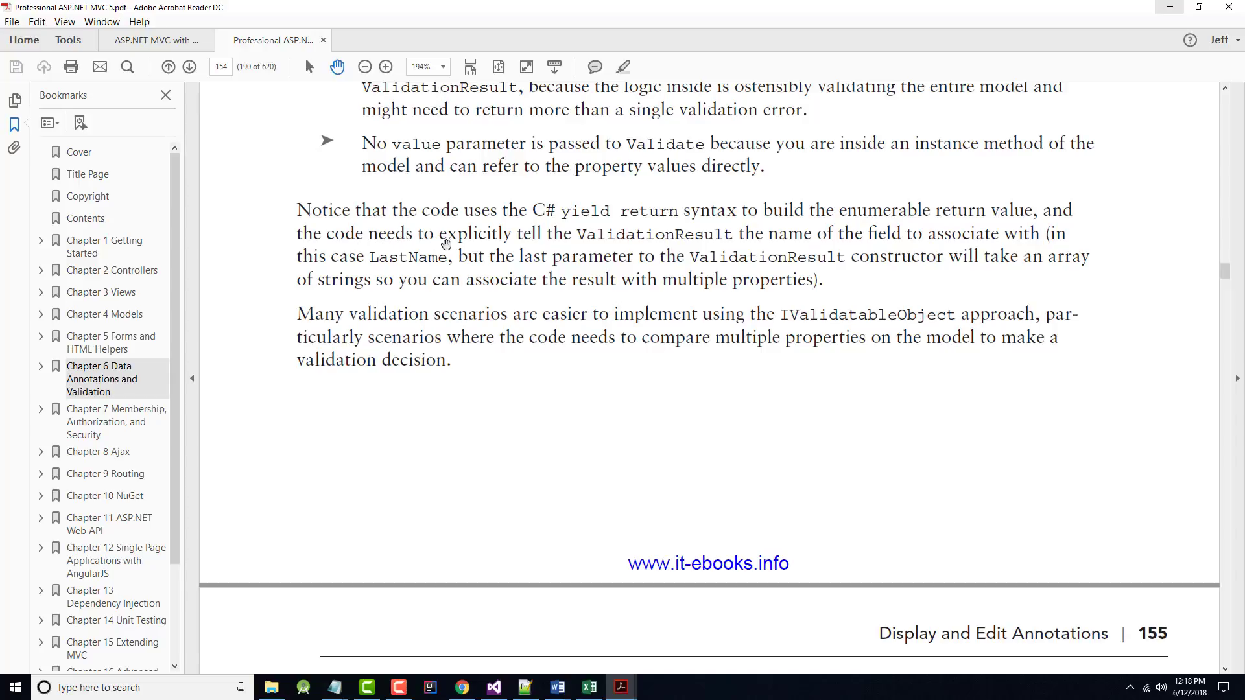
{"action": "mouse_move", "coordinate": [737, 260]}
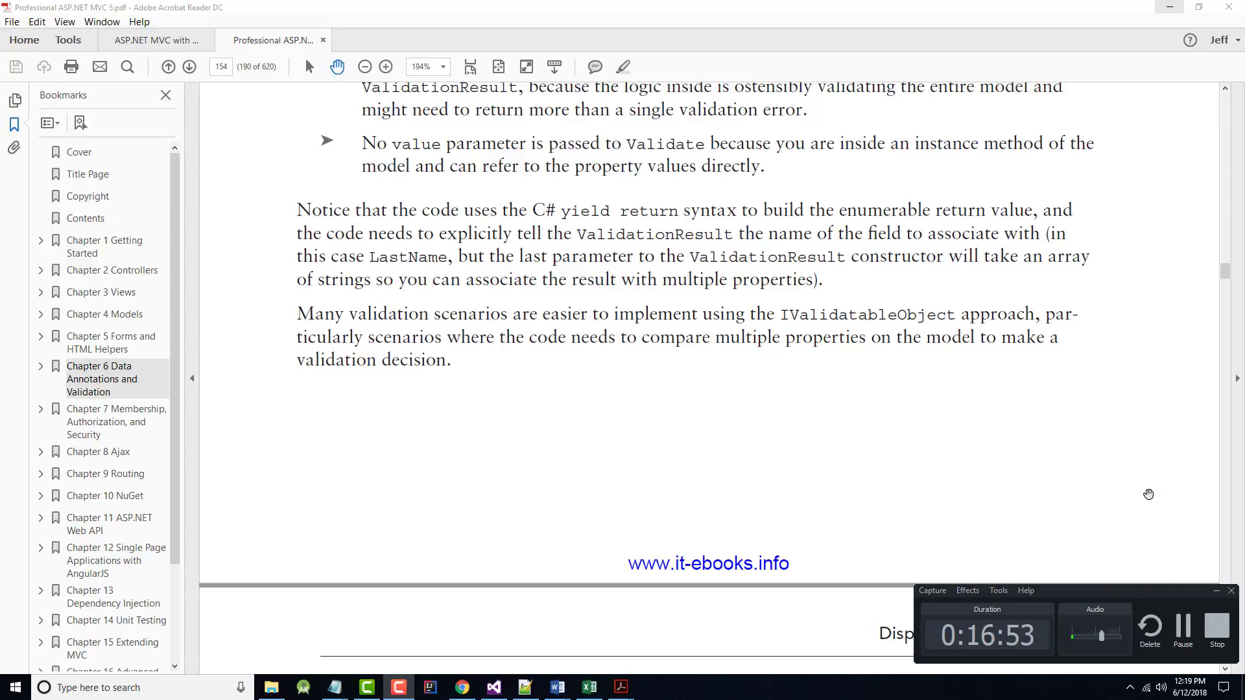
{"action": "mouse_move", "coordinate": [1134, 533]}
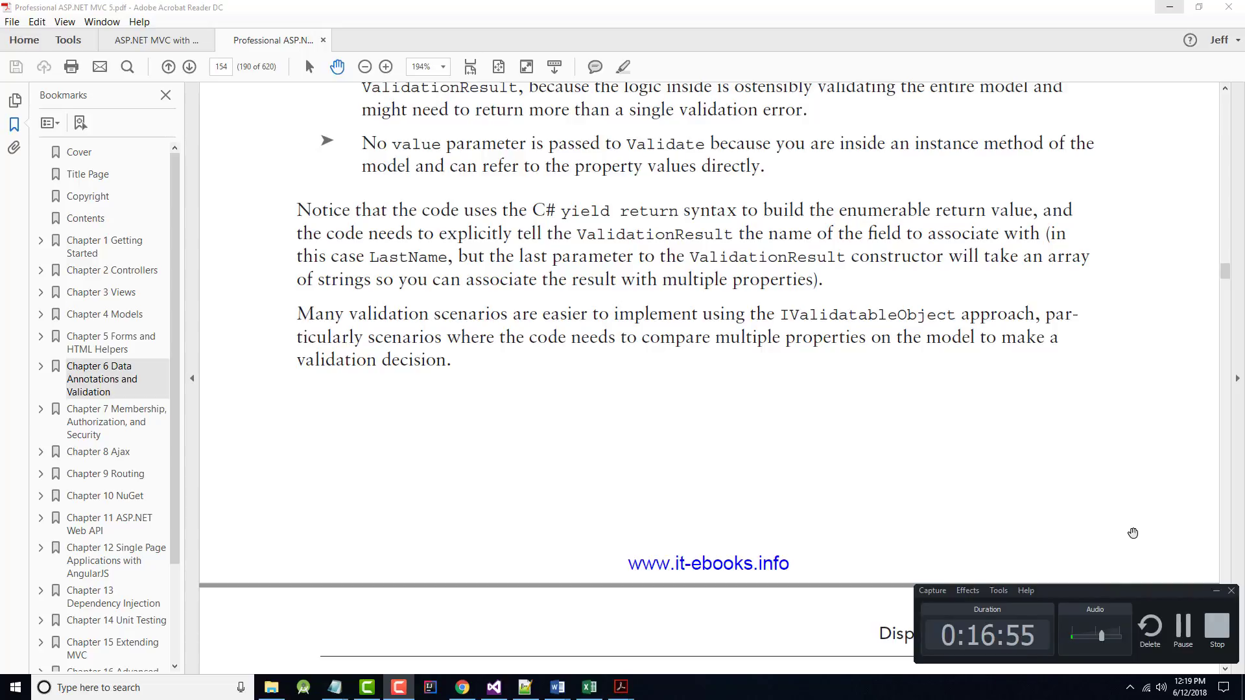
{"action": "mouse_move", "coordinate": [1131, 532]}
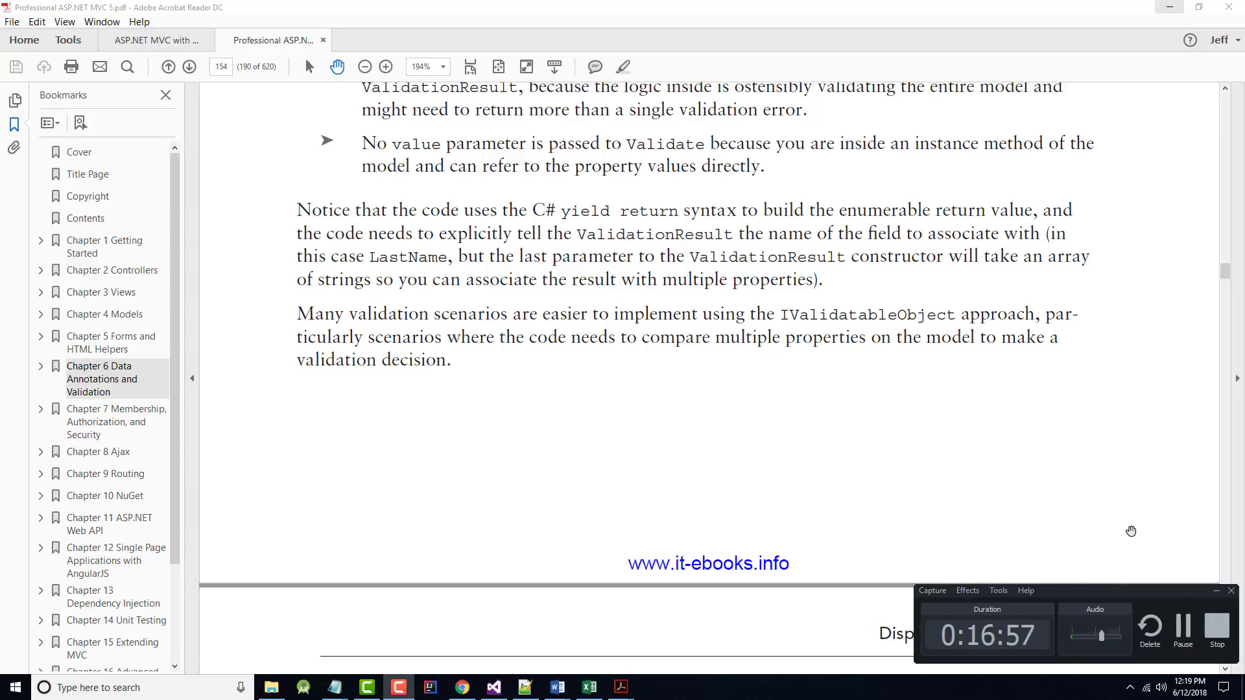